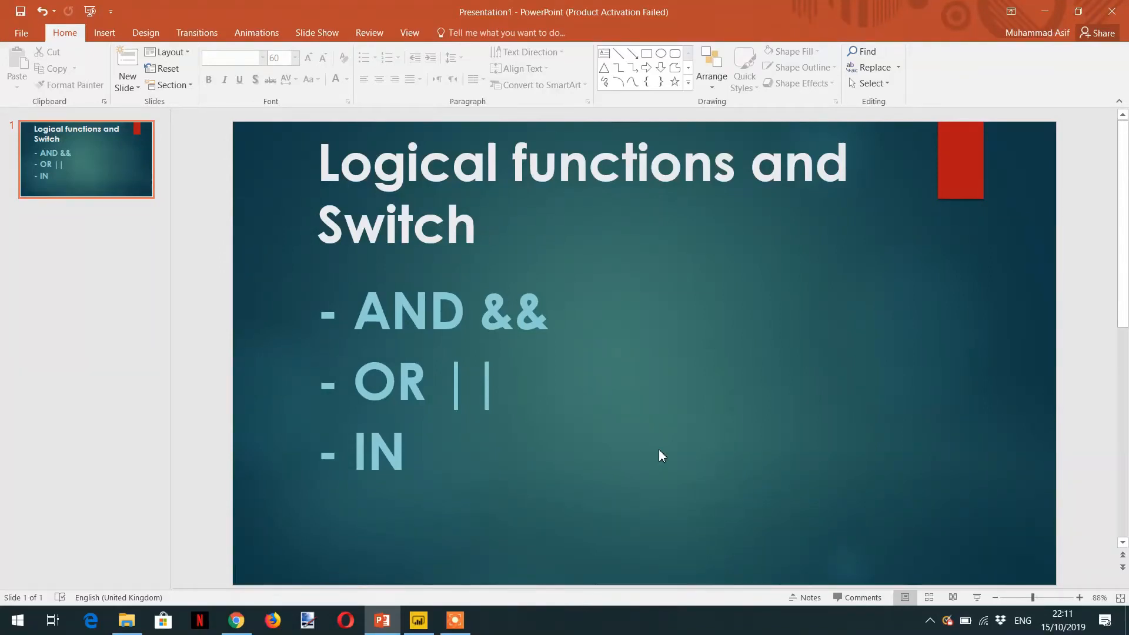
mouse_move(601, 442)
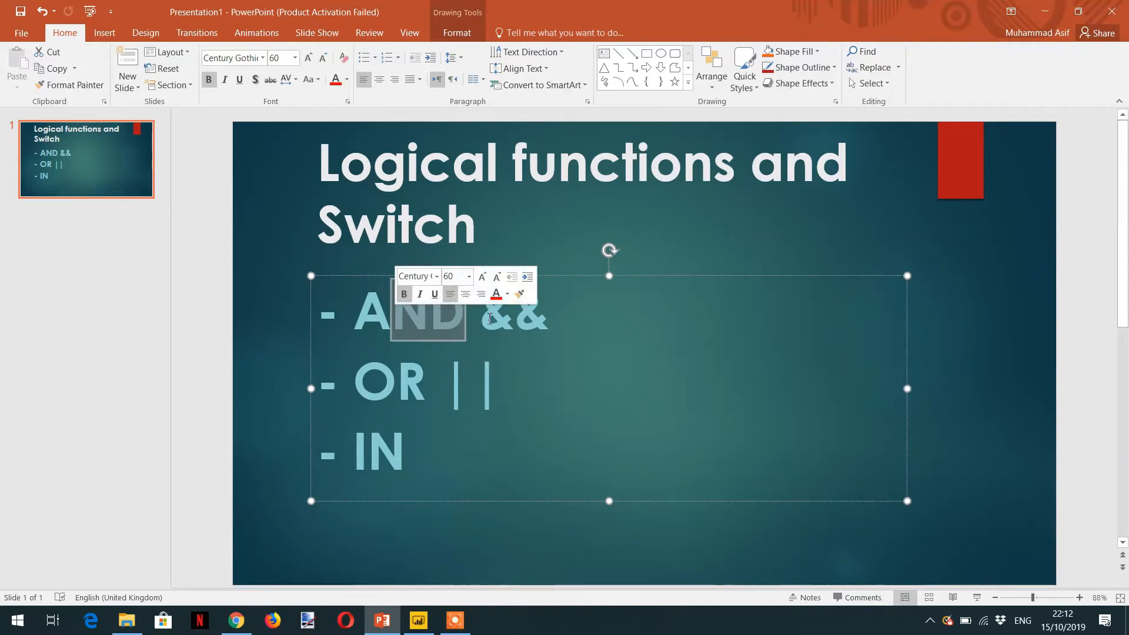
Highlight the AND operator on the slide, then add a new calculated column to Marks
click(483, 311)
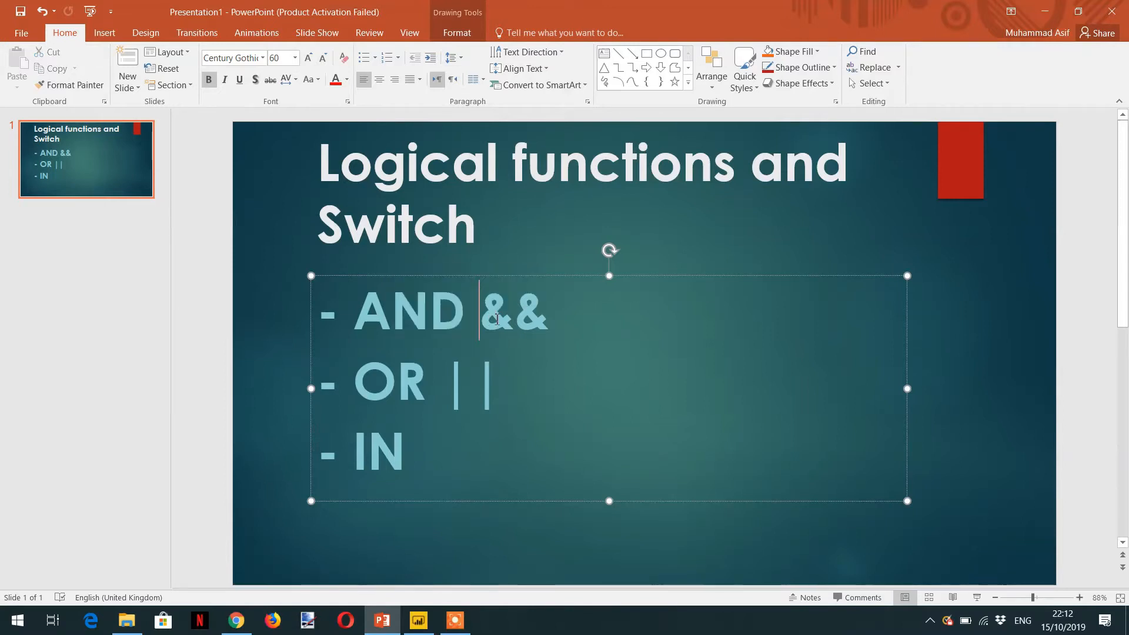
double_click(513, 311)
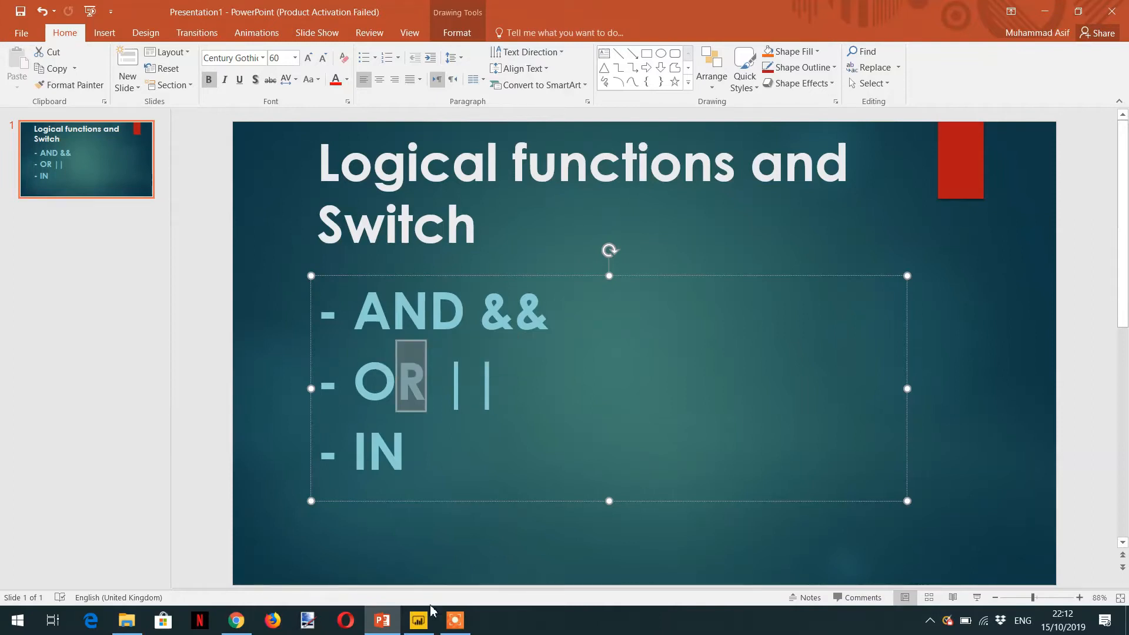
mouse_move(418, 620)
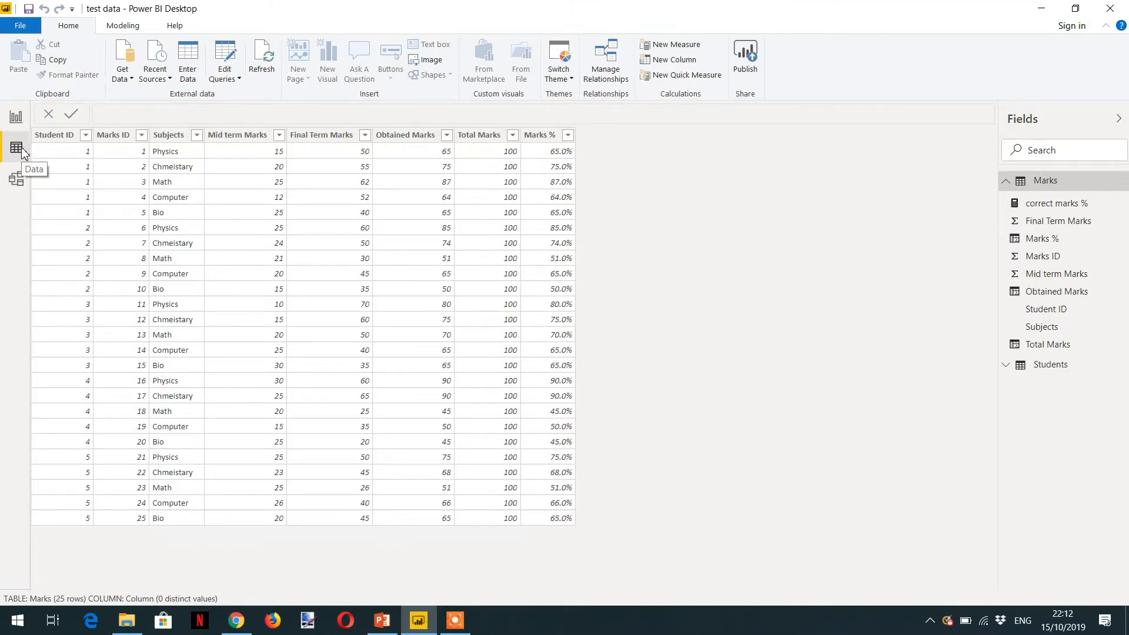
mouse_move(673, 60)
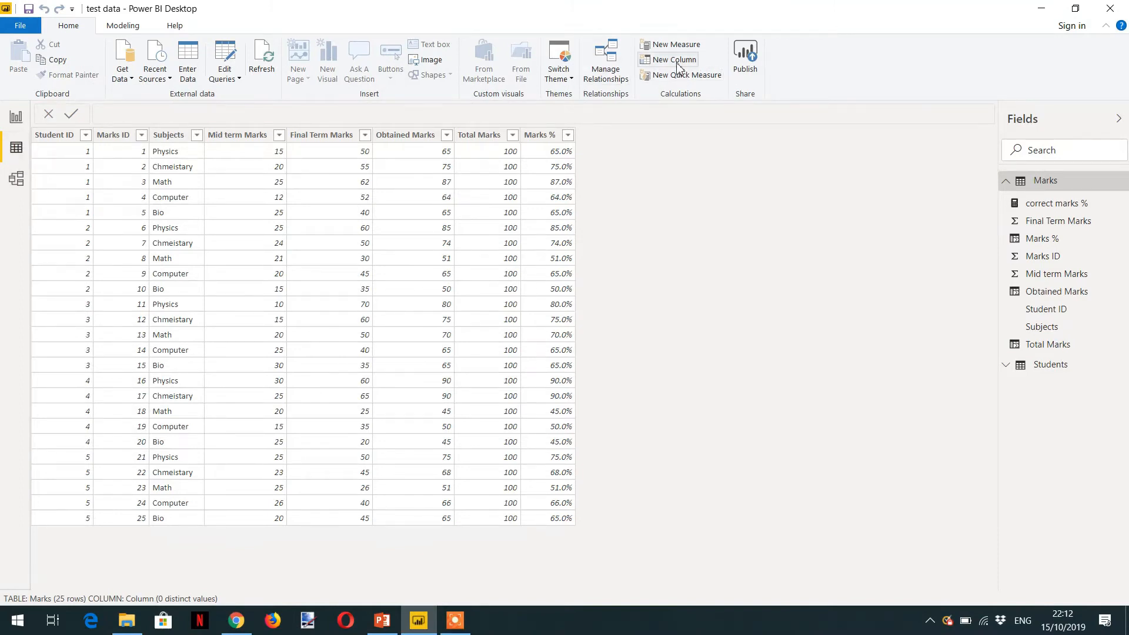
click(673, 60)
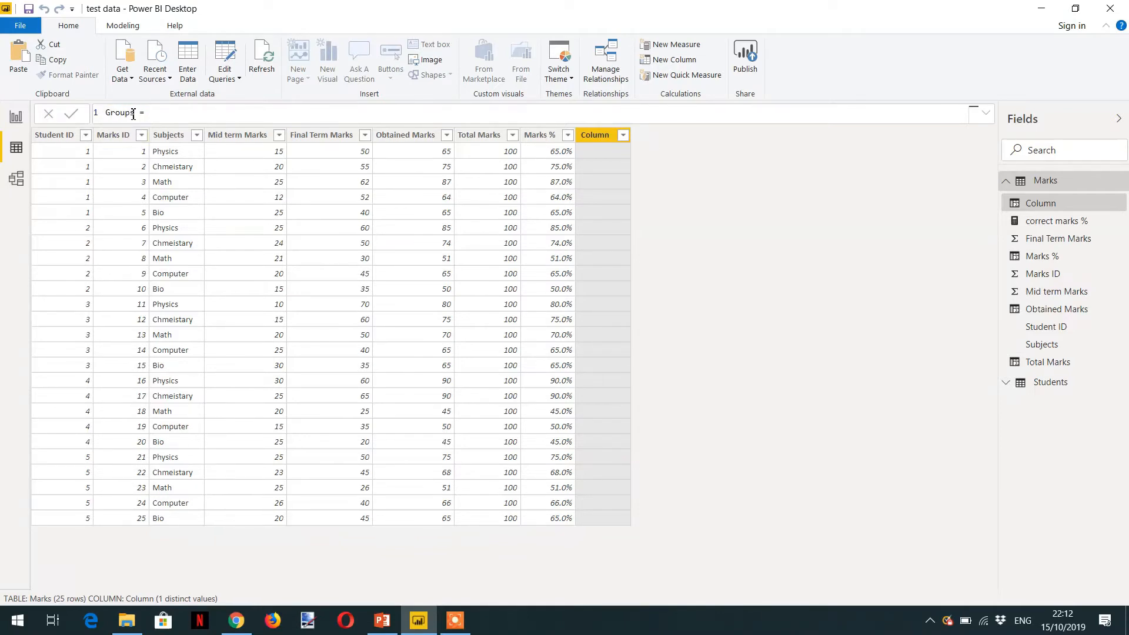
Begin the IF formula with OR(Marks[Subjects] = "Math", Marks[Subjects] = "Physics")
click(151, 113)
text( IF()
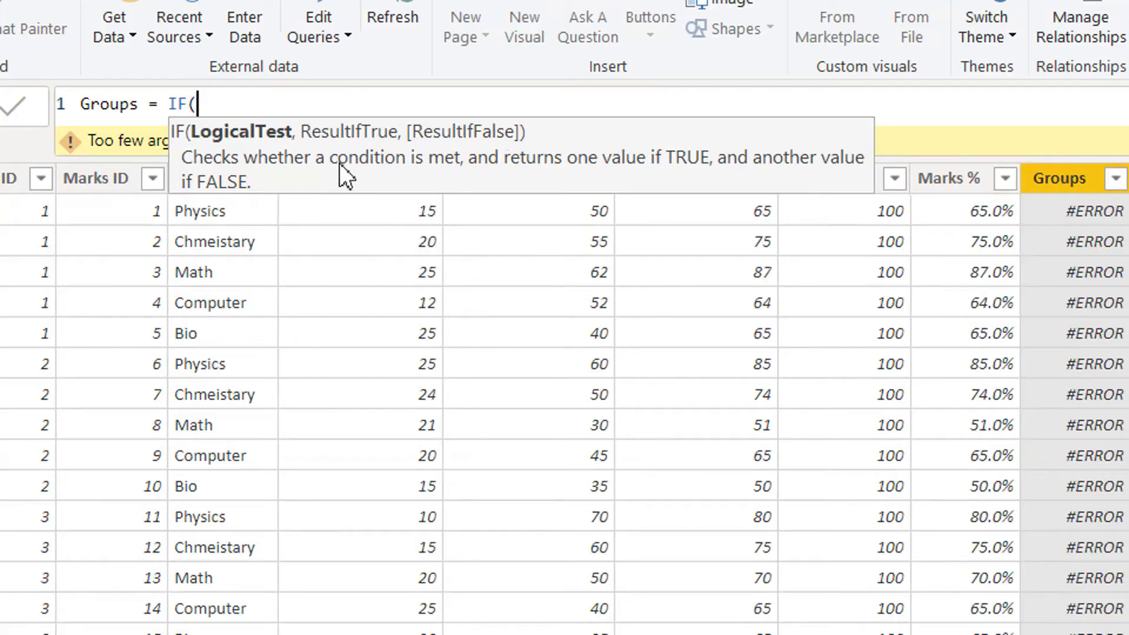
text(o)
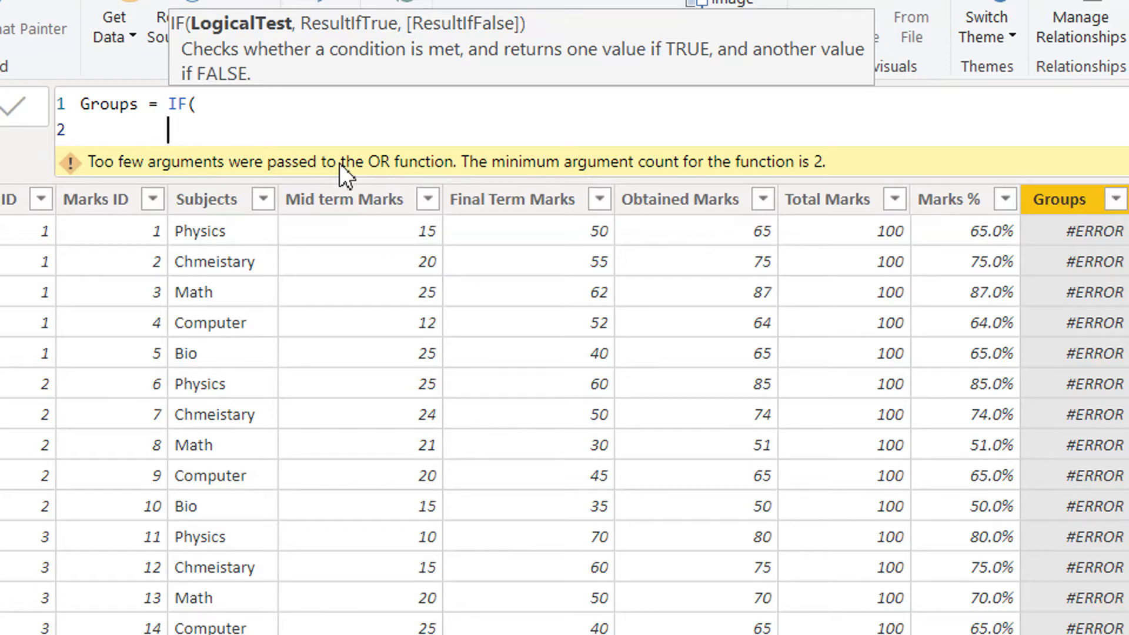
text(OR()
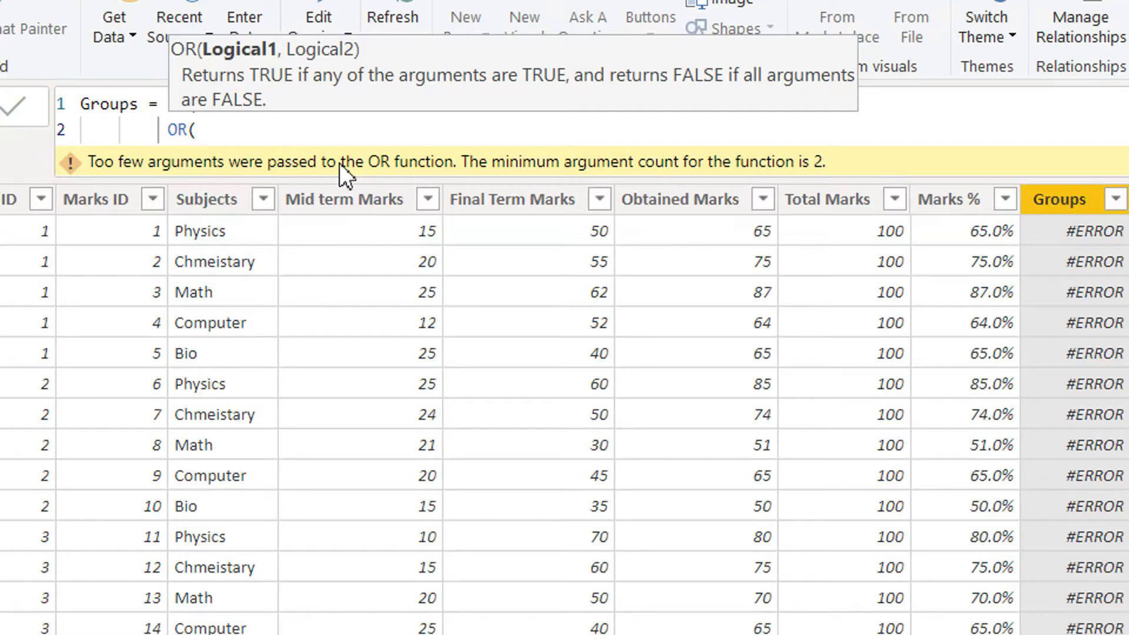
text(Marks[Subjects] =)
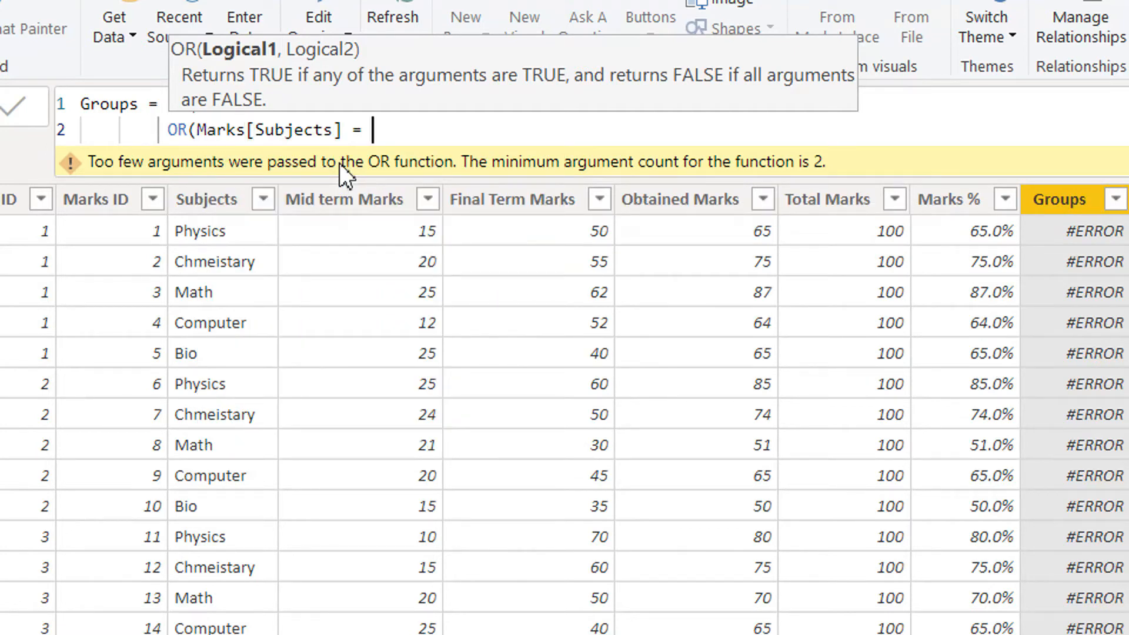
text(")
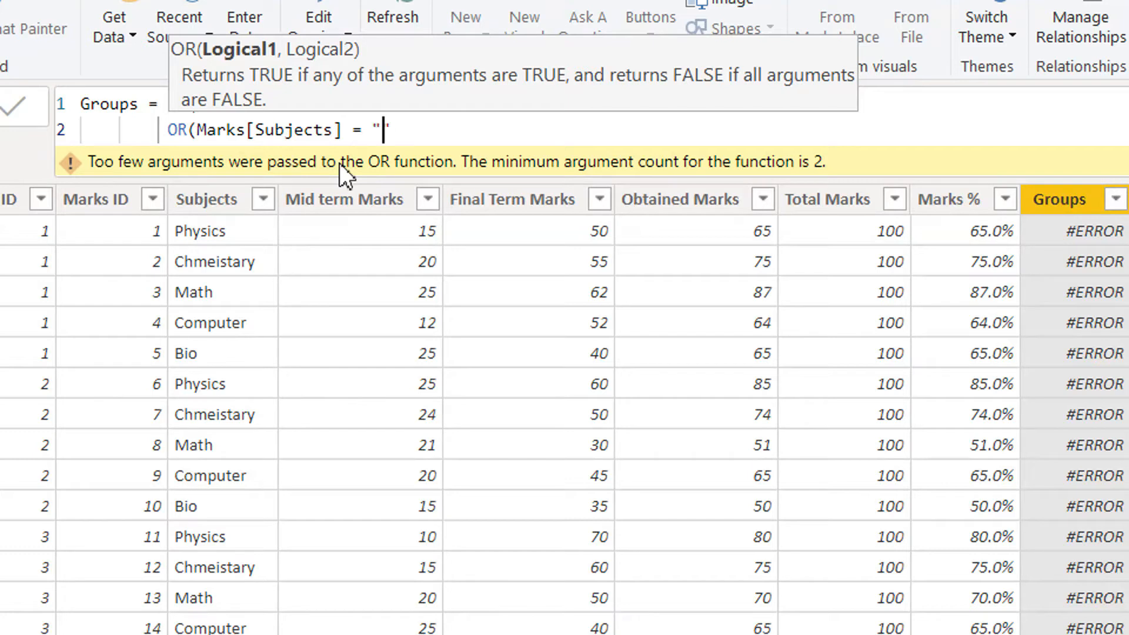
text(Math)
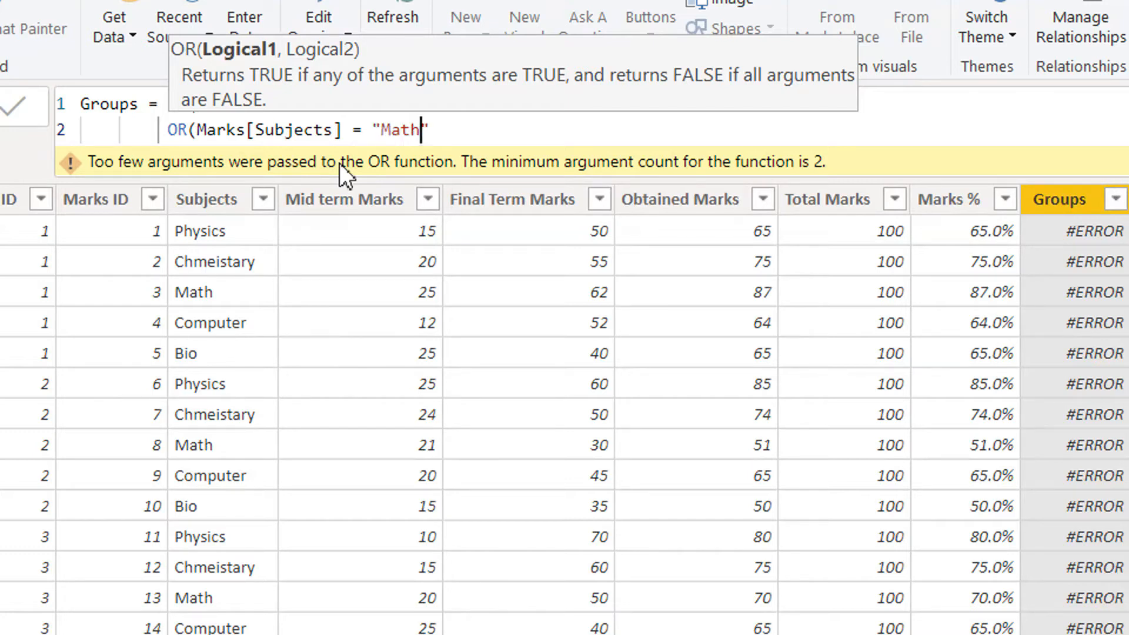
text(,)
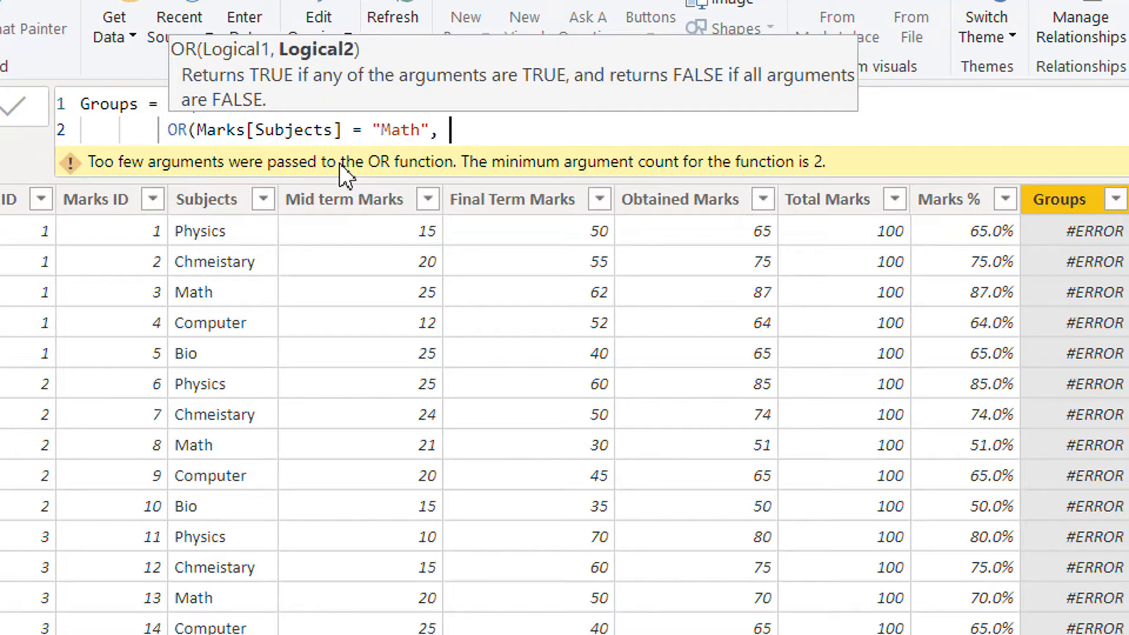
text(sub)
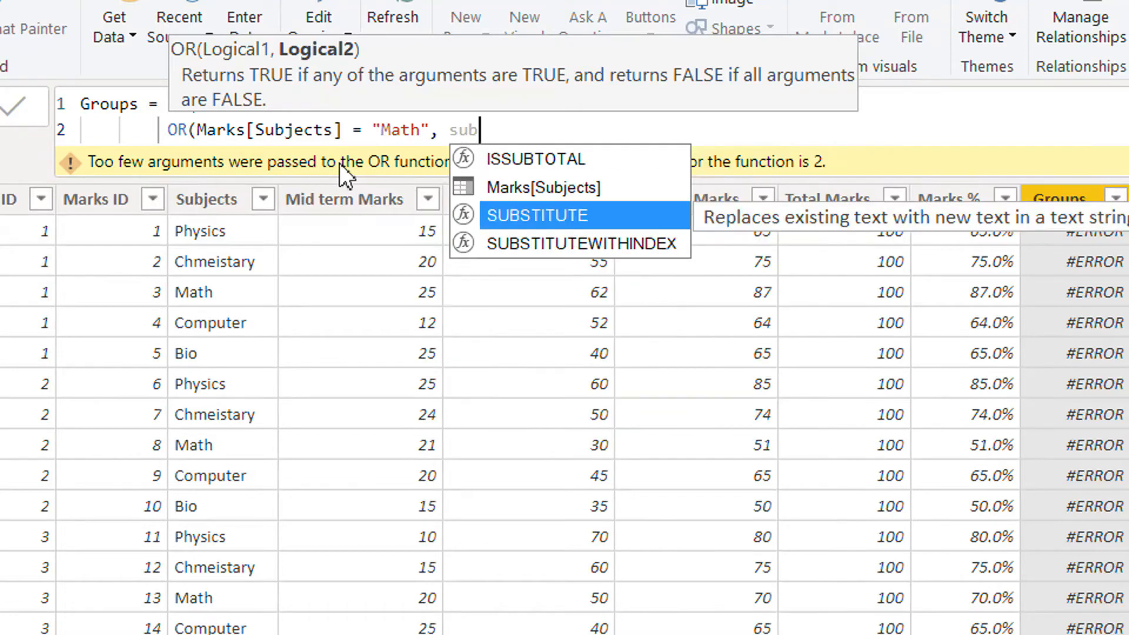
text(SUB)
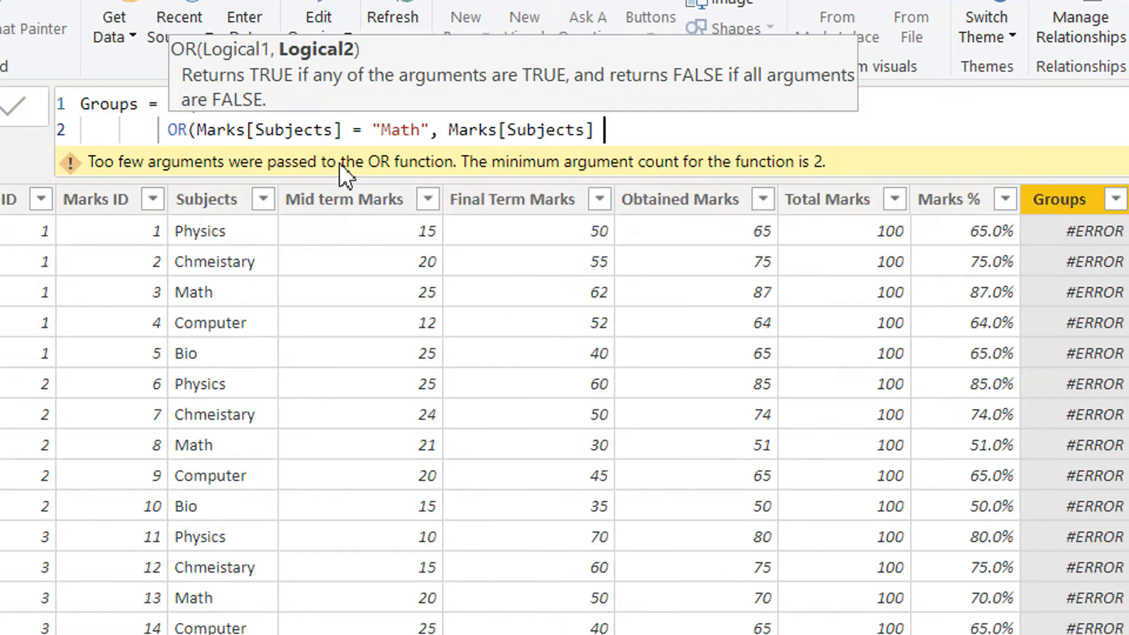
text(=)
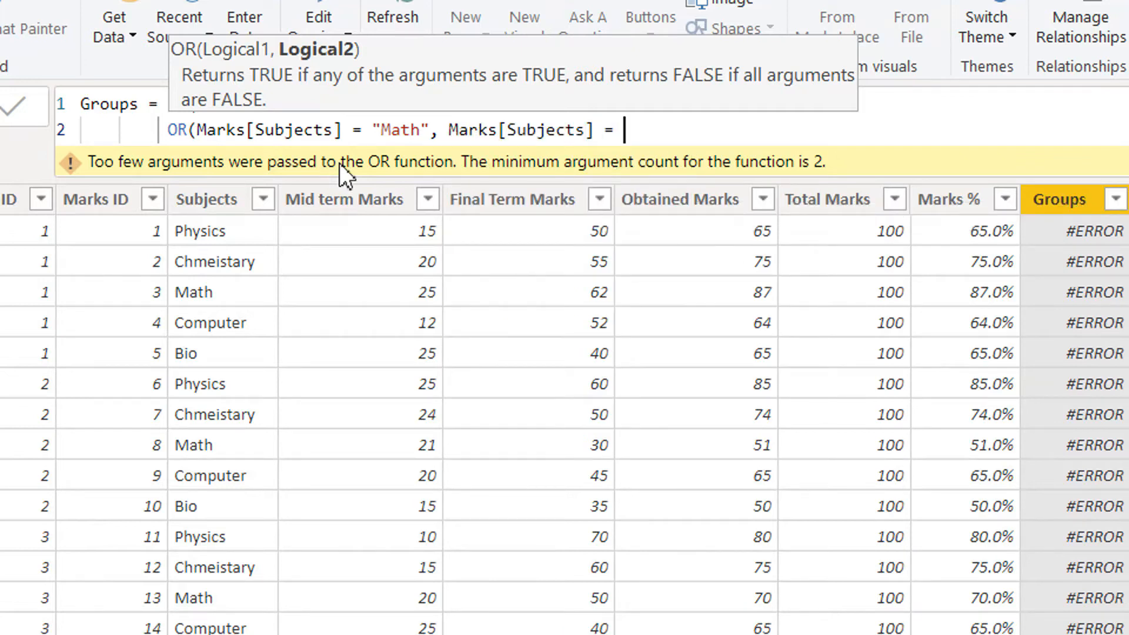
text(P)
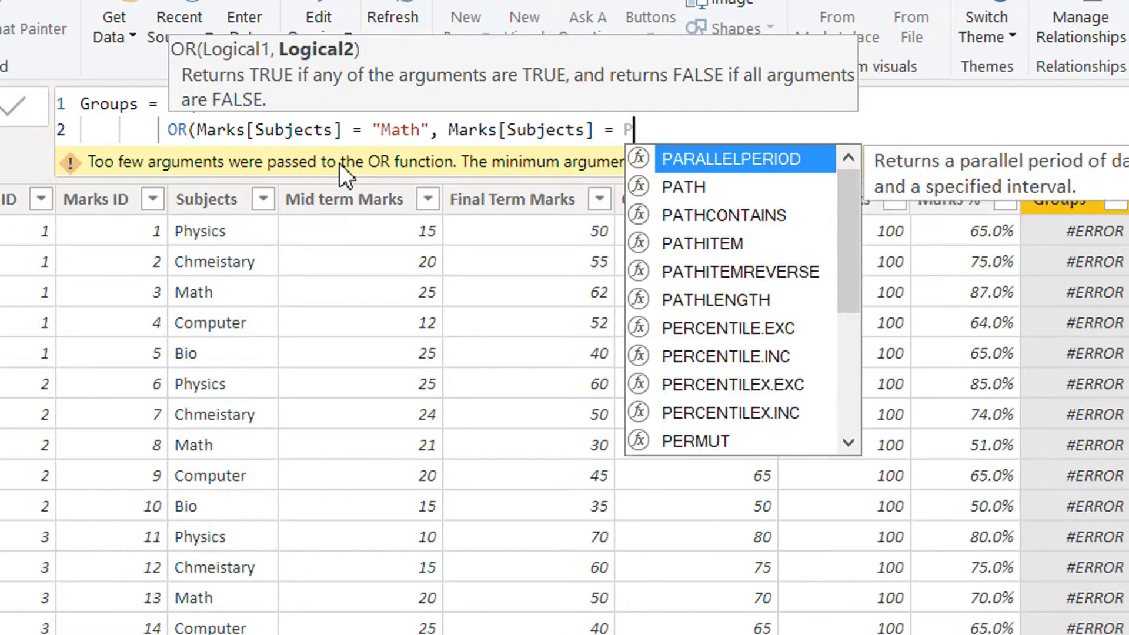
text("")
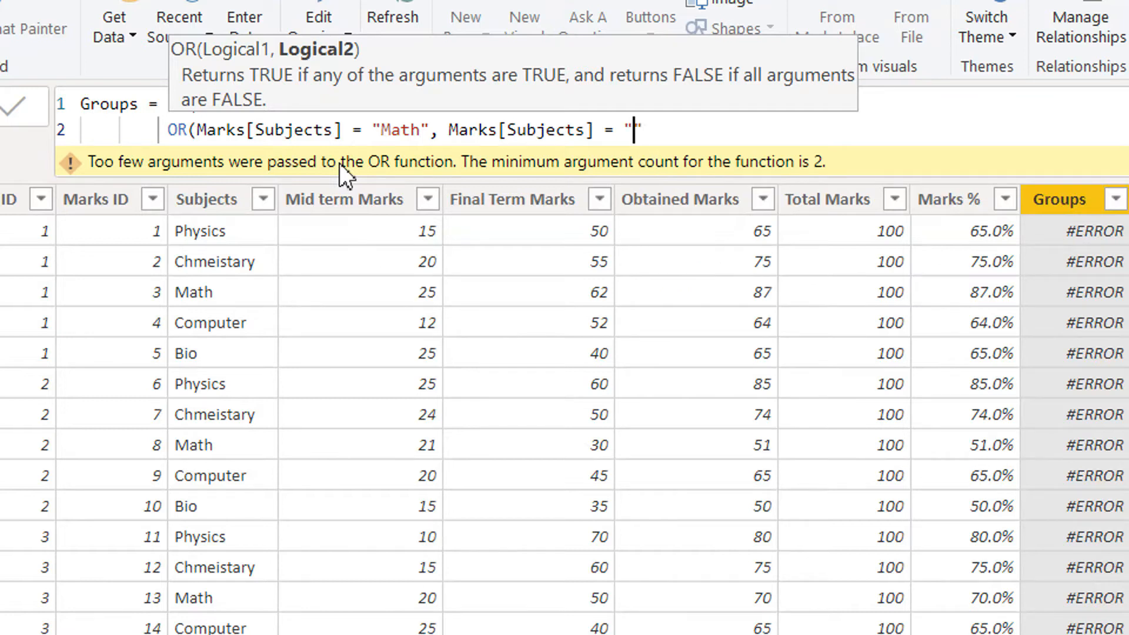
text(Phy)
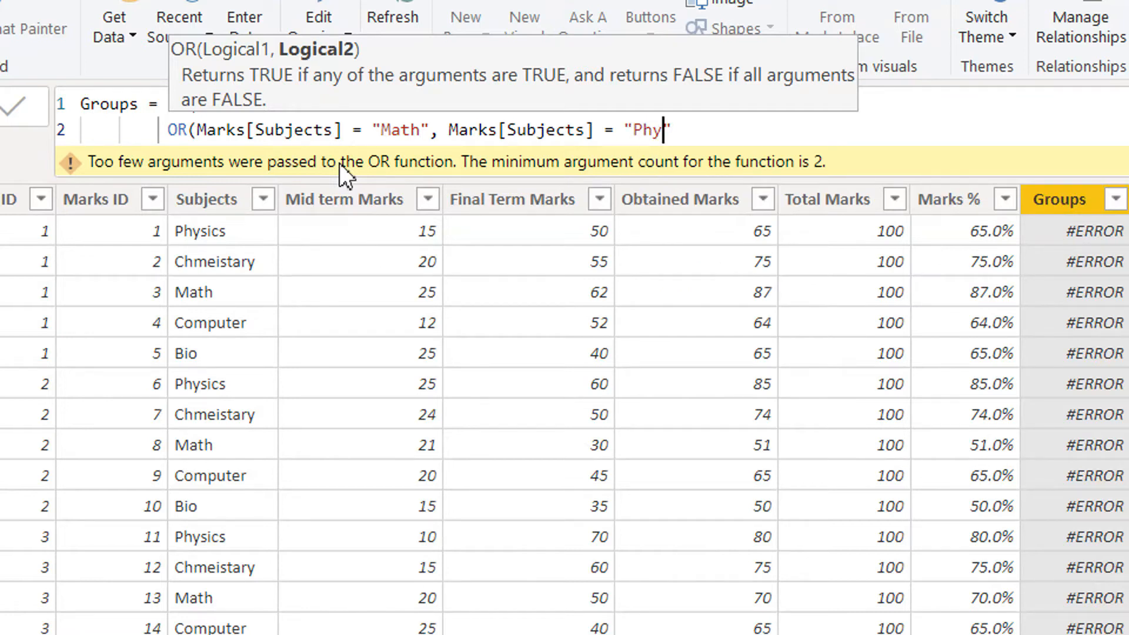
text(sics)
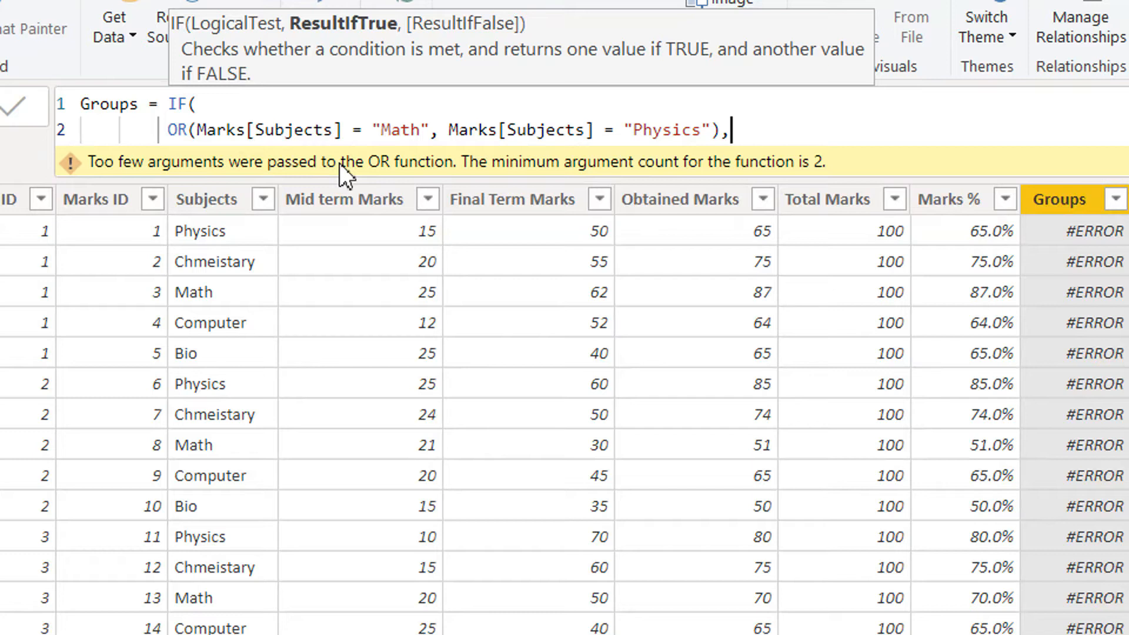
Add the "Group-1" and "Group-0" results and close the IF
text("")
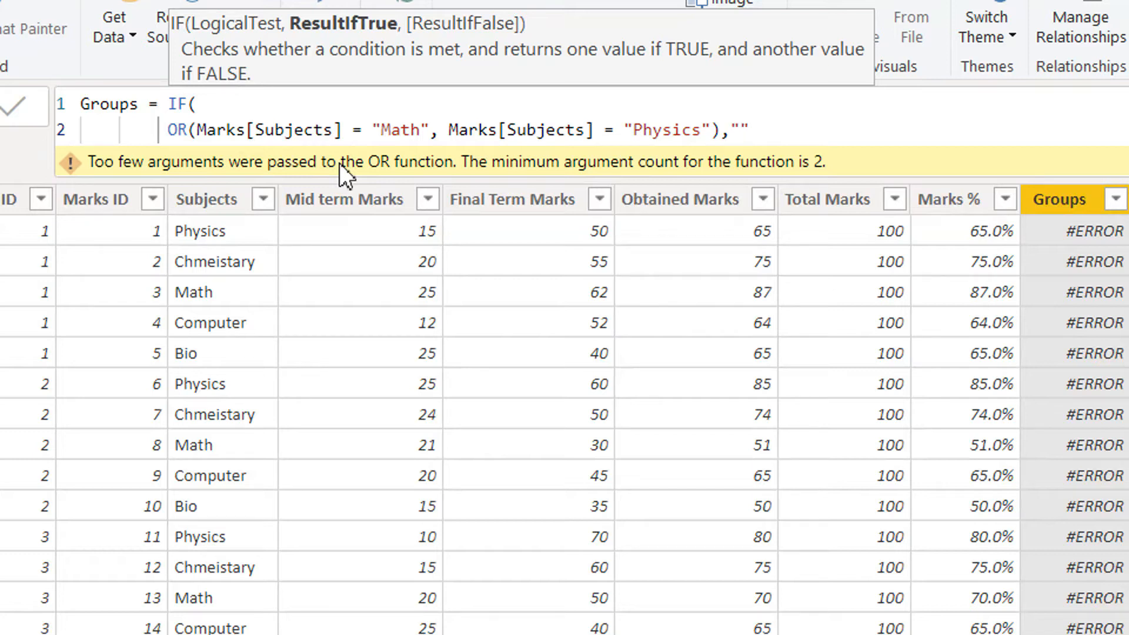
text(Group)
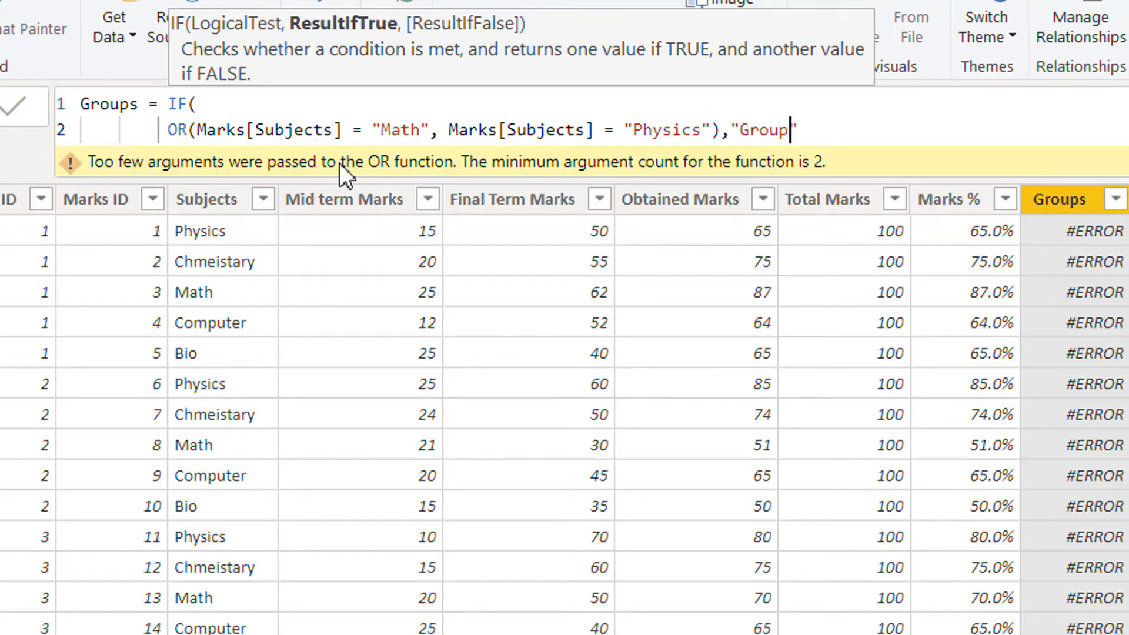
text(-1")
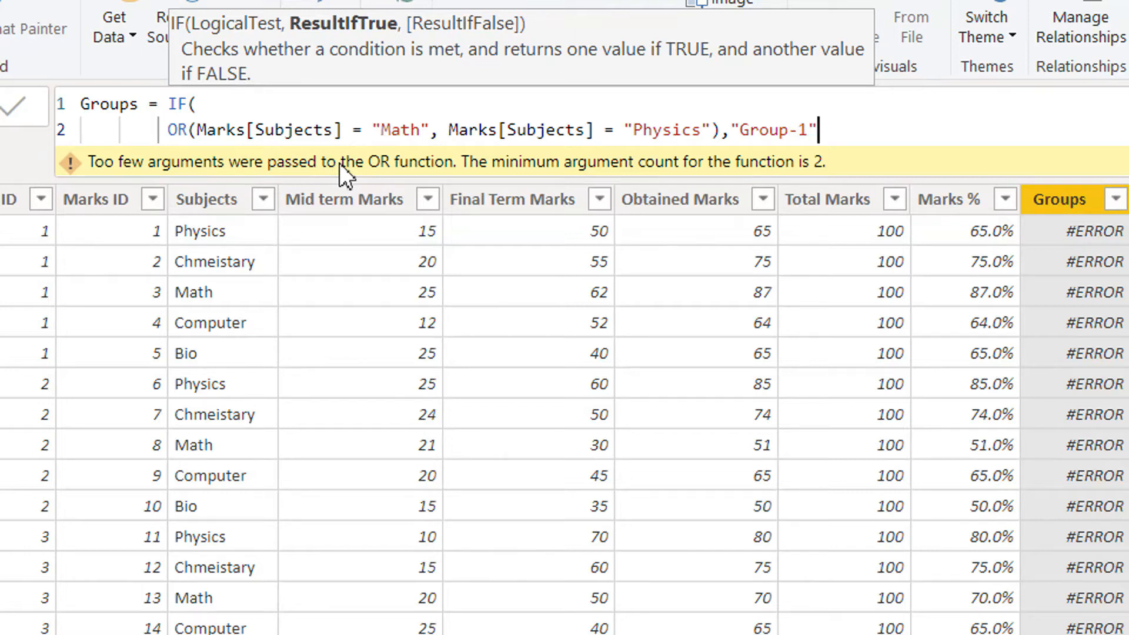
text(,)
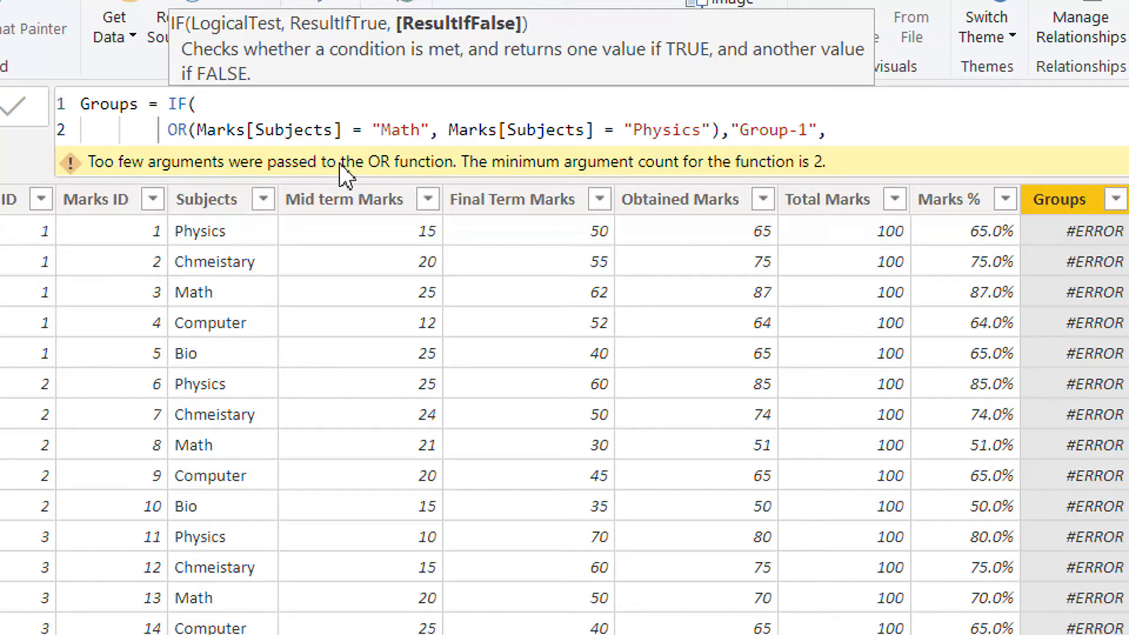
text("")
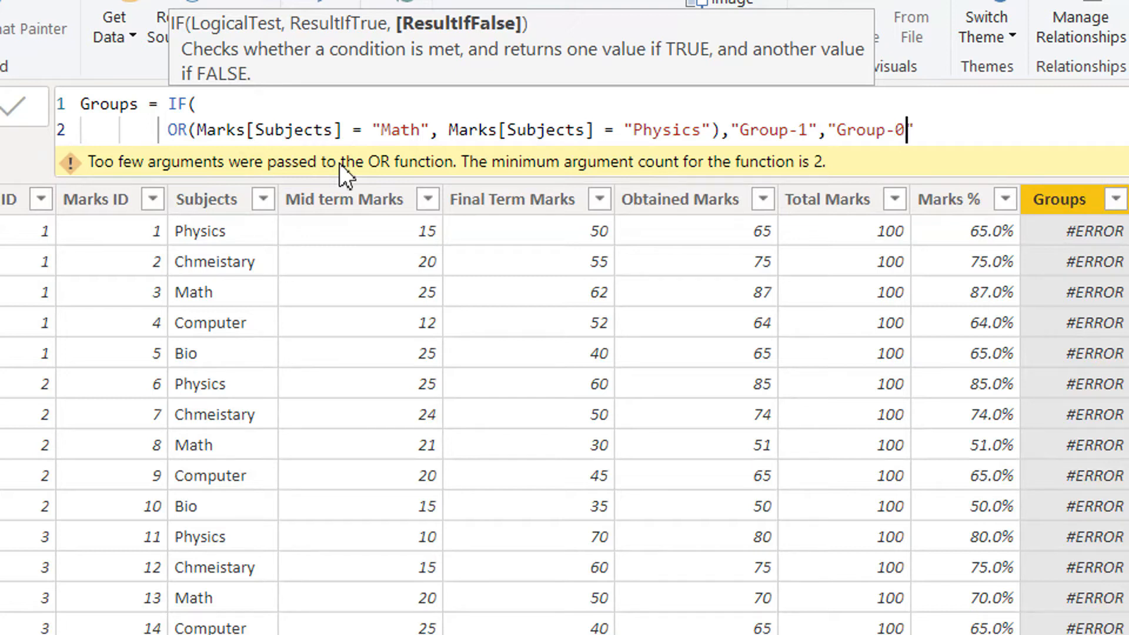
text())
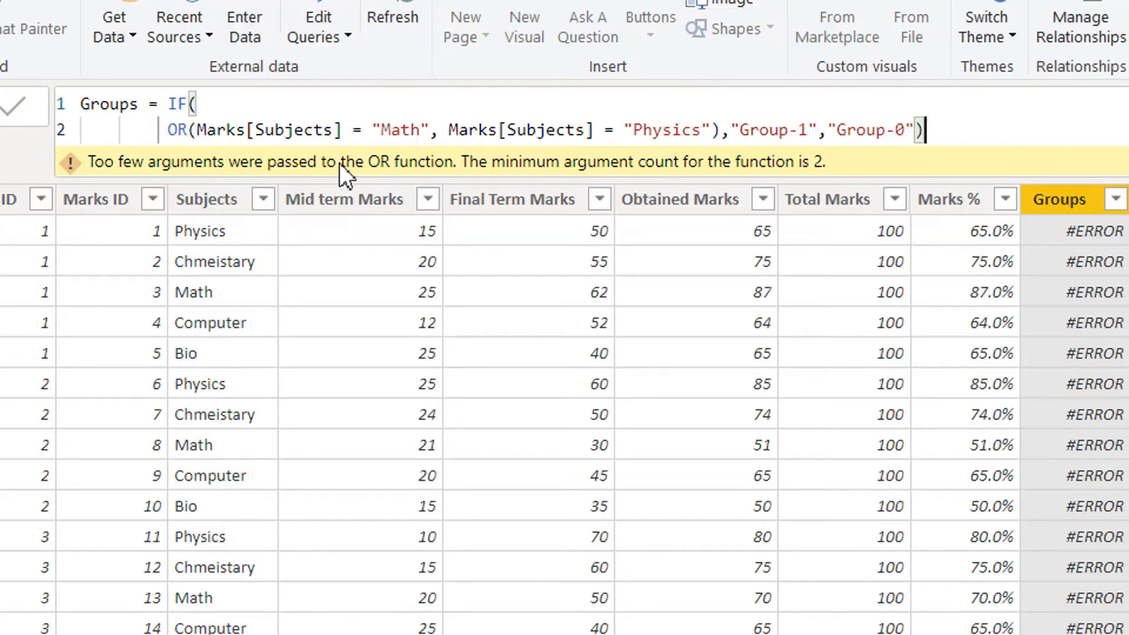
Commit the multi-line Groups formula and scroll right to check the Group-1/Group-0 values
click(24, 105)
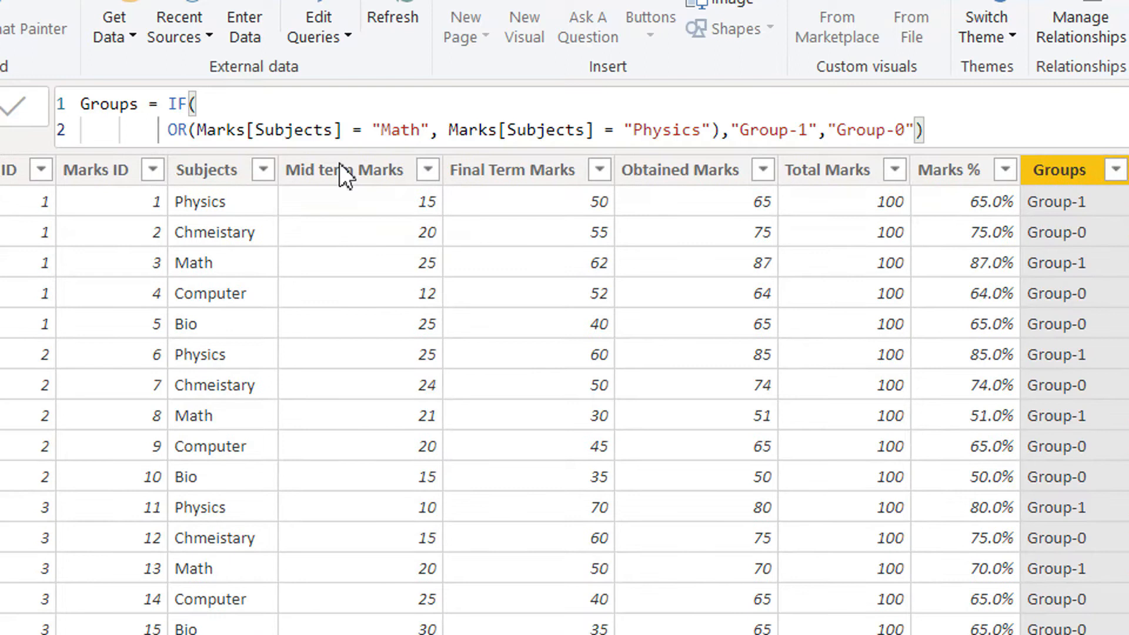
mouse_move(777, 238)
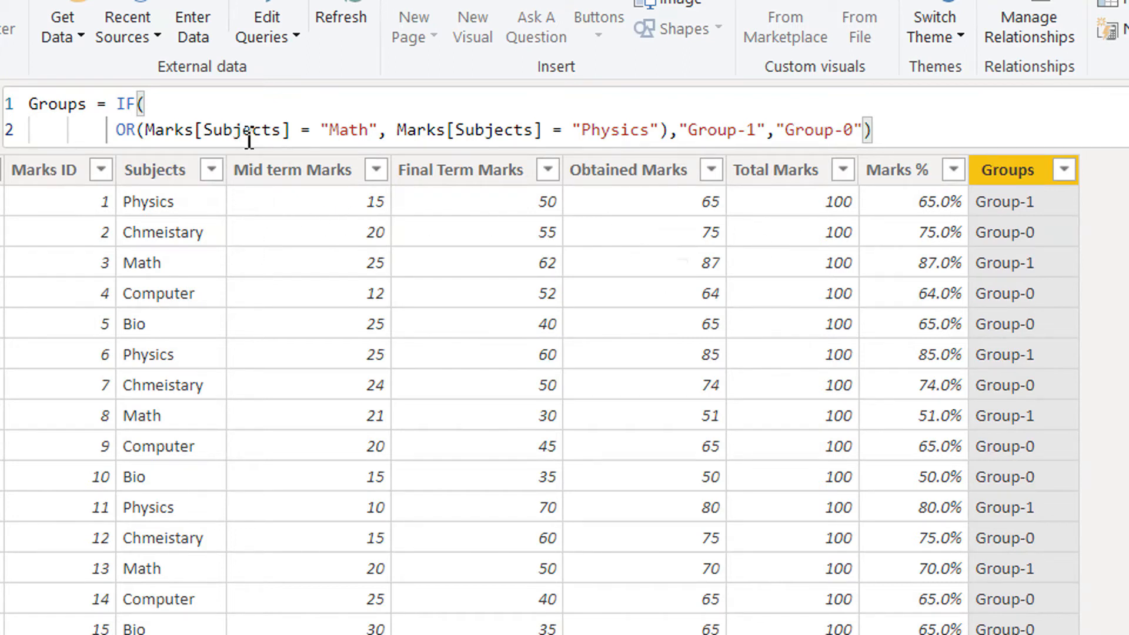
mouse_move(227, 208)
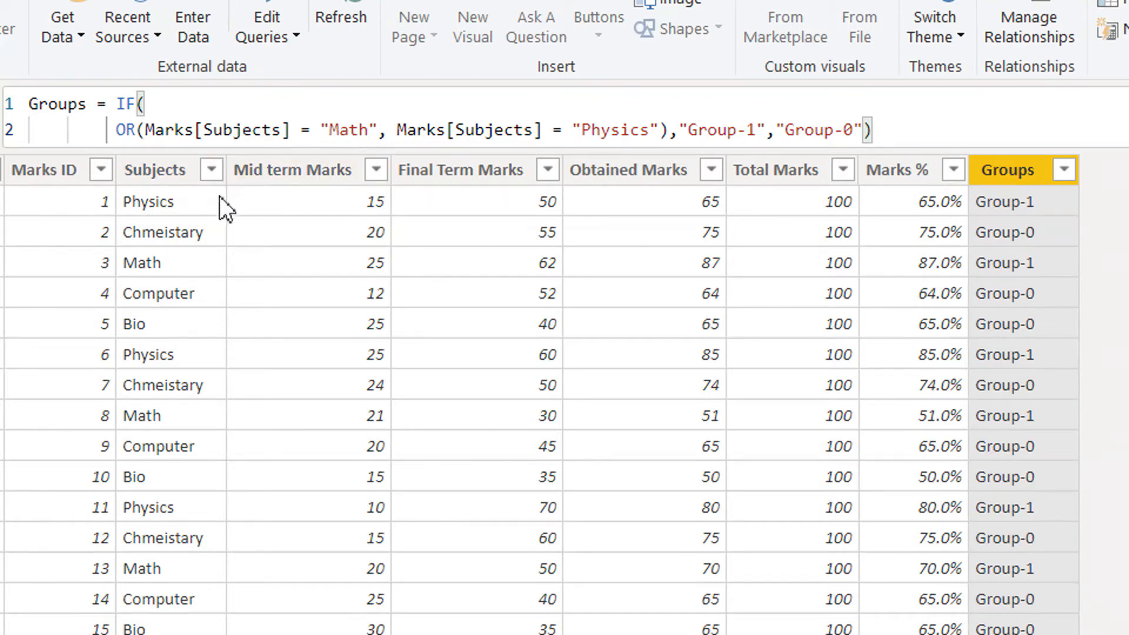
mouse_move(201, 248)
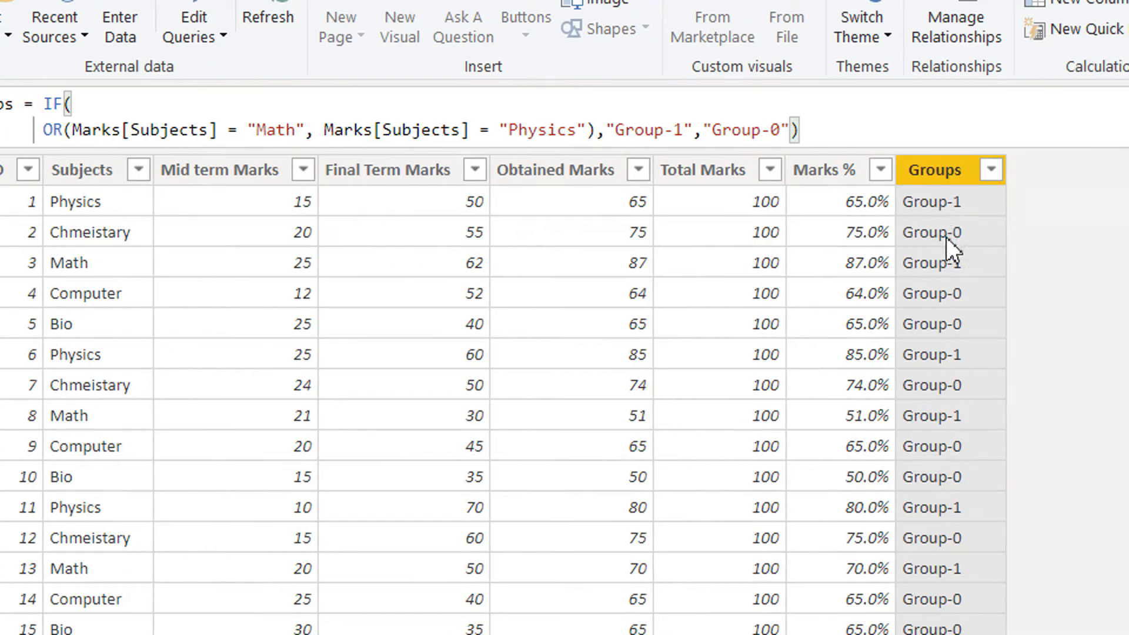
mouse_move(957, 219)
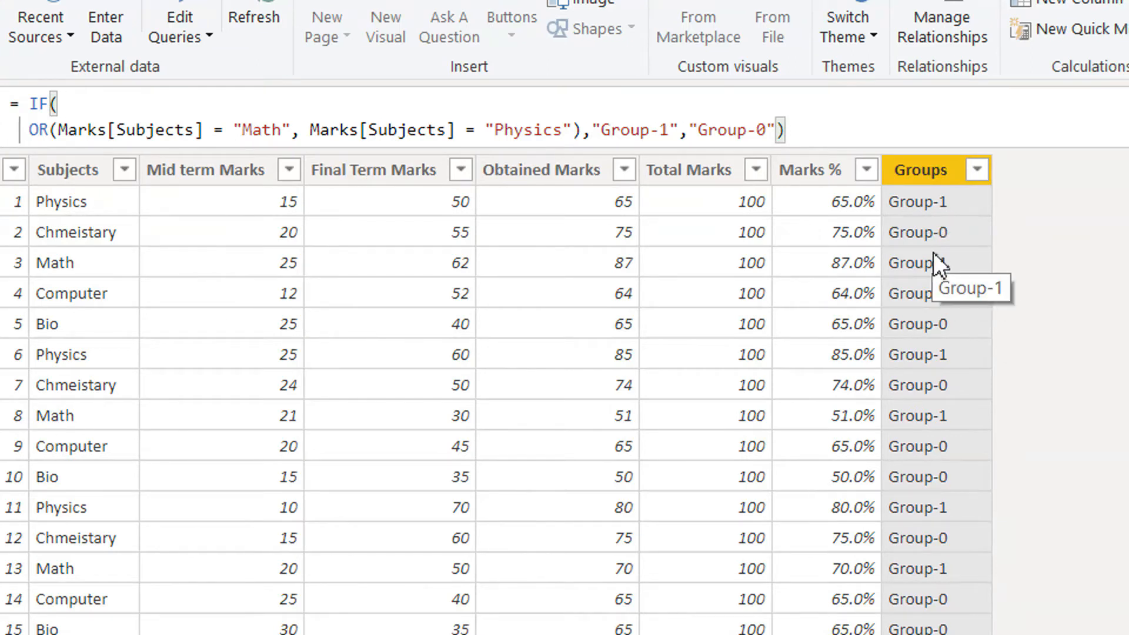
scroll(right, 3)
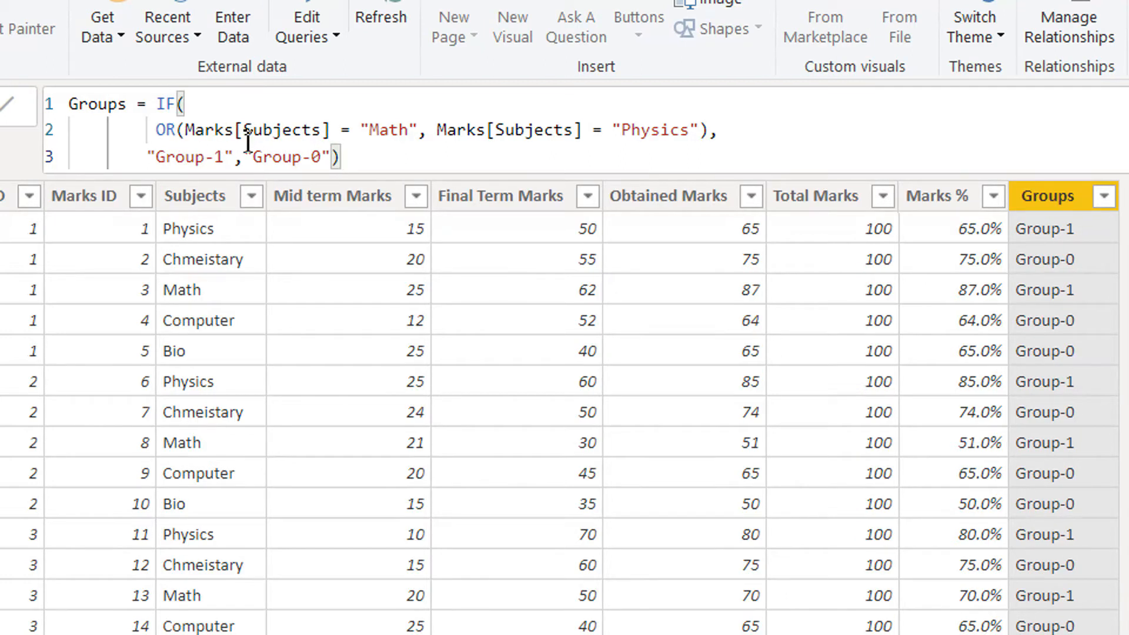
mouse_move(260, 142)
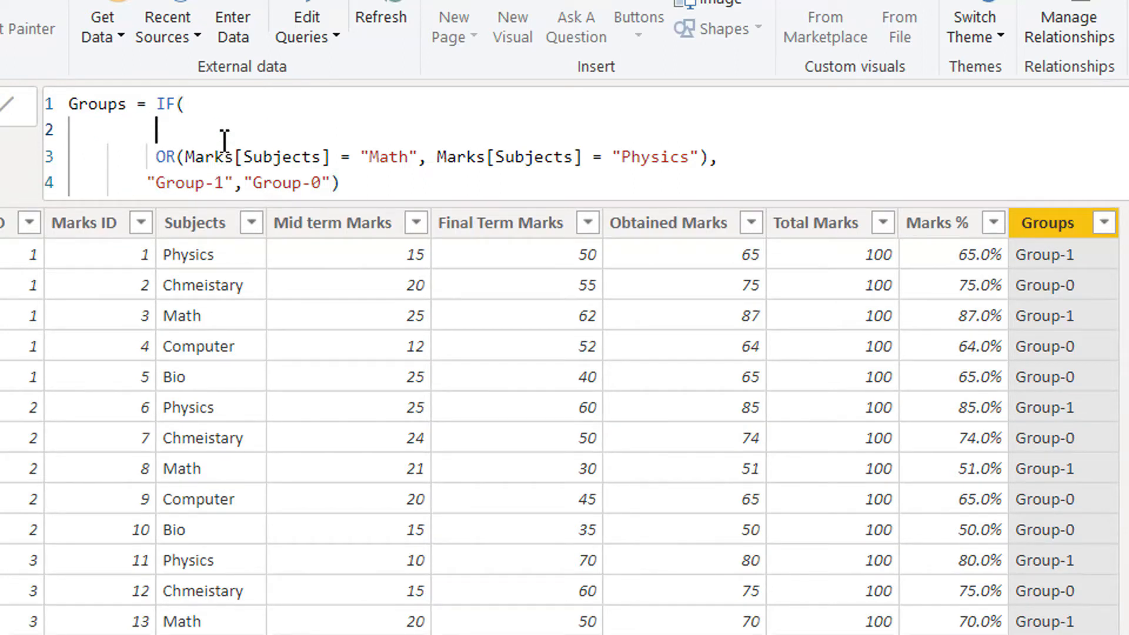
Nest the OR inside another OR, adding Marks[Subjects] = "Computer" as a Group-1 condition
text(OR()
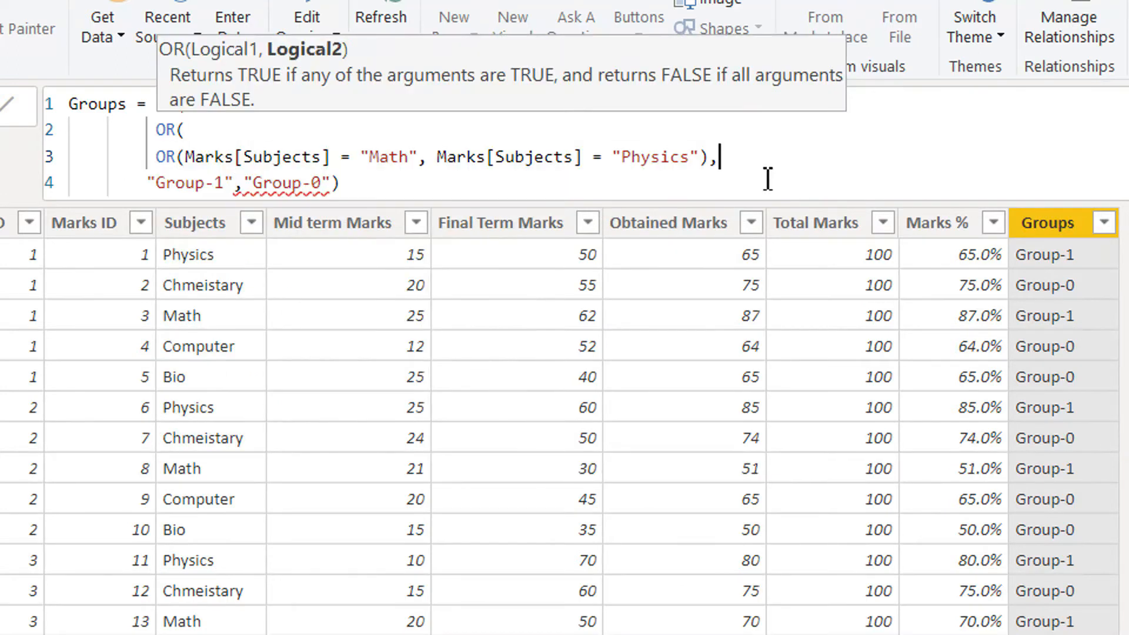
text(,"C)
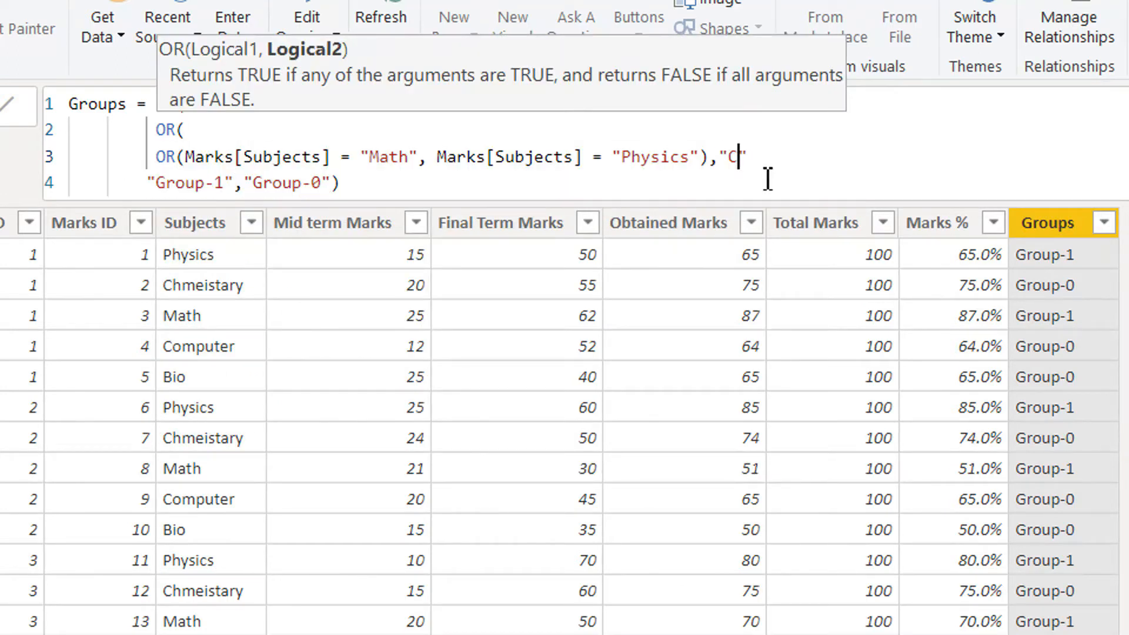
text(omputer)
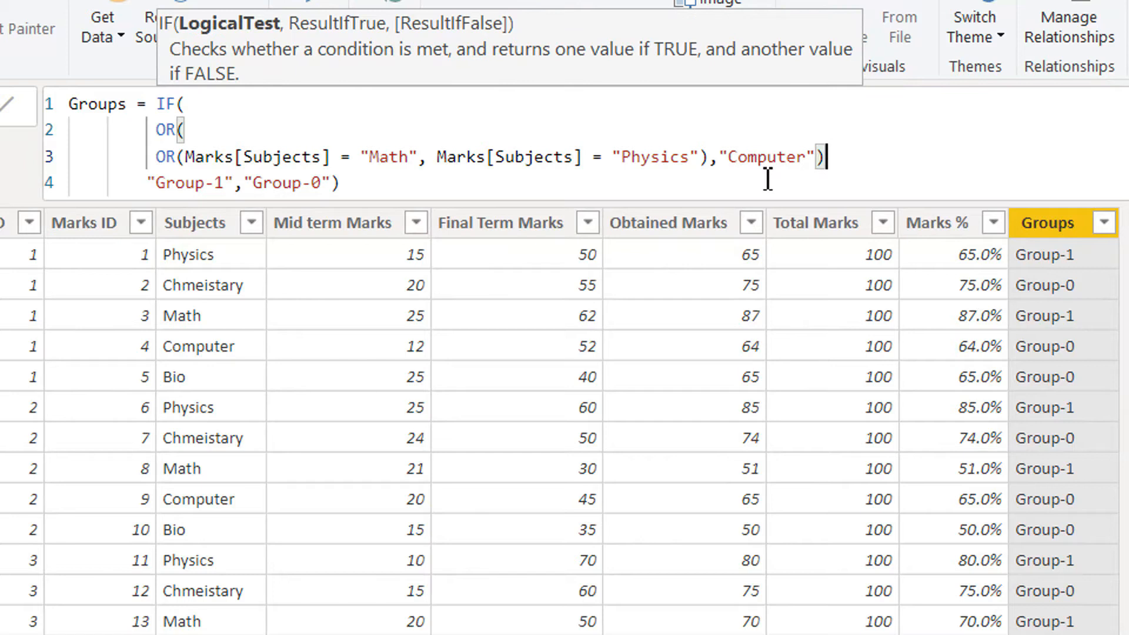
text(,"Group-1","Group-0"))
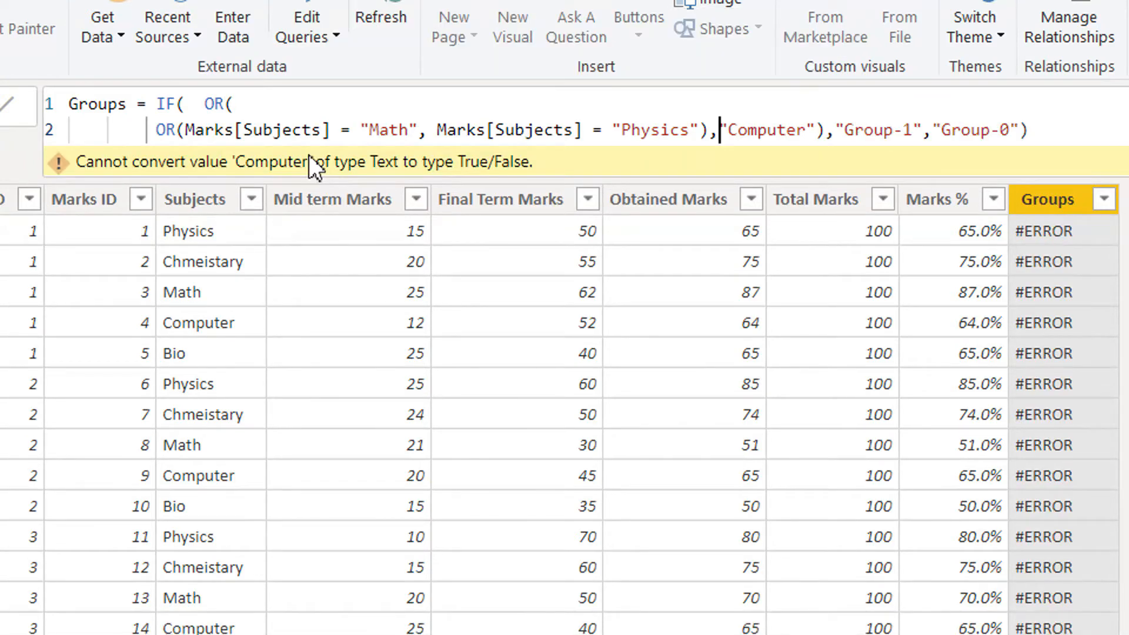
text(subj)
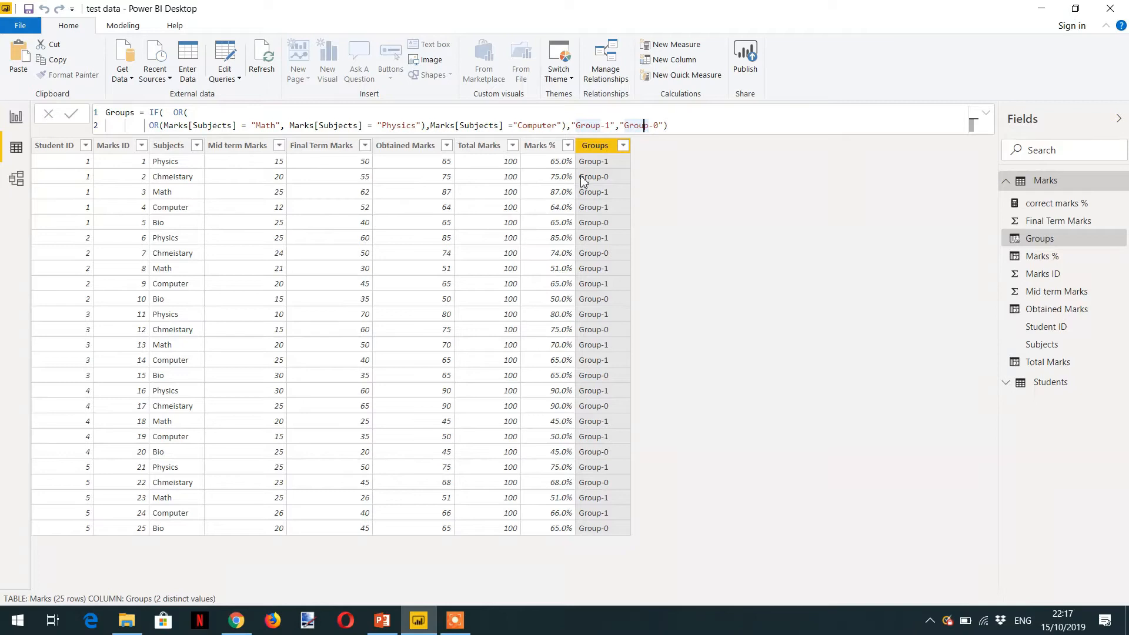
mouse_move(171, 207)
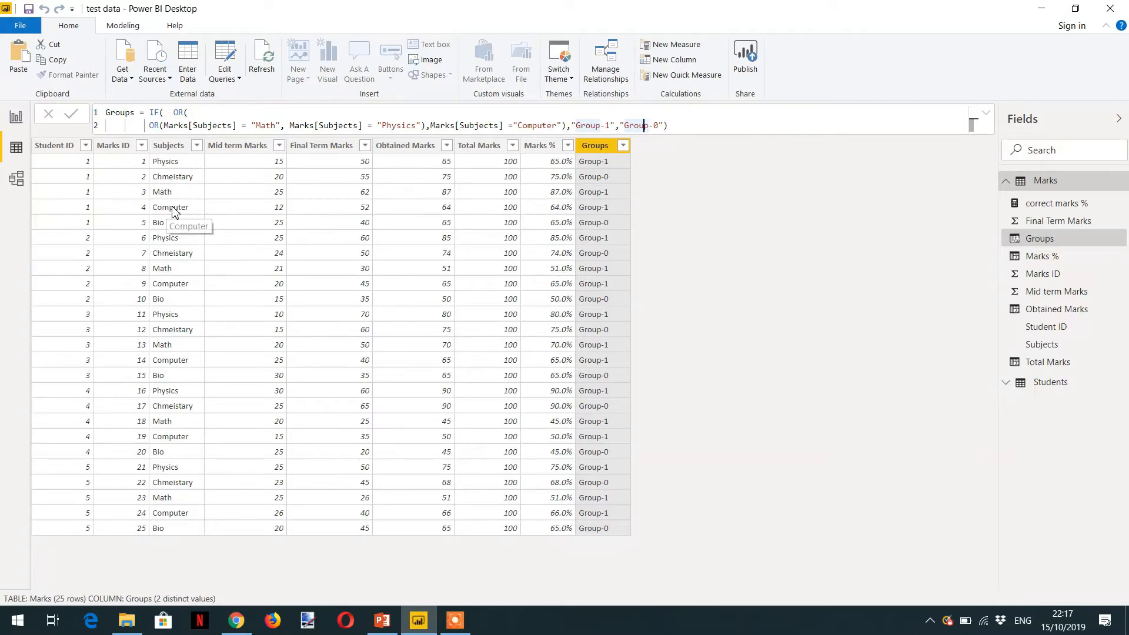
mouse_move(600, 209)
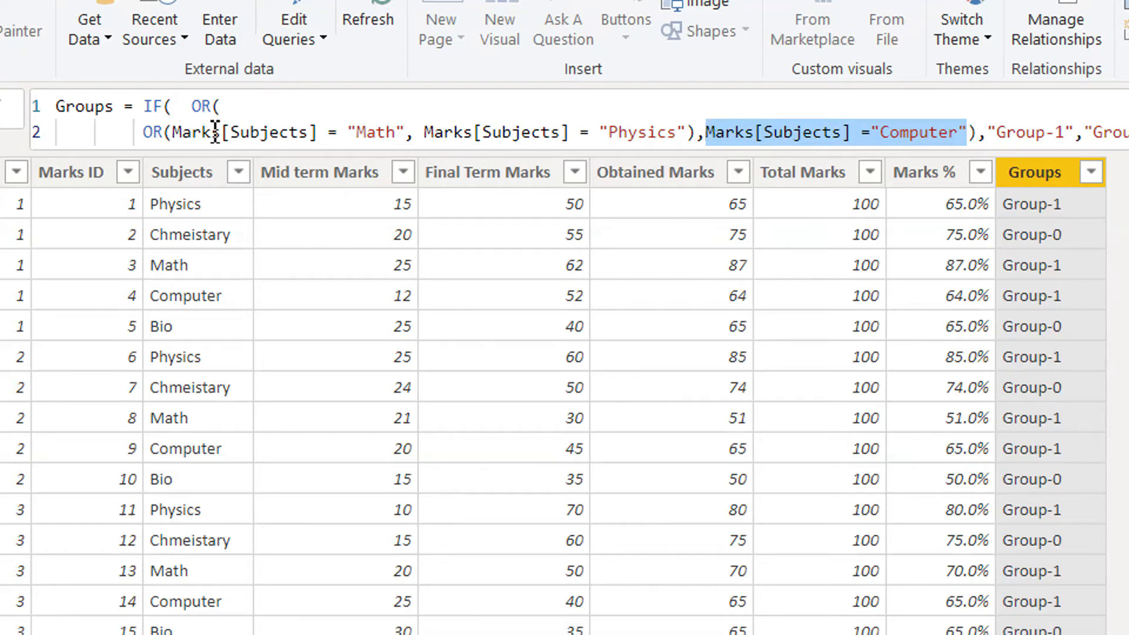
mouse_move(252, 131)
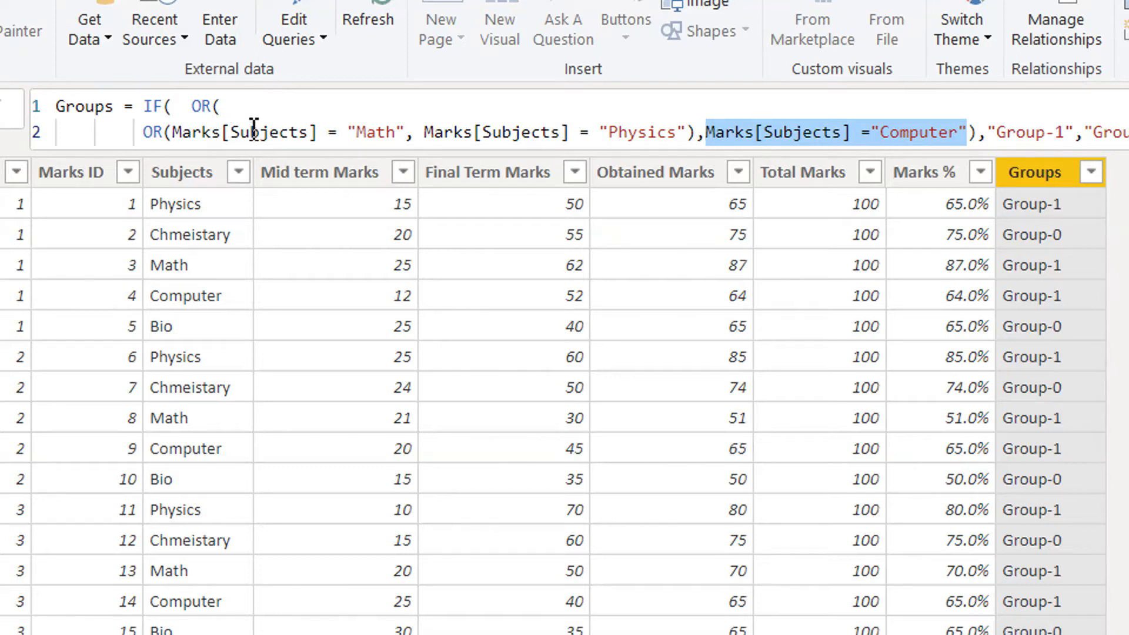
mouse_move(256, 131)
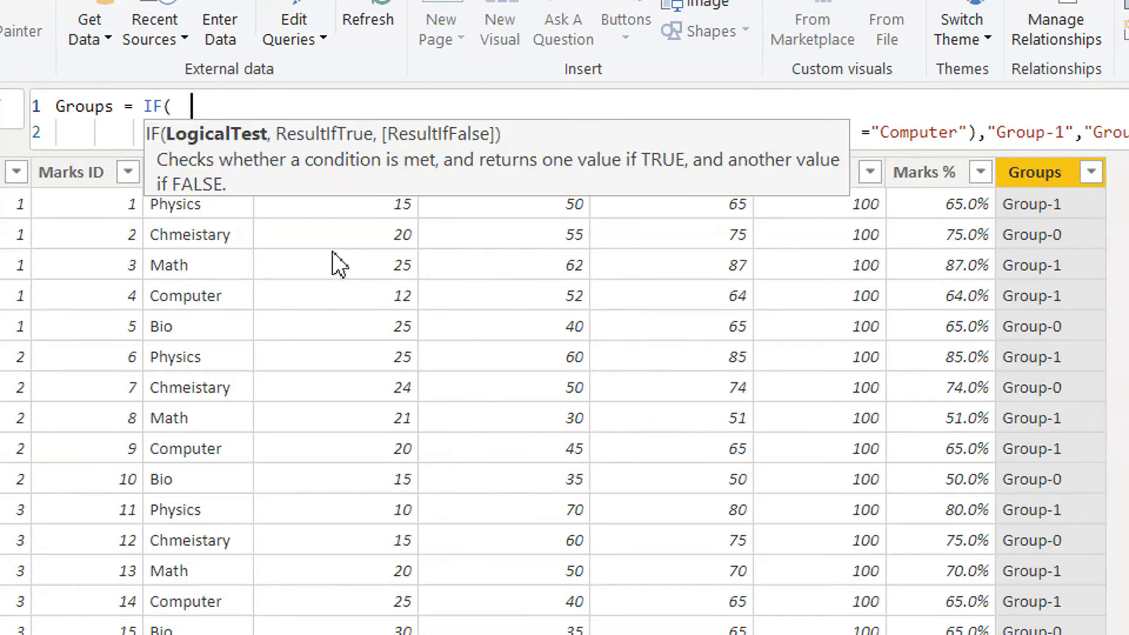
Replace the nested OR calls with Math, Physics and Computer conditions joined by ||
text(OR(Marks[Subjects] = "Math", Marks[Subjects] = "Physics"))
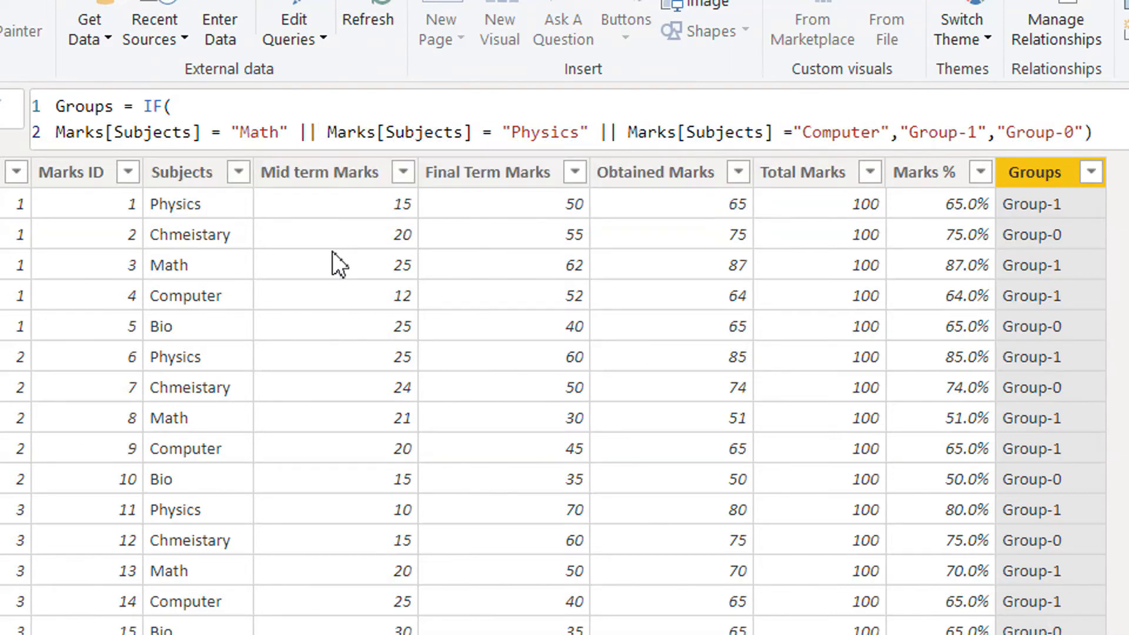
click(889, 131)
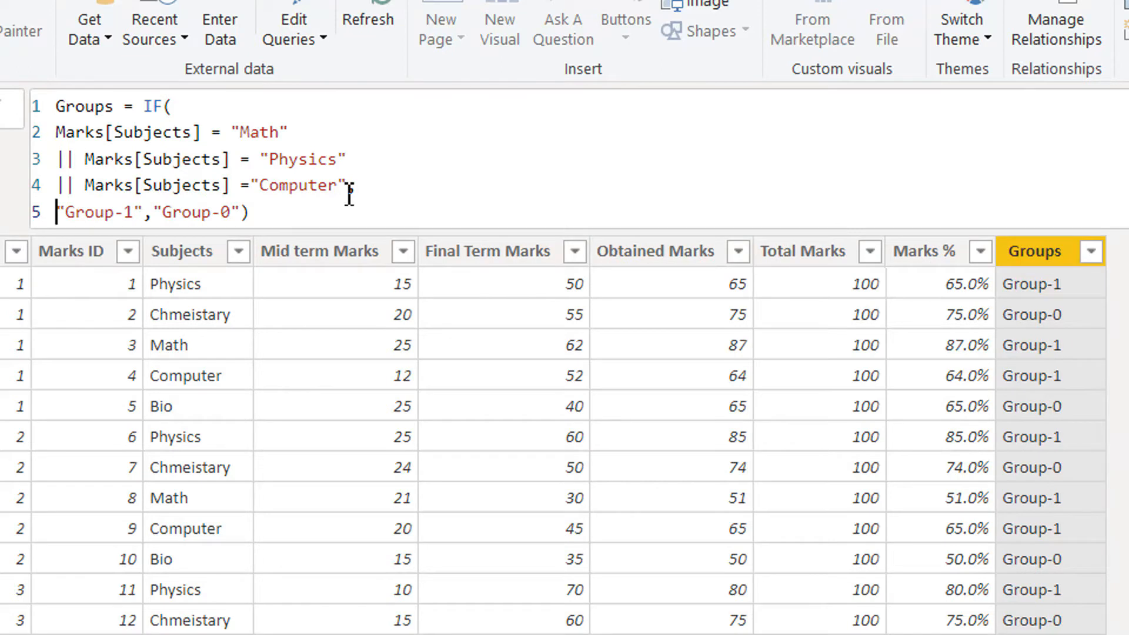
mouse_move(261, 166)
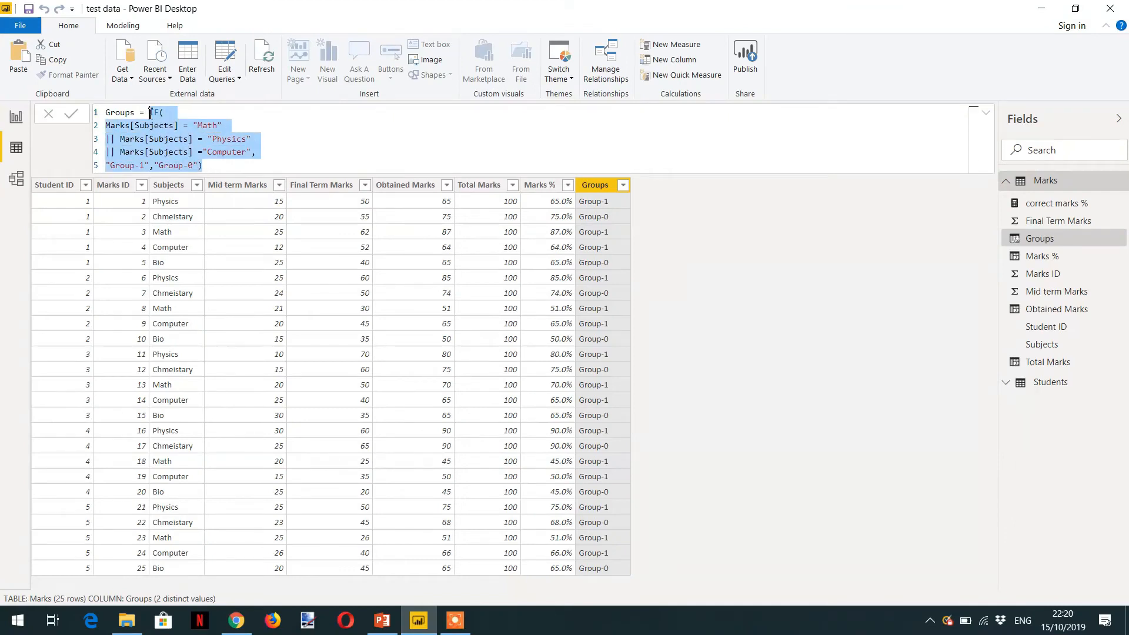
mouse_move(259, 222)
text(if)
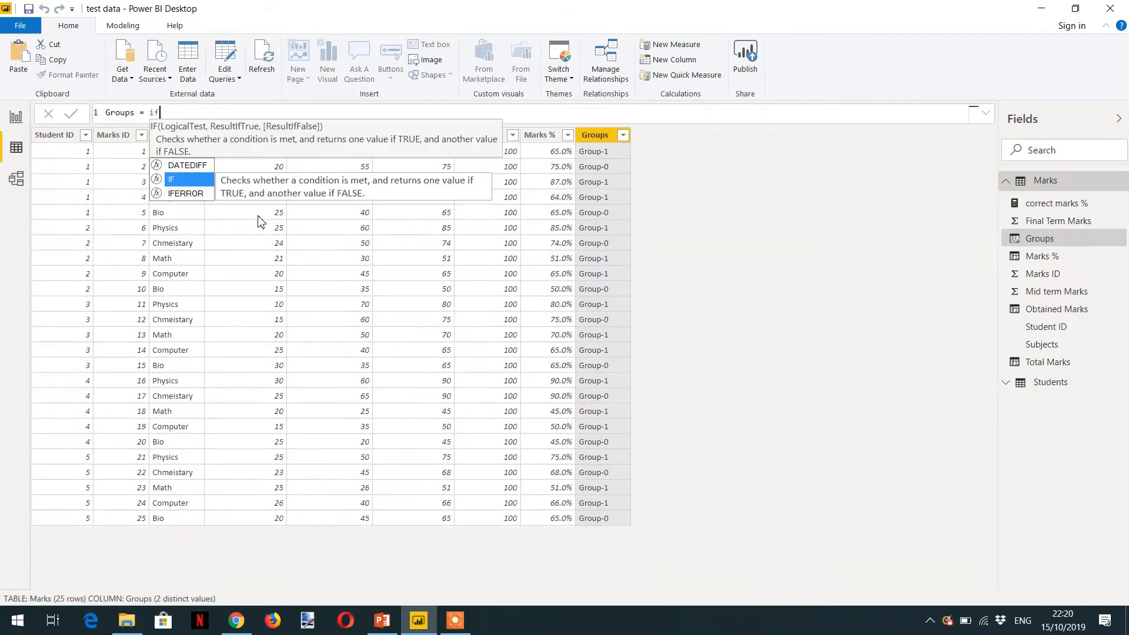
Start the IF with AND(Marks[Mid term Marks] > 15, Marks[Final Term Marks] > 50)
click(171, 179)
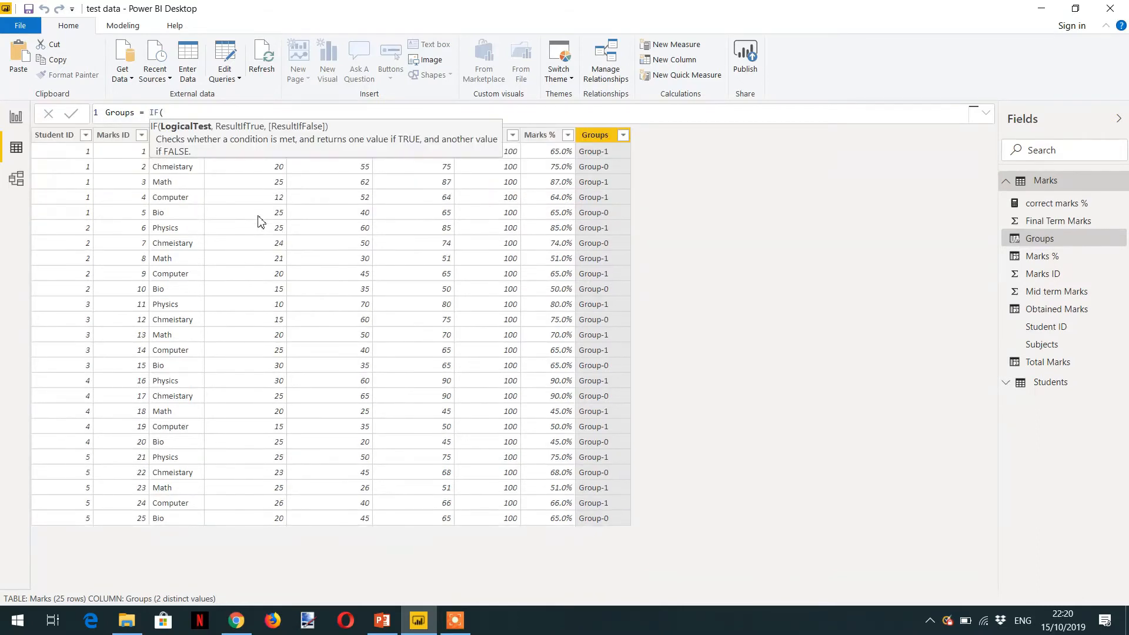
text(AND()
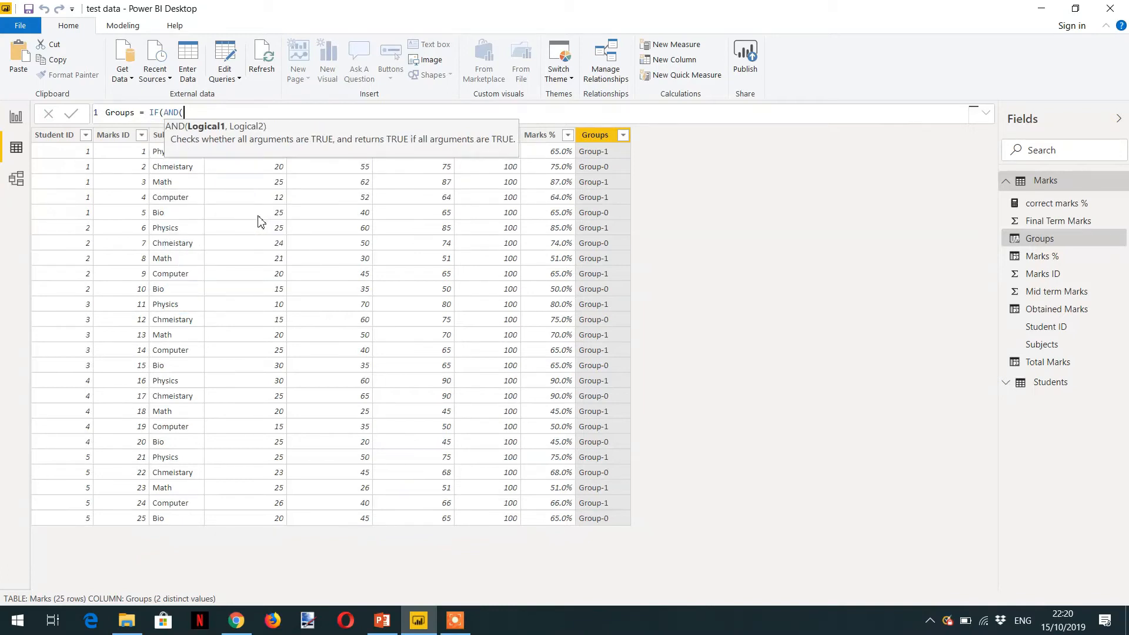
text(mid)
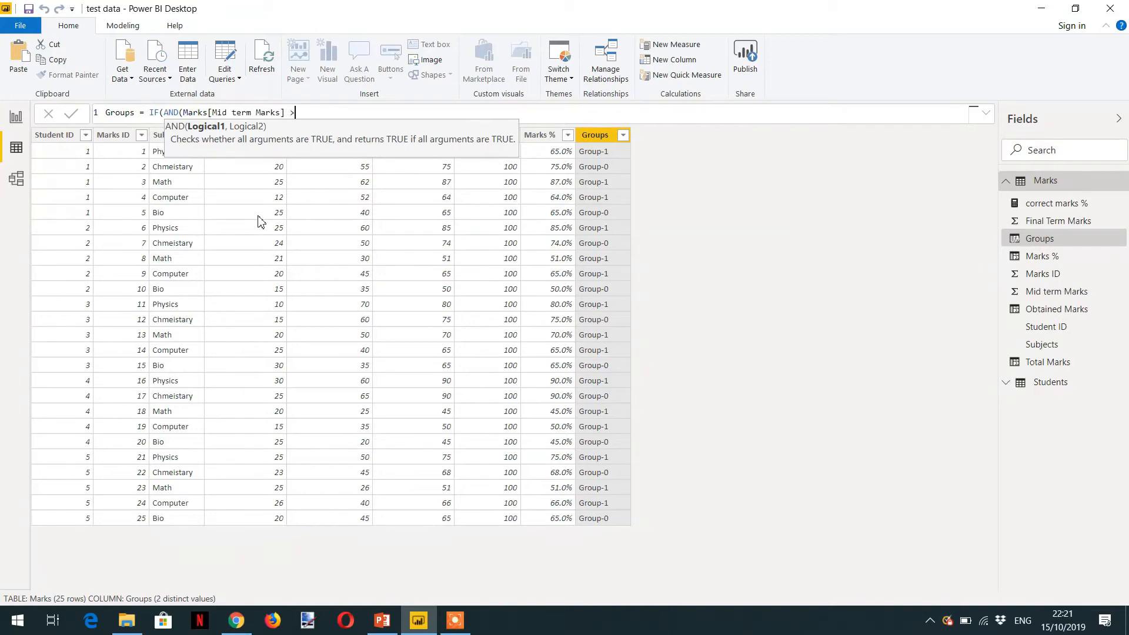
text(15)
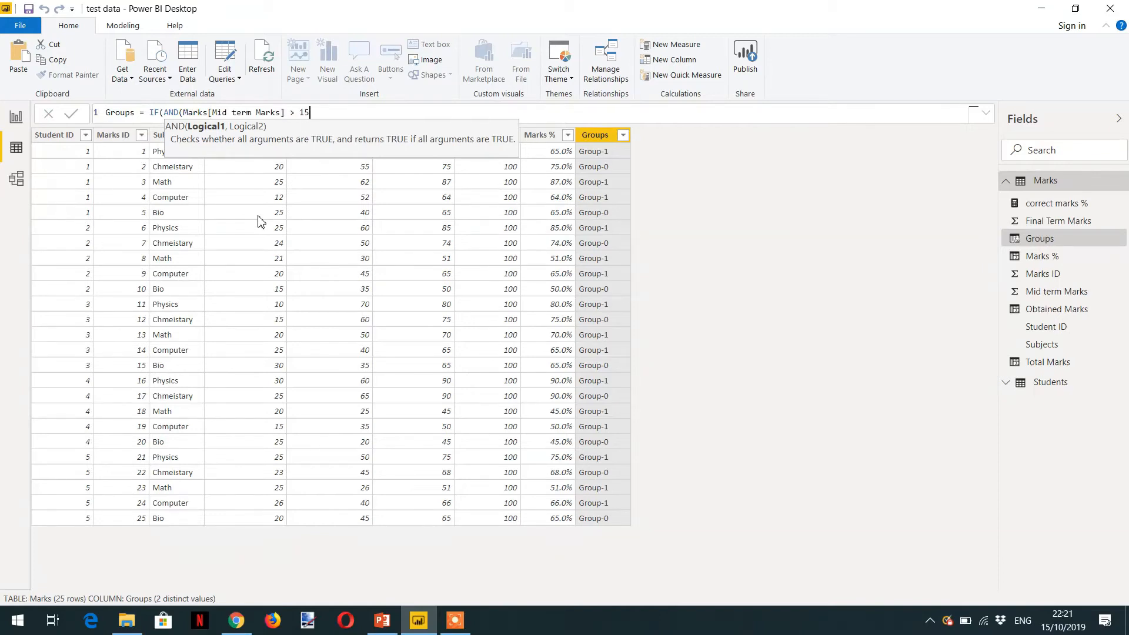
text(,)
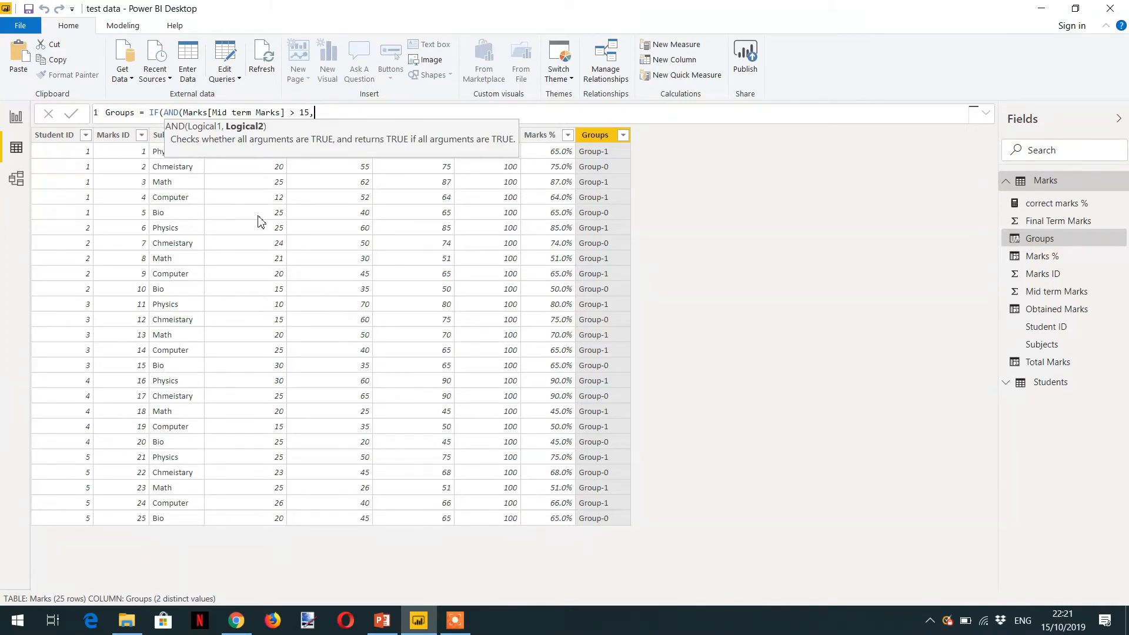
text(fina)
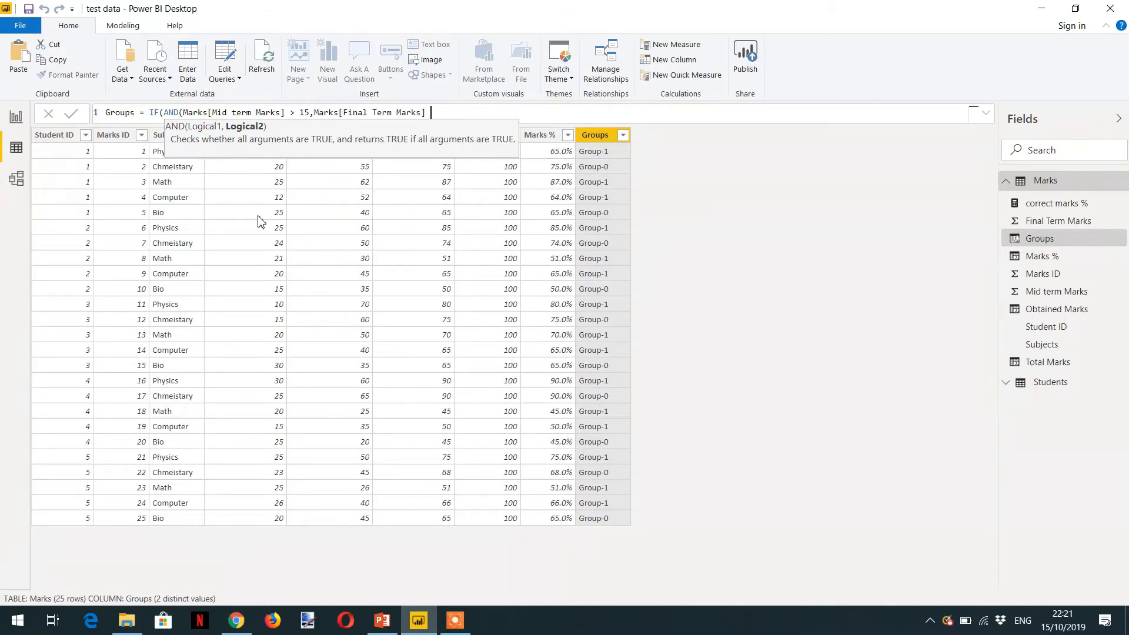
text(> 50)
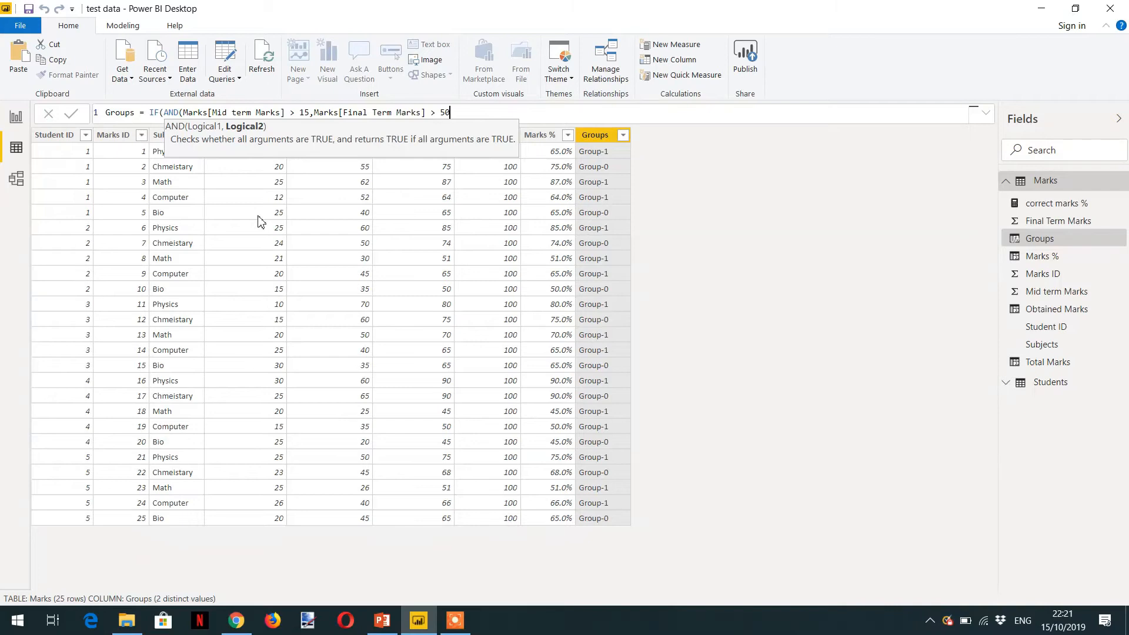
text())
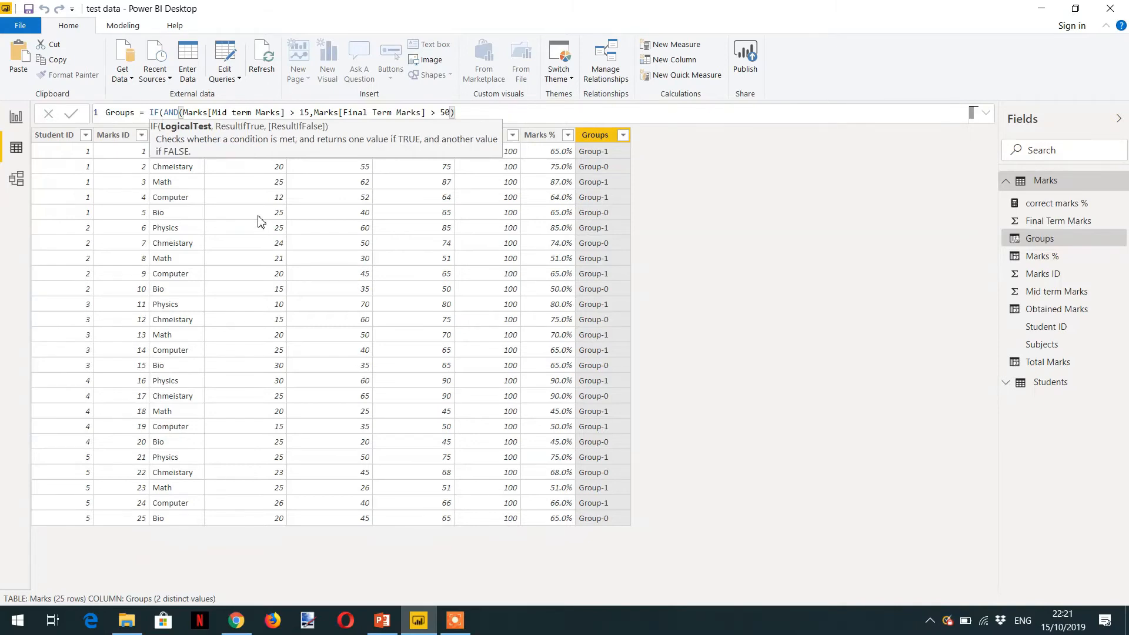
Add the "Group-1" and "Group0" result values to the IF
text(,)
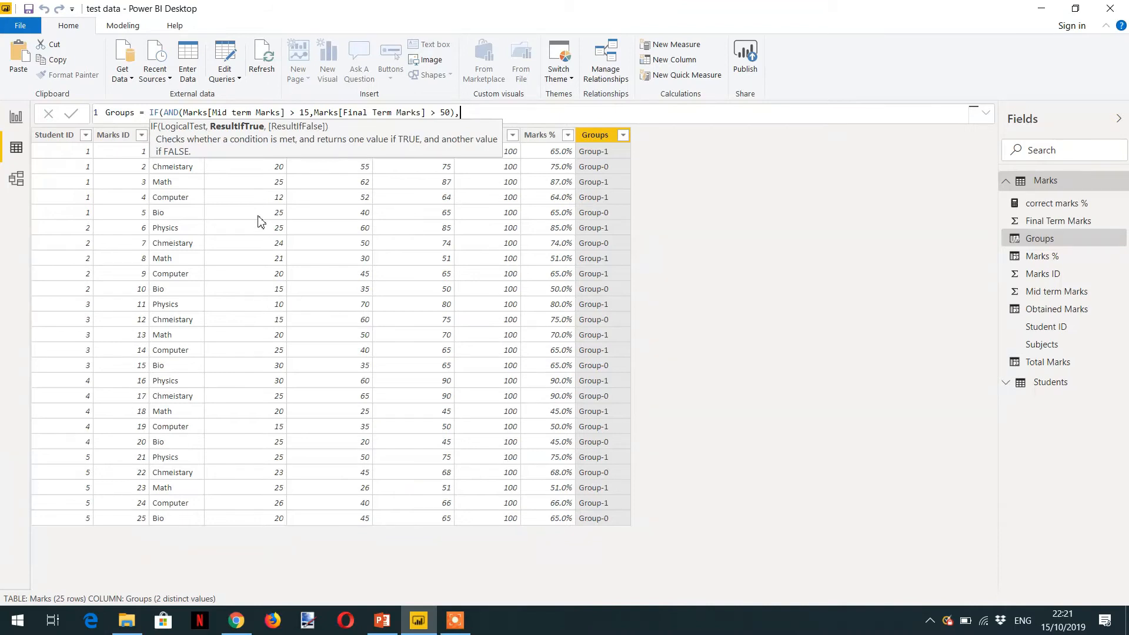
text("")
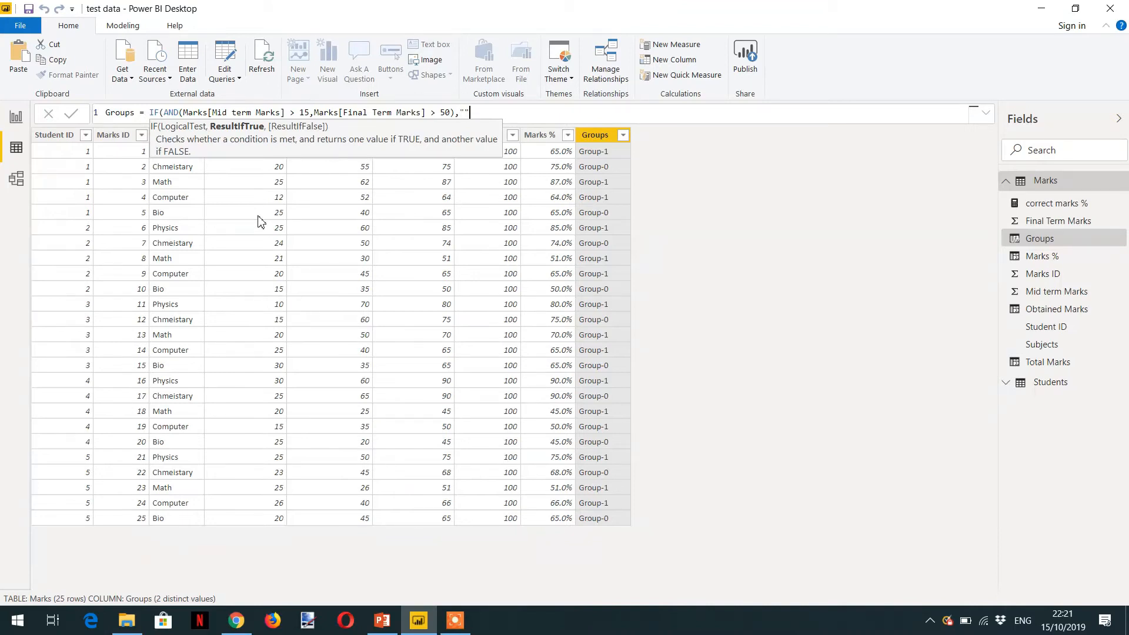
text(Gr)
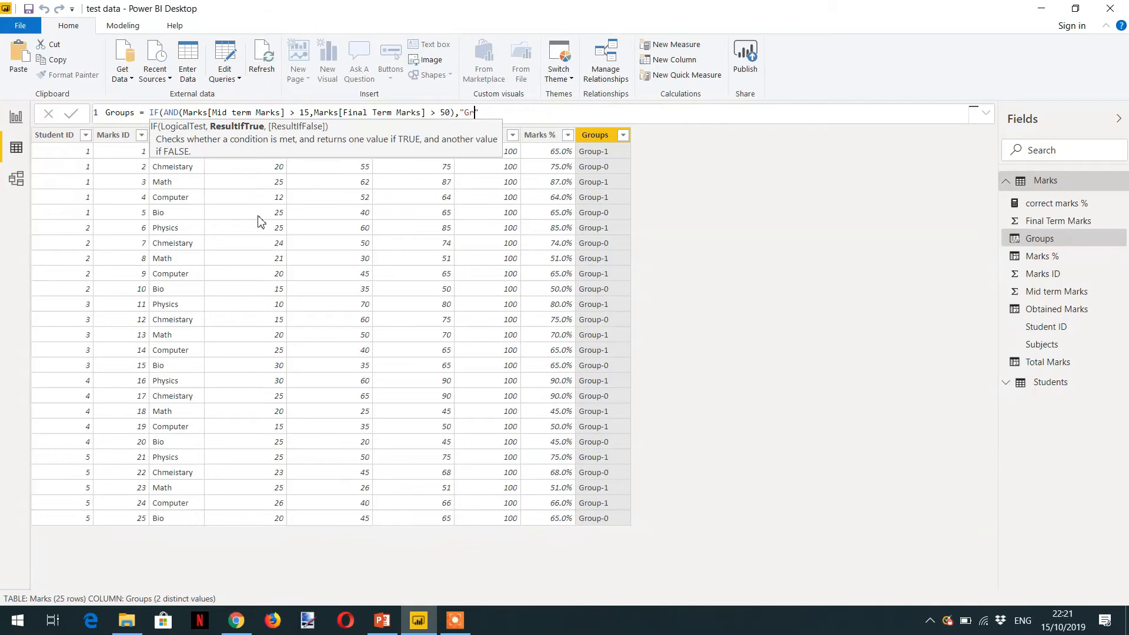
text(oup-1)
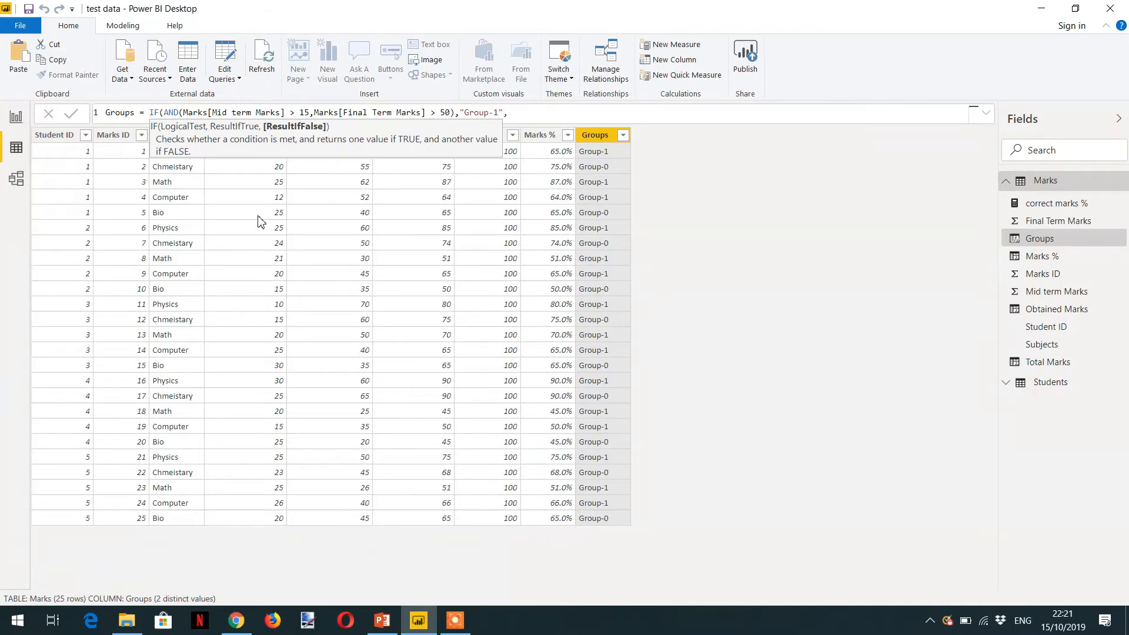
text("Group0"))
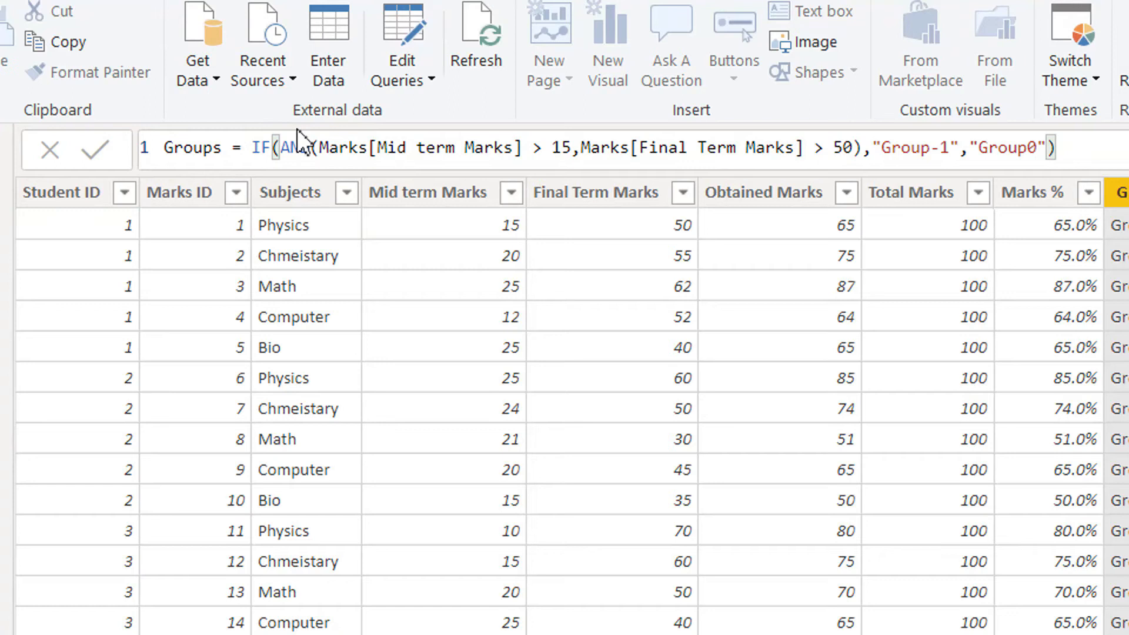
mouse_move(626, 180)
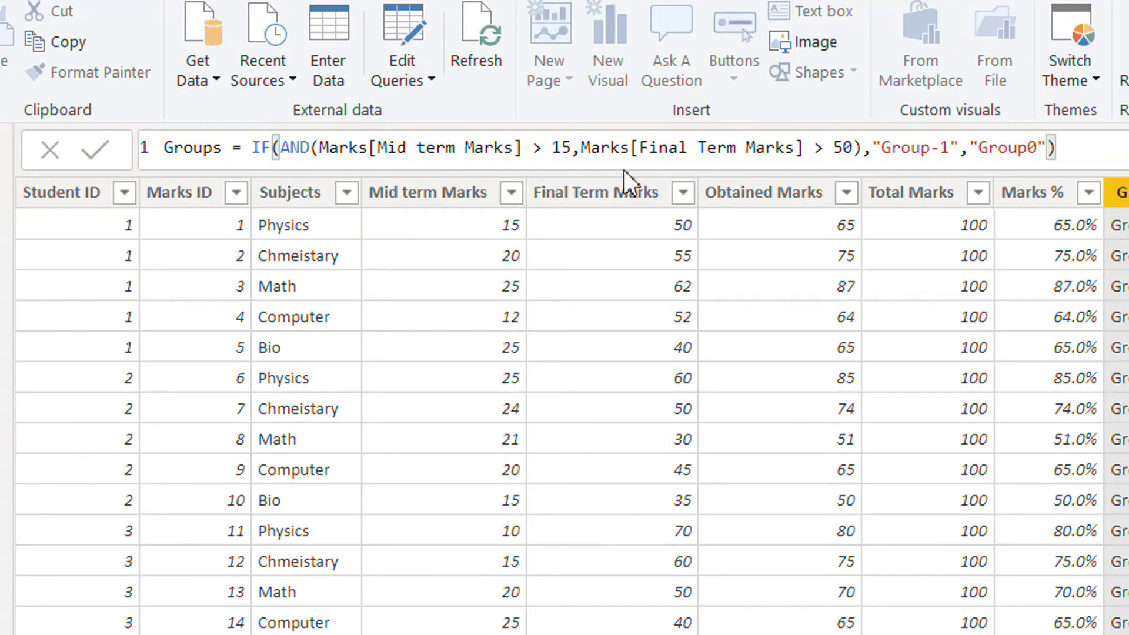
mouse_move(536, 232)
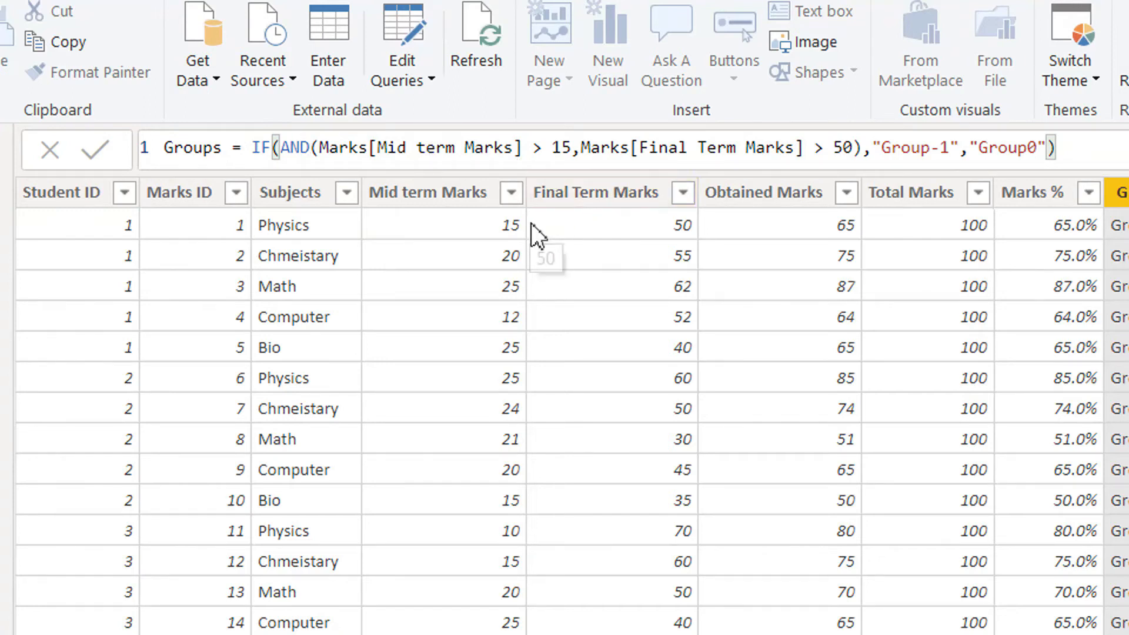
mouse_move(519, 273)
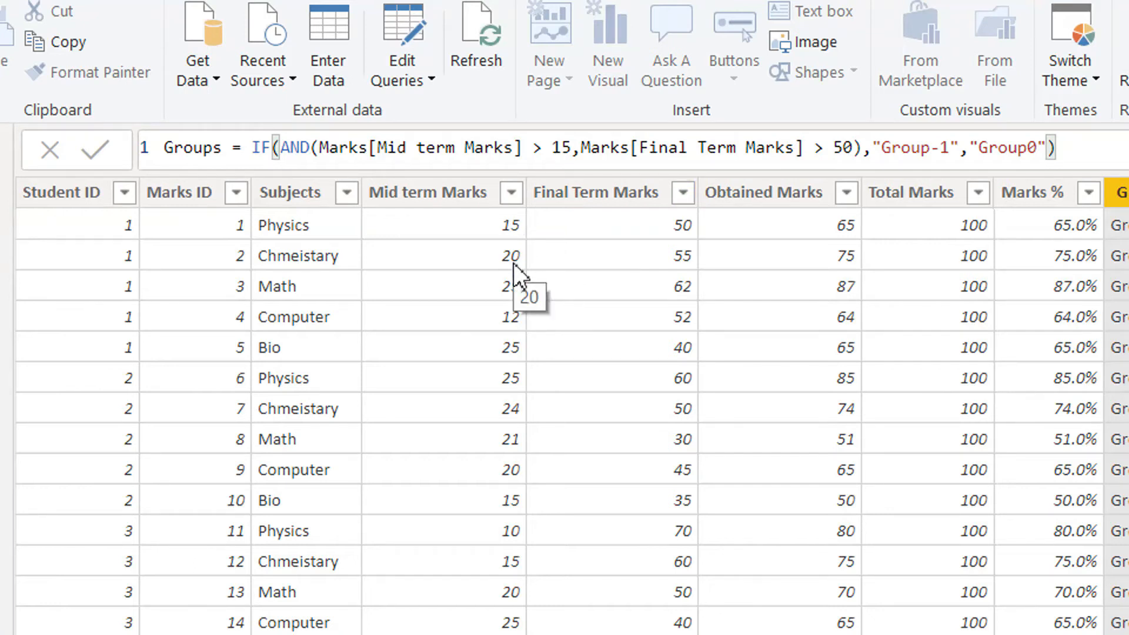
mouse_move(517, 277)
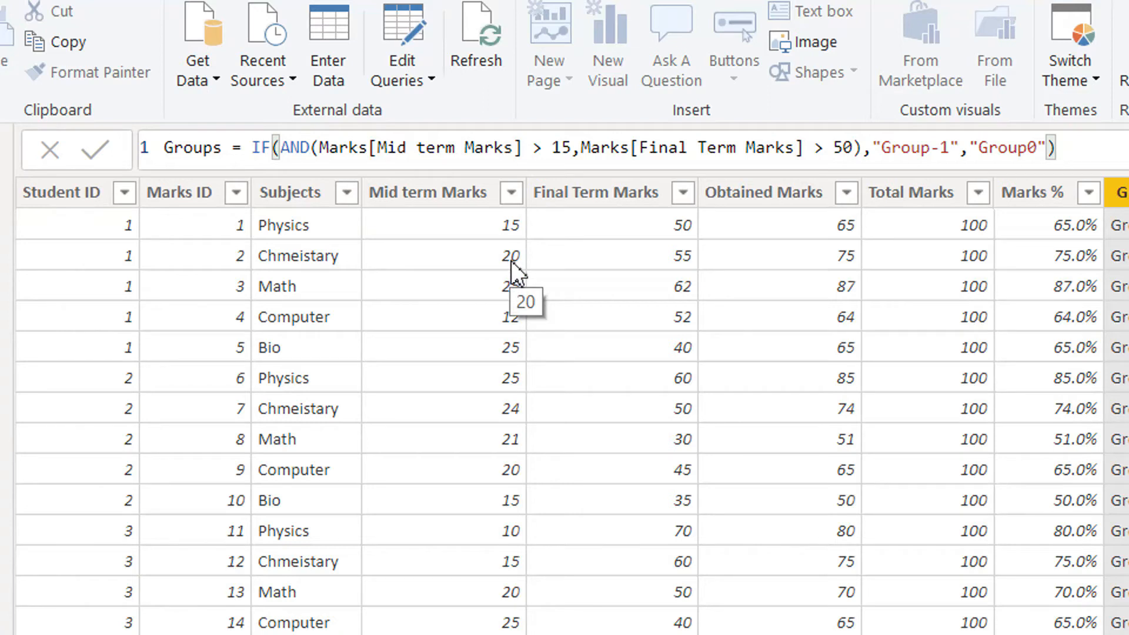
mouse_move(681, 277)
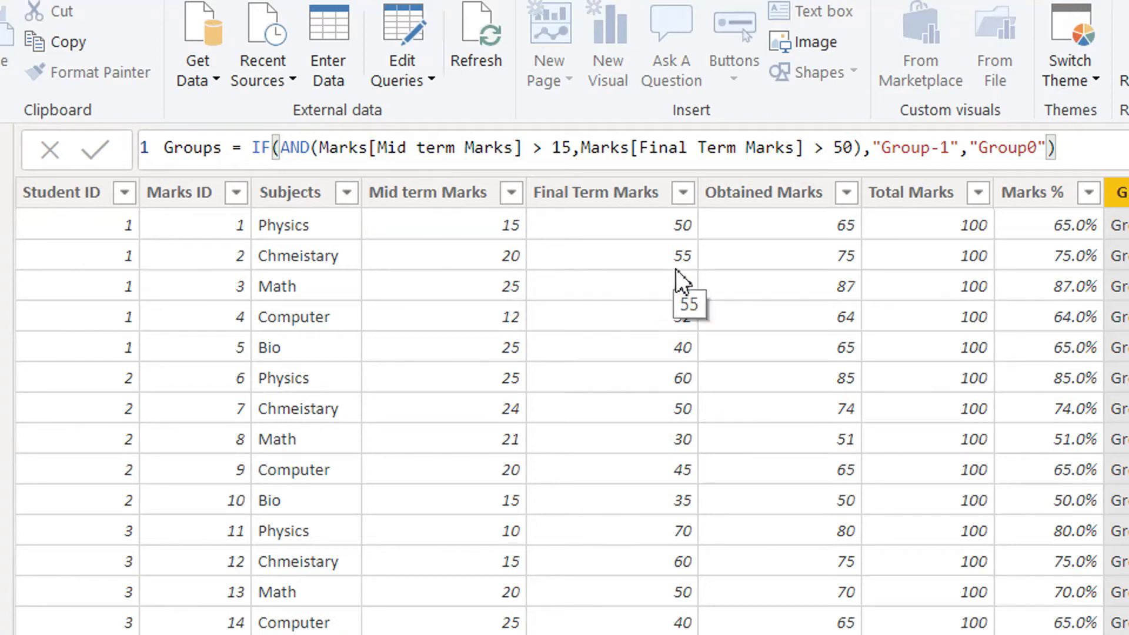
mouse_move(688, 277)
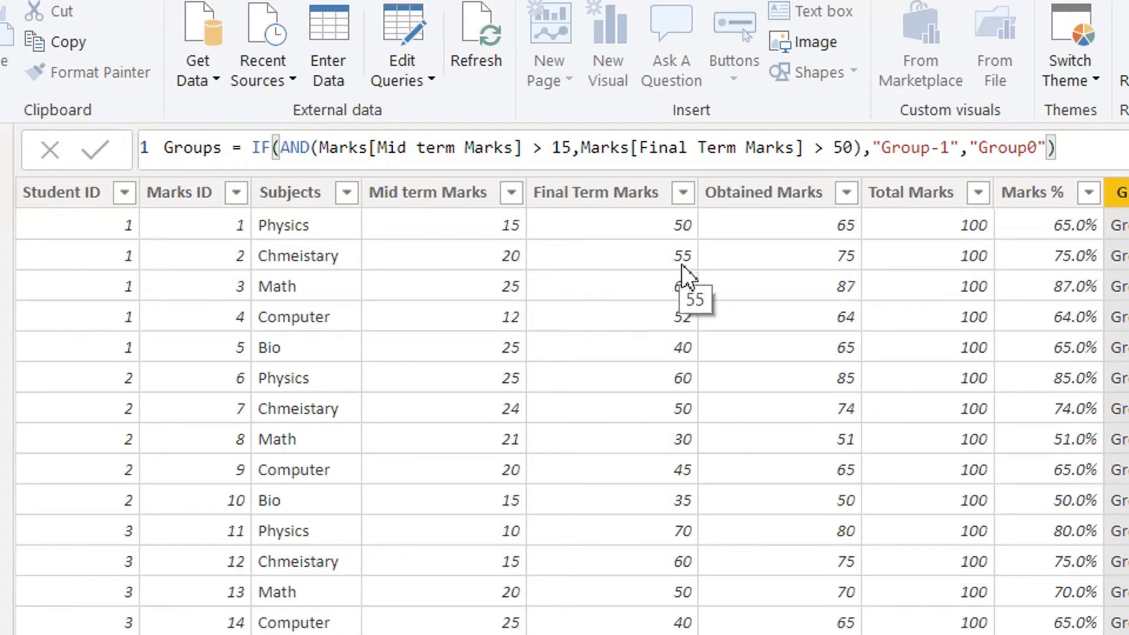
mouse_move(499, 278)
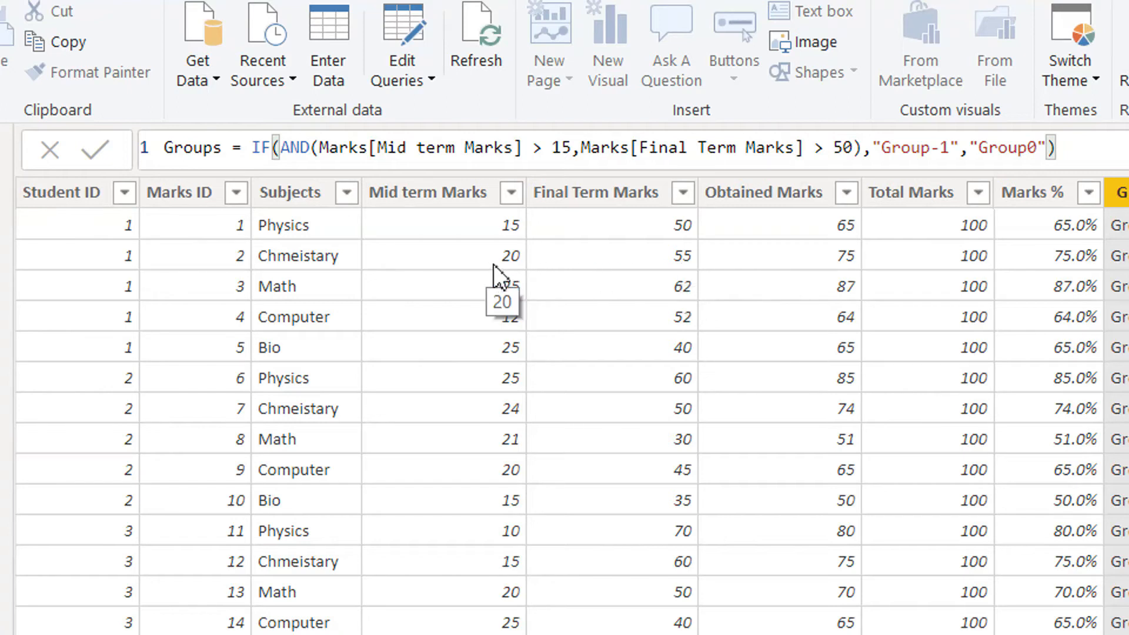
mouse_move(523, 276)
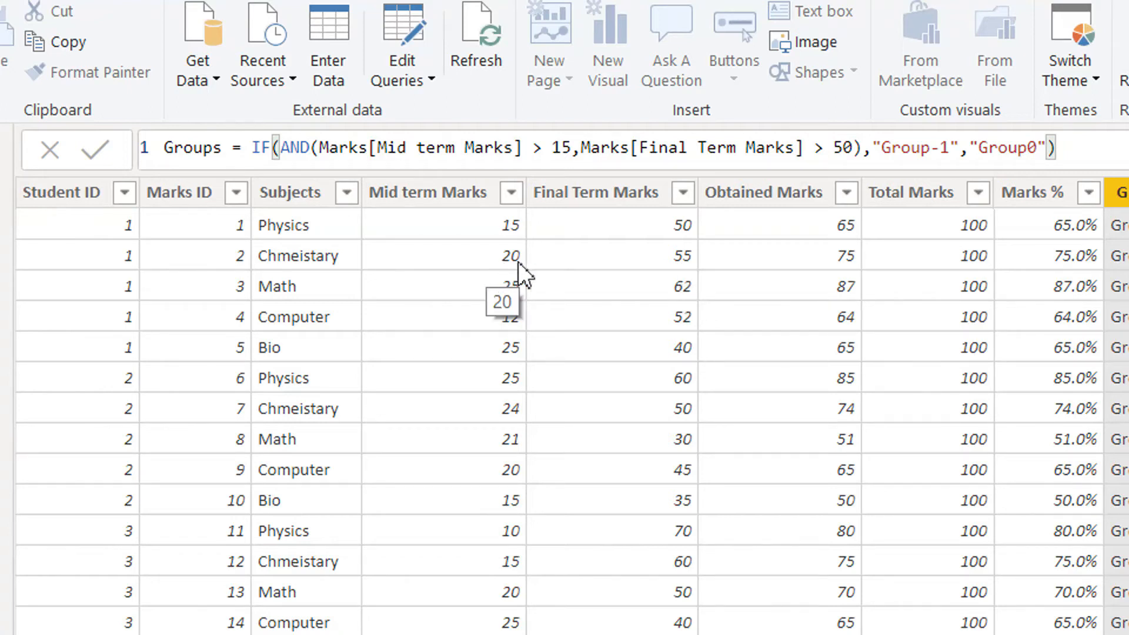
mouse_move(537, 277)
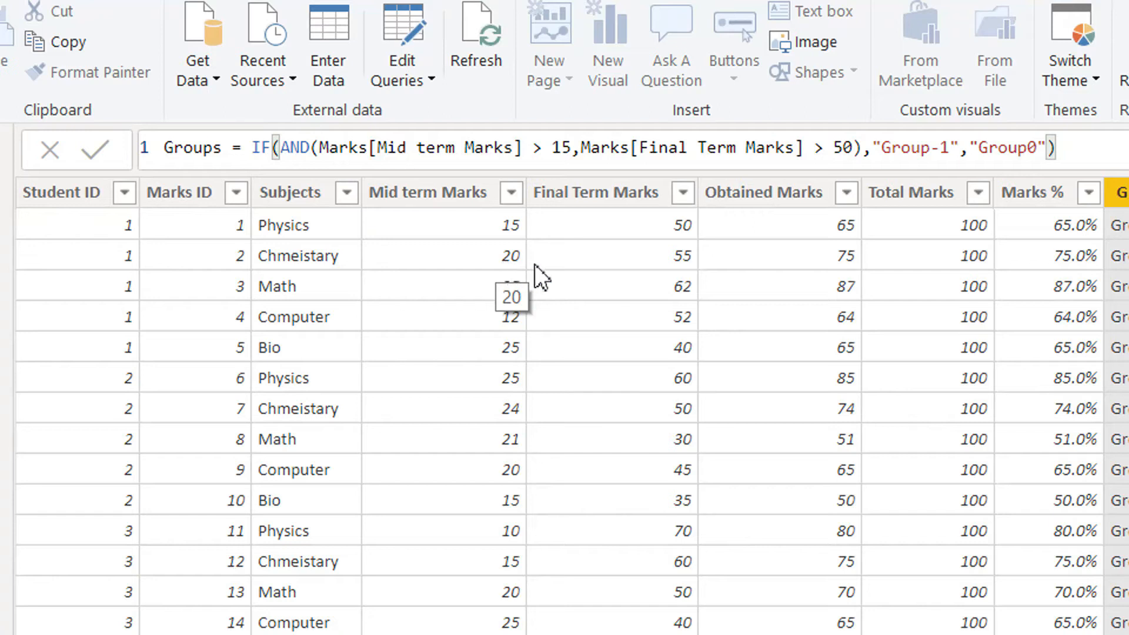
mouse_move(644, 277)
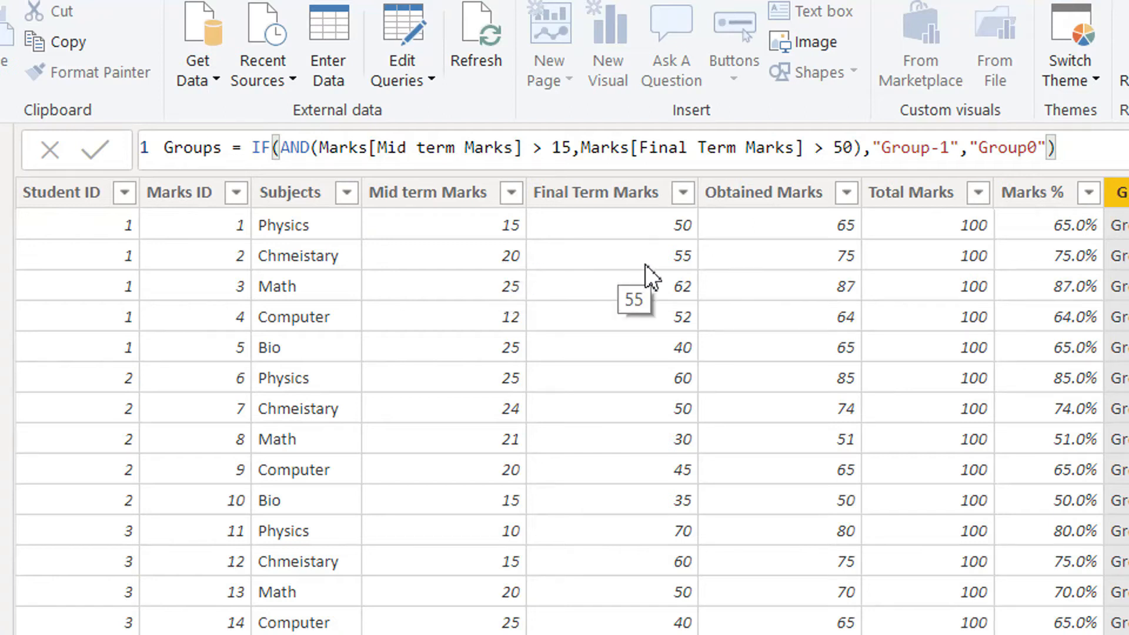
mouse_move(681, 277)
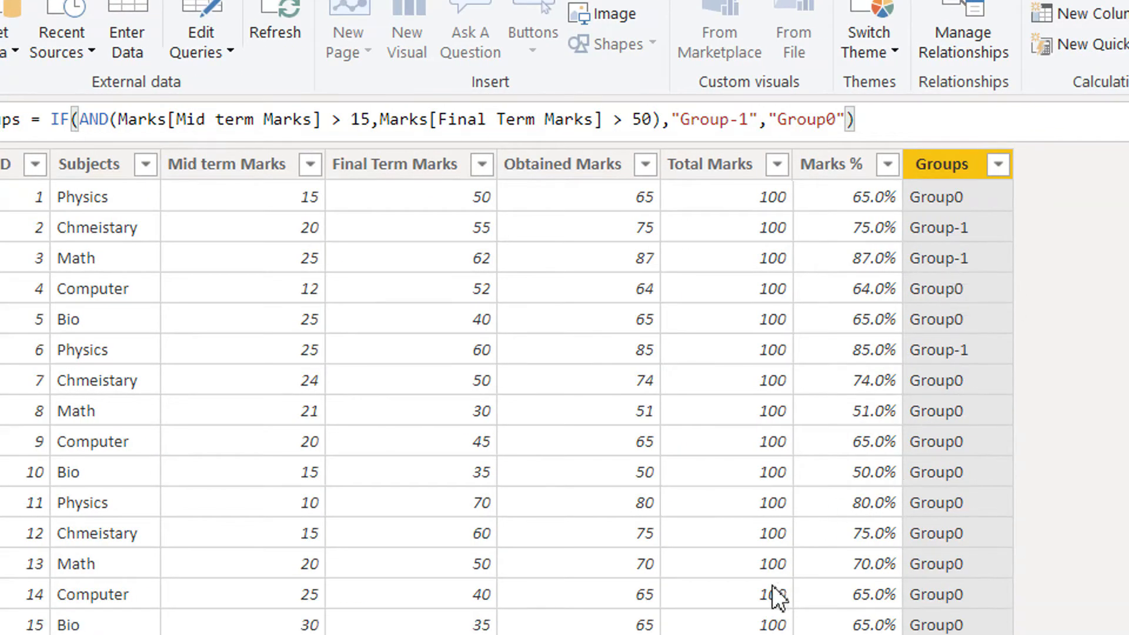
scroll(down, 3)
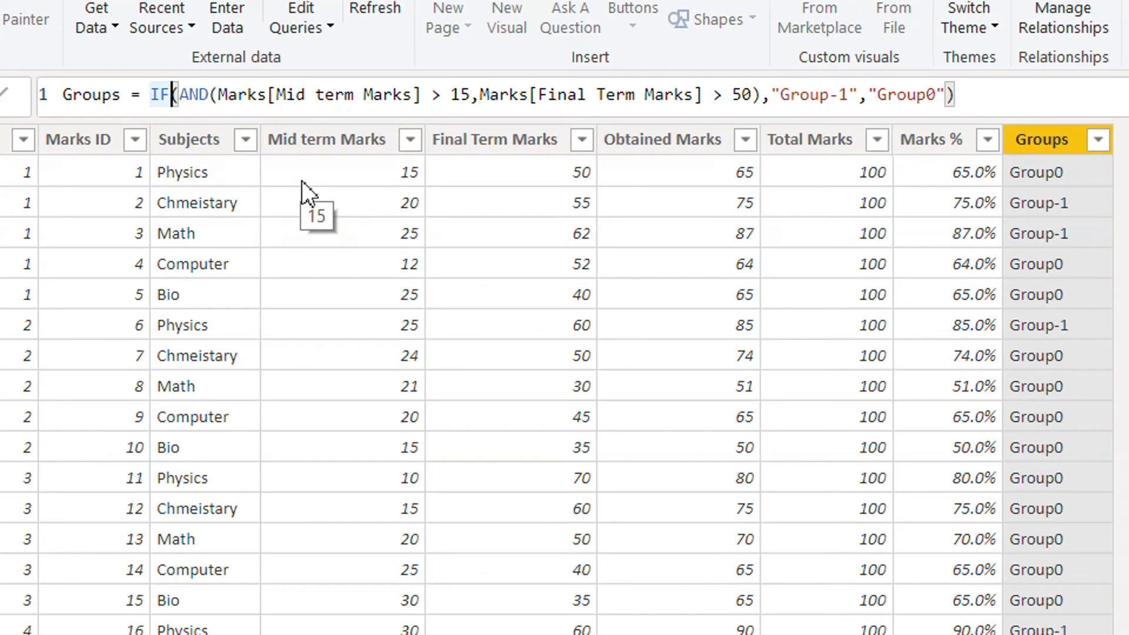
Wrap the AND test in OR with Marks[Subjects] = "Math" as the second condition
text(OR)
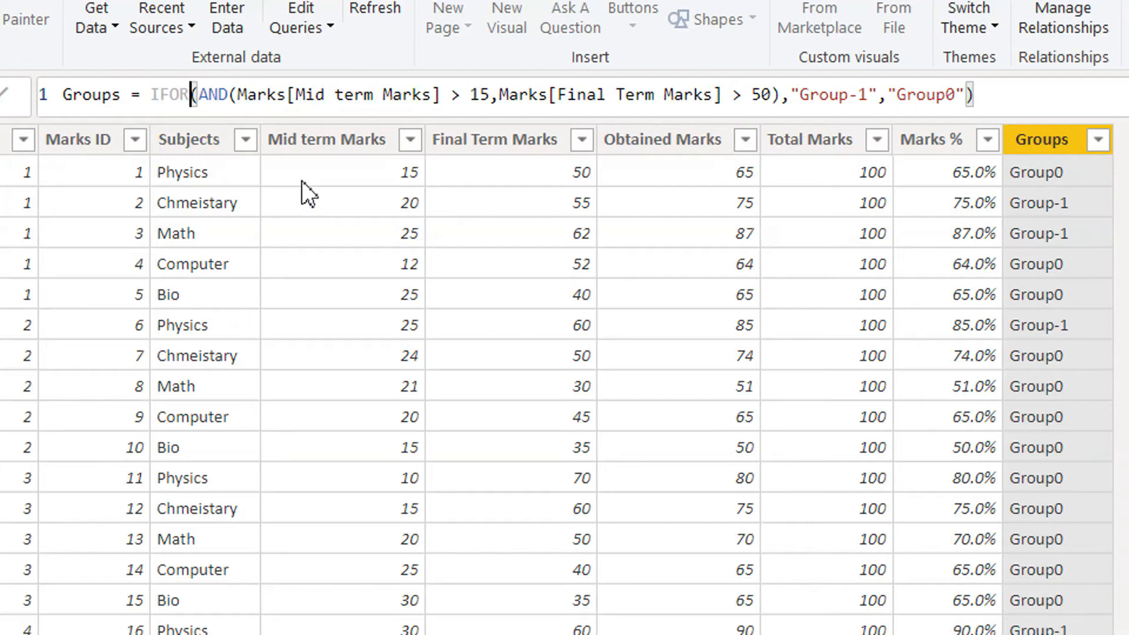
key(Backspace)
text(()
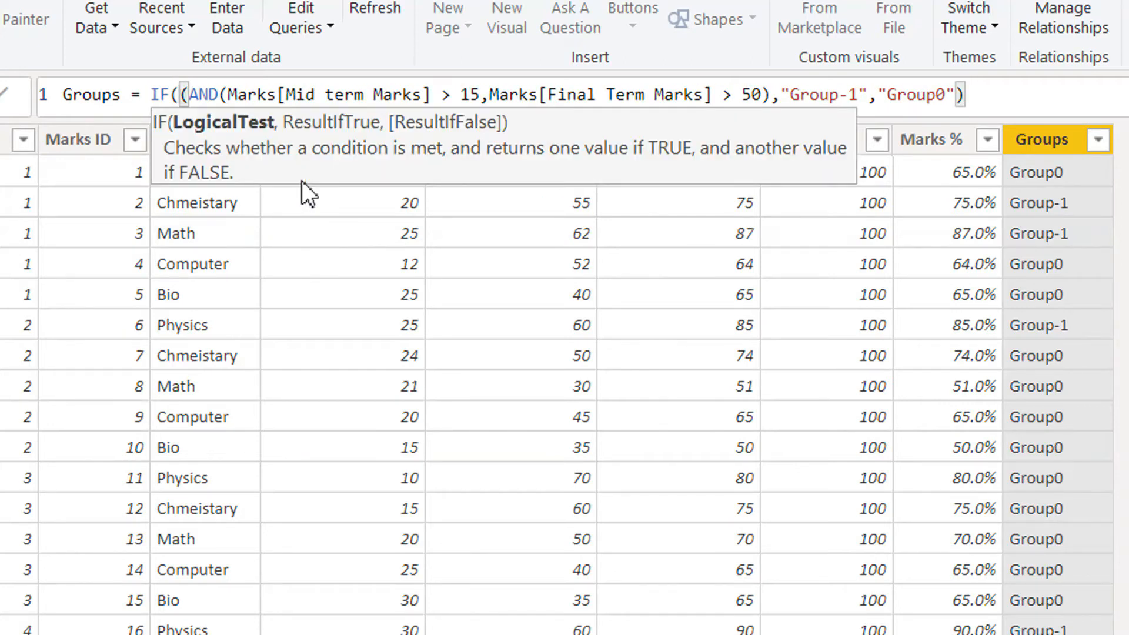
text(OR)
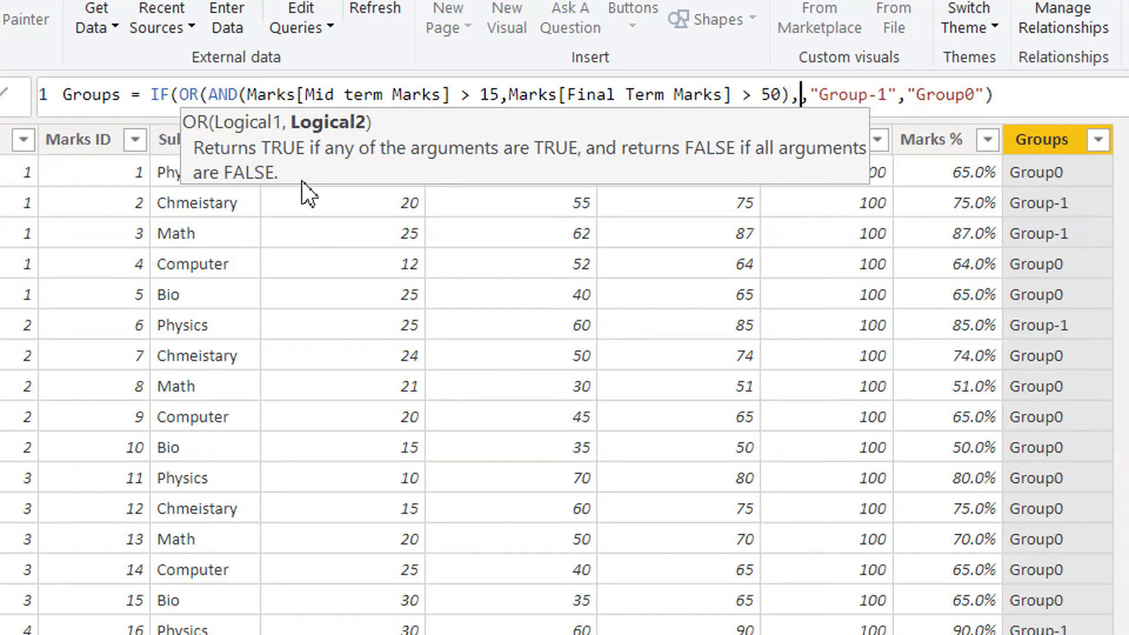
text(su)
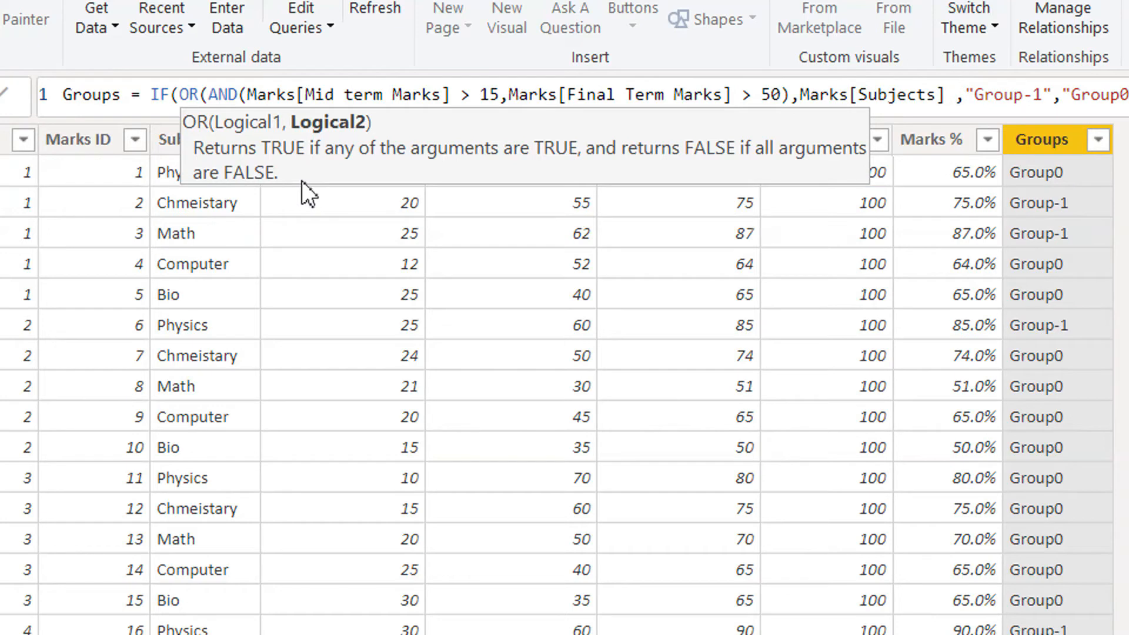
text(= "")
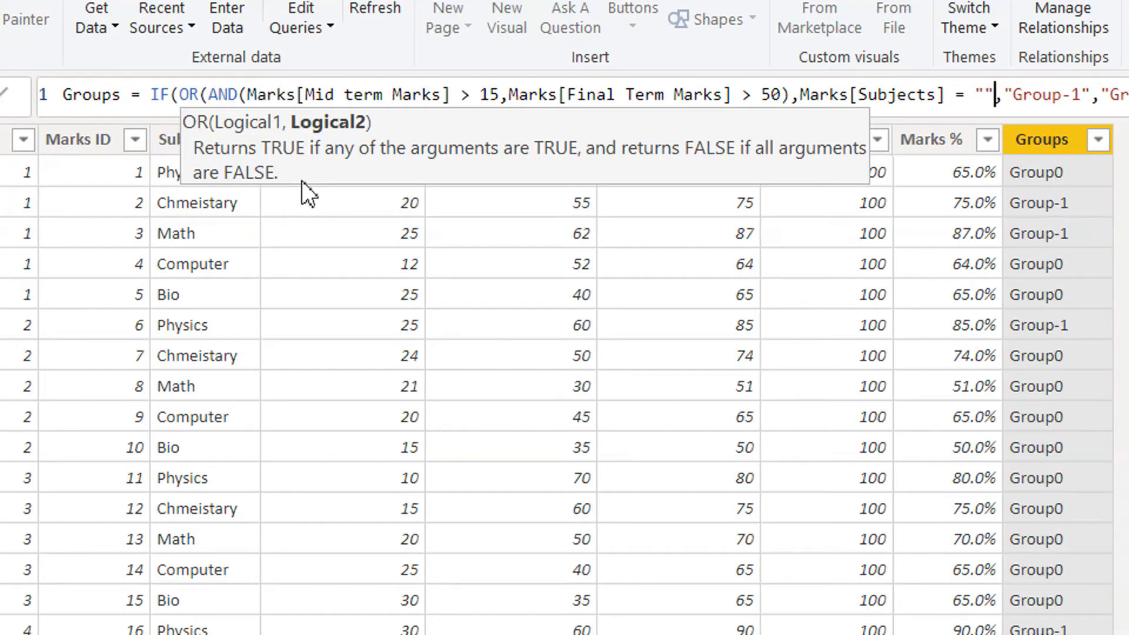
text(Math)
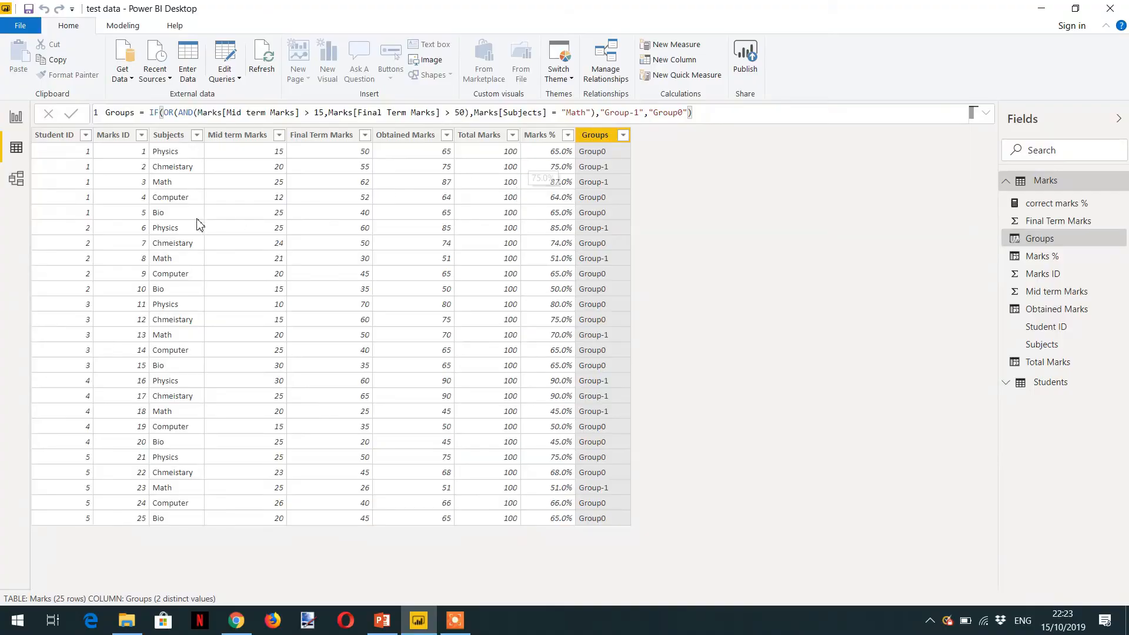
mouse_move(188, 192)
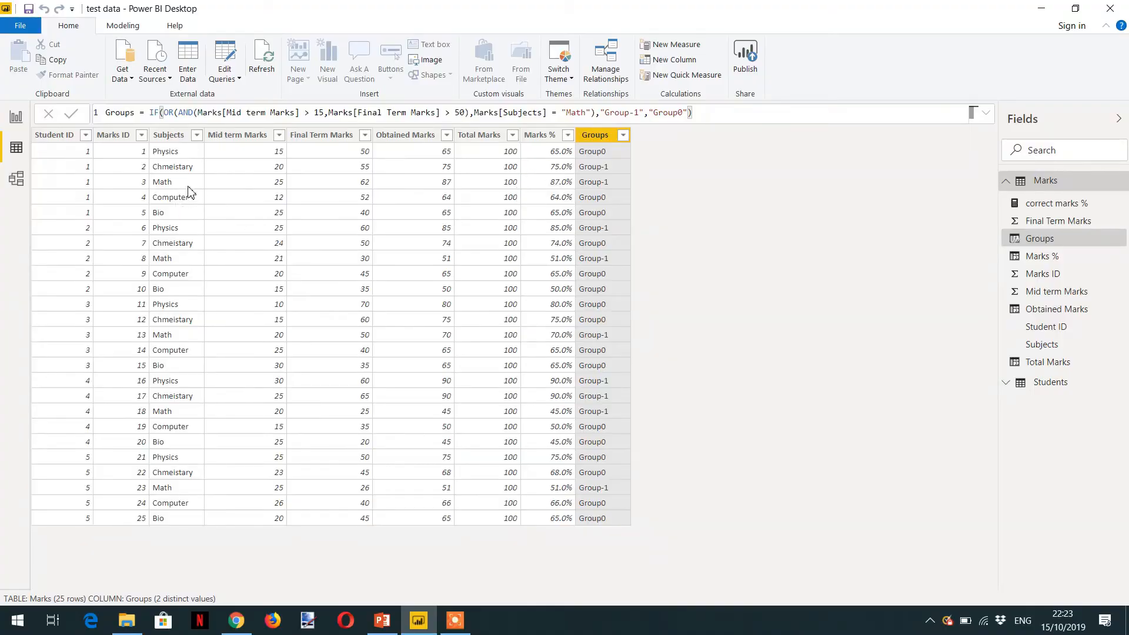
mouse_move(173, 196)
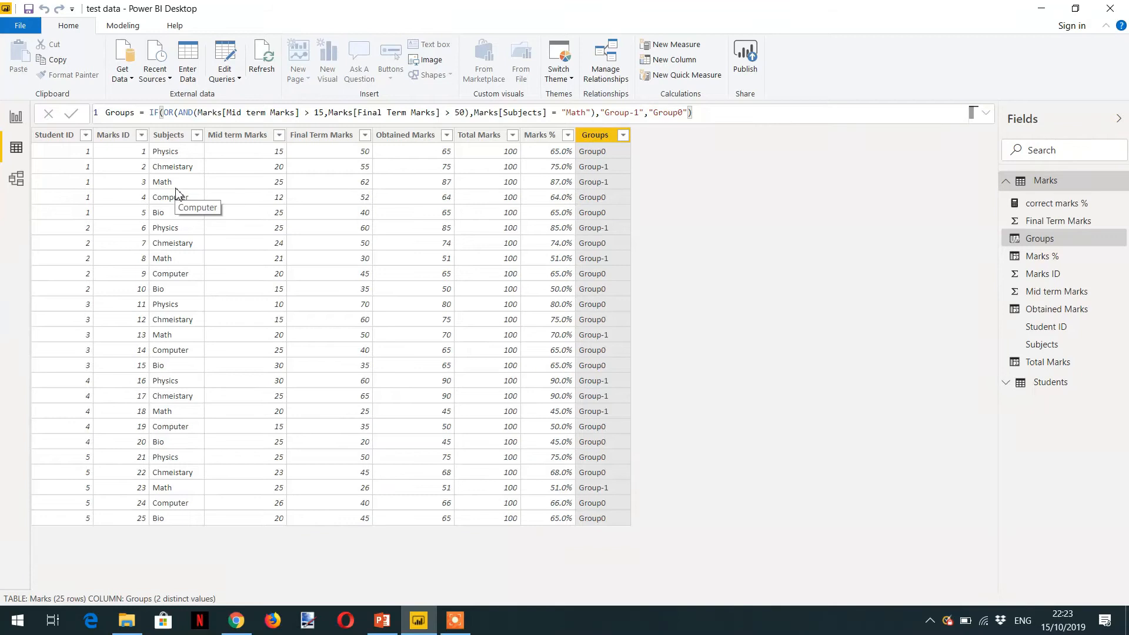
mouse_move(206, 189)
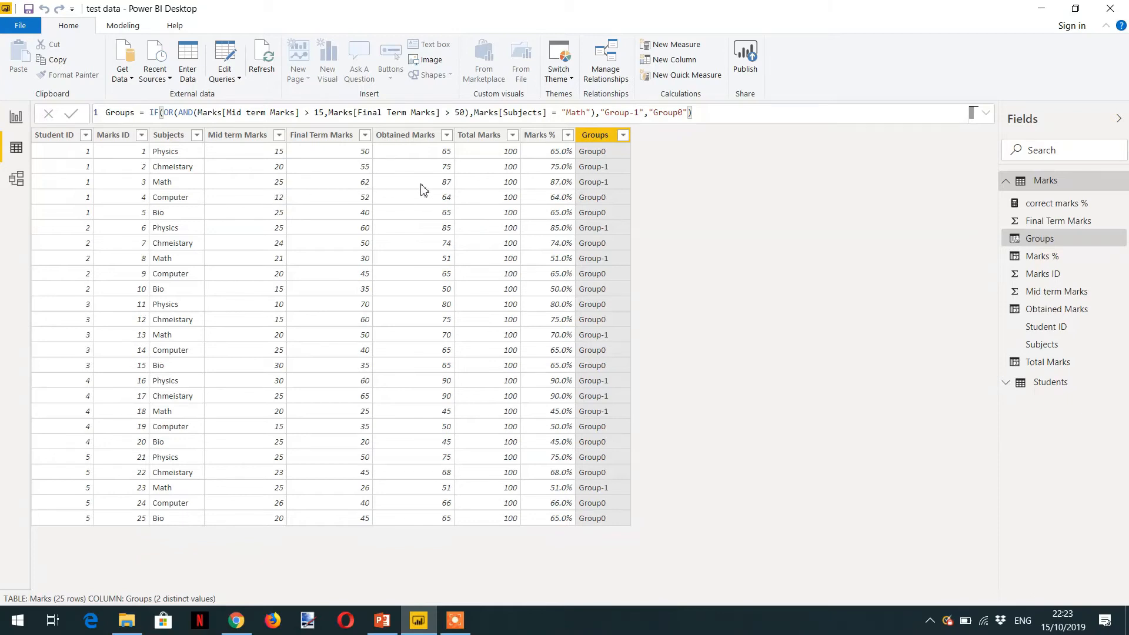
mouse_move(179, 247)
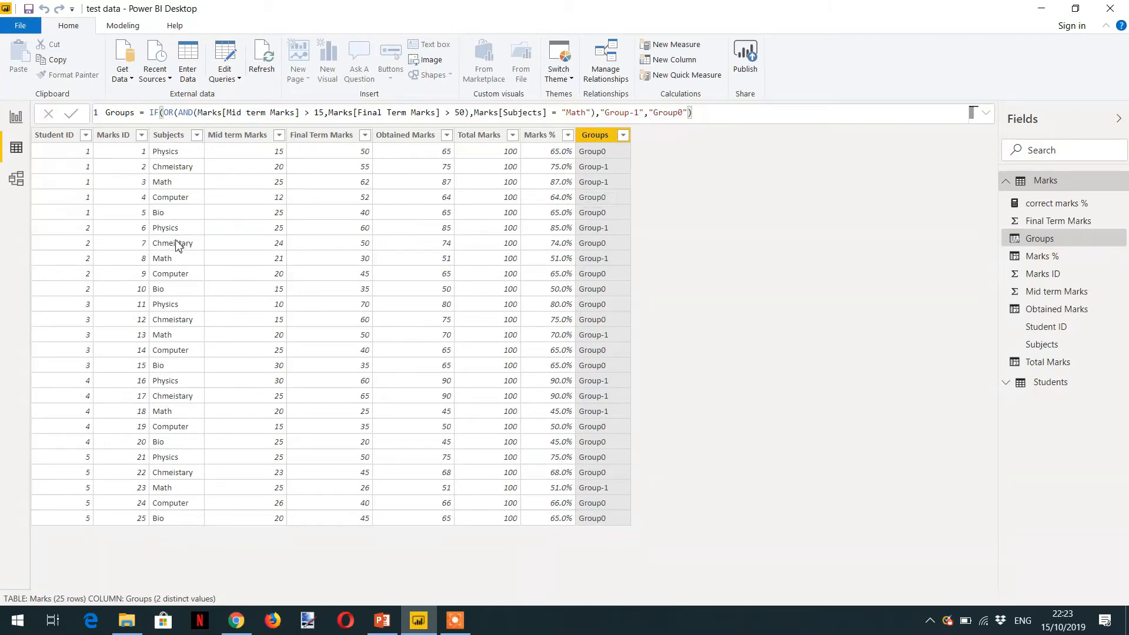
mouse_move(279, 268)
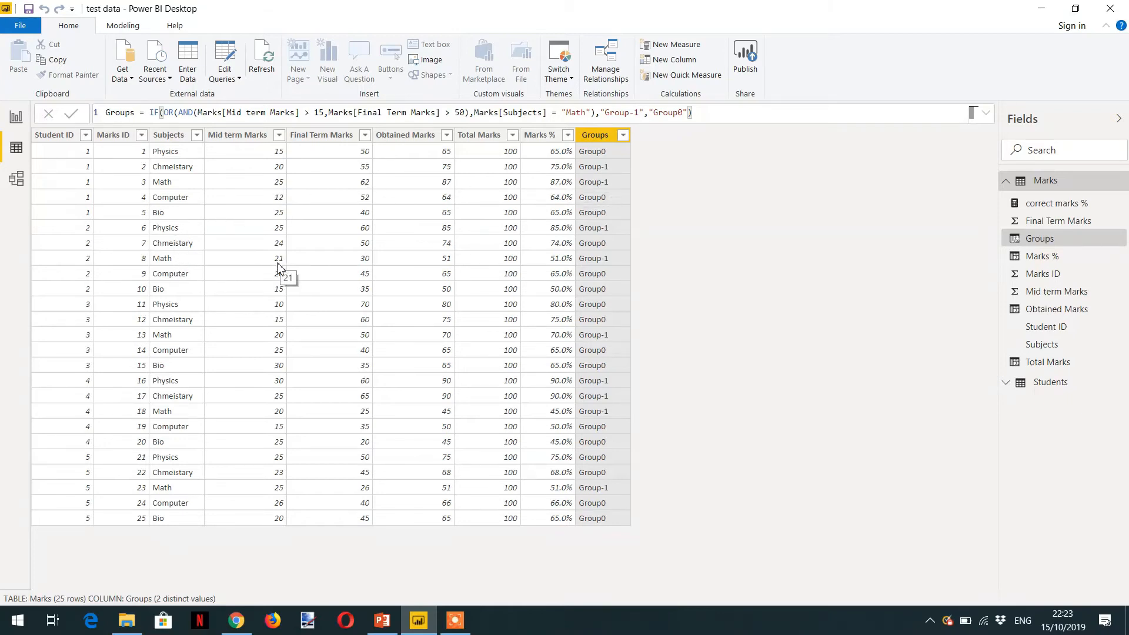
mouse_move(287, 359)
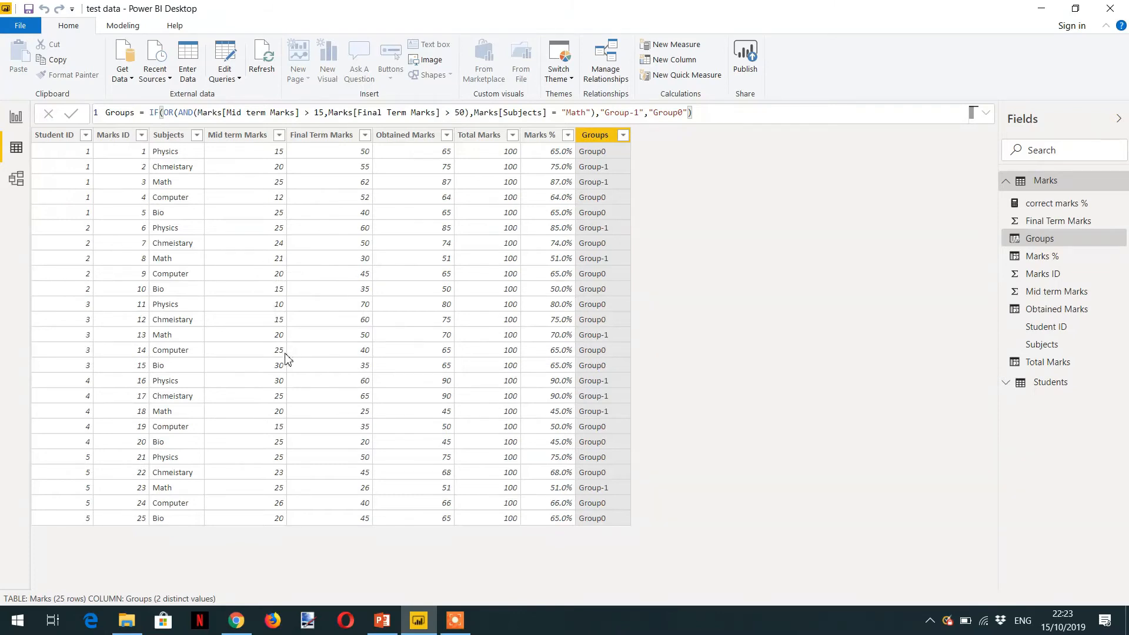
mouse_move(283, 417)
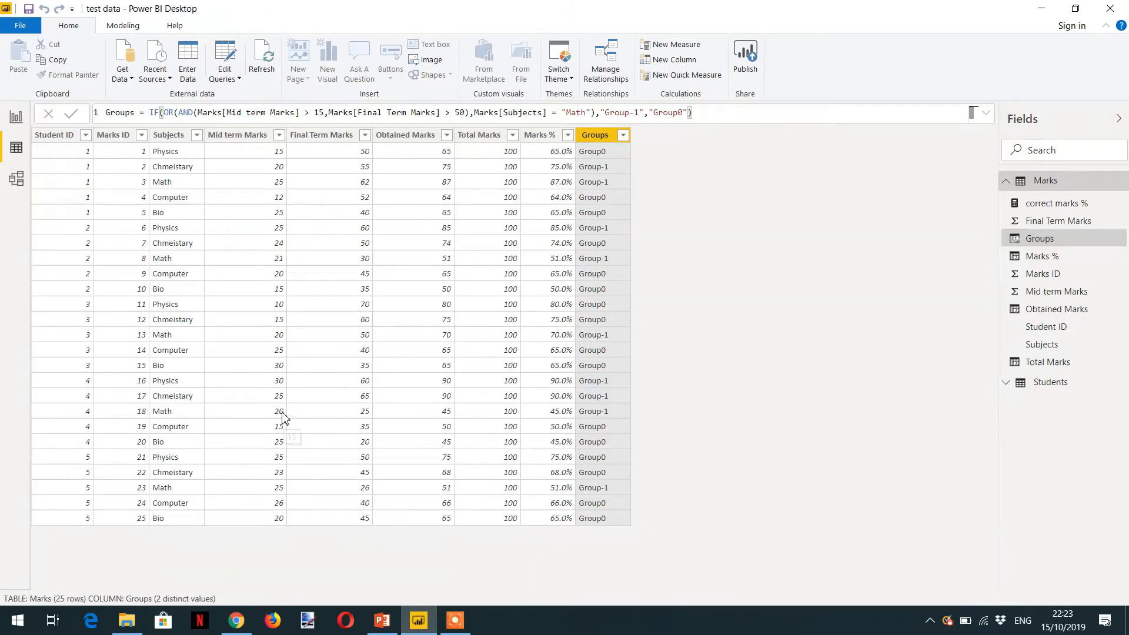
mouse_move(280, 497)
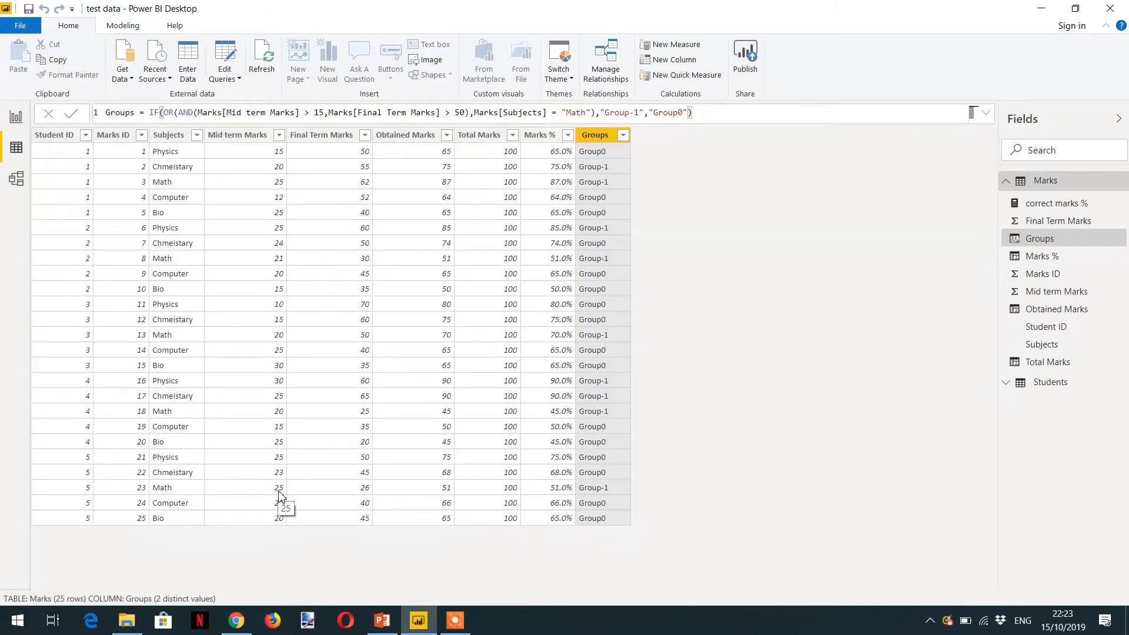
mouse_move(272, 301)
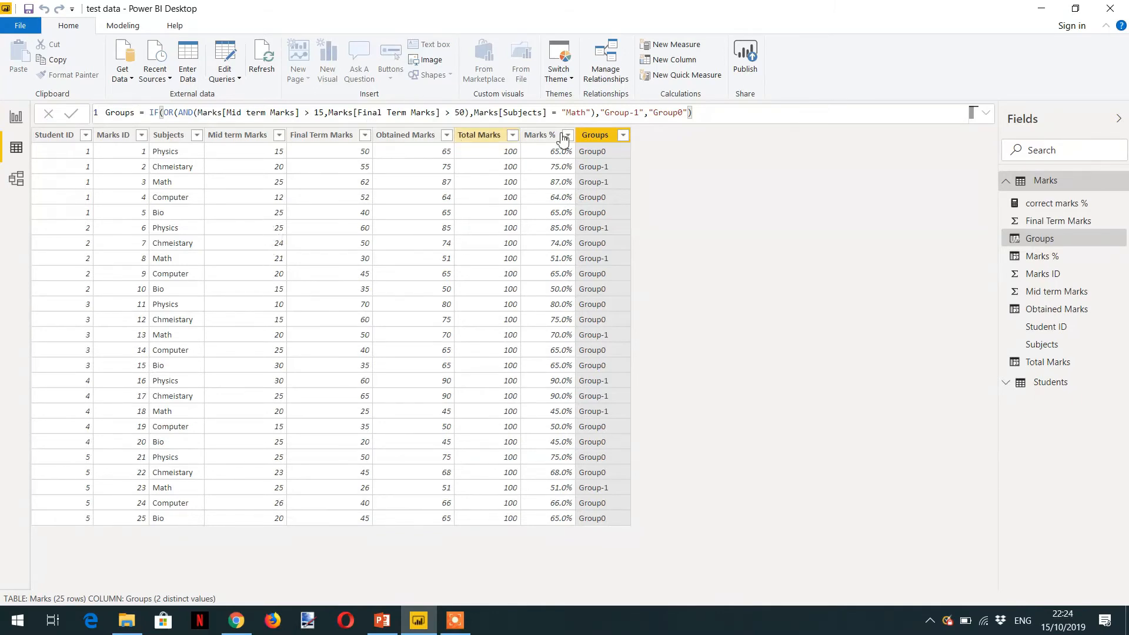
double_click(577, 113)
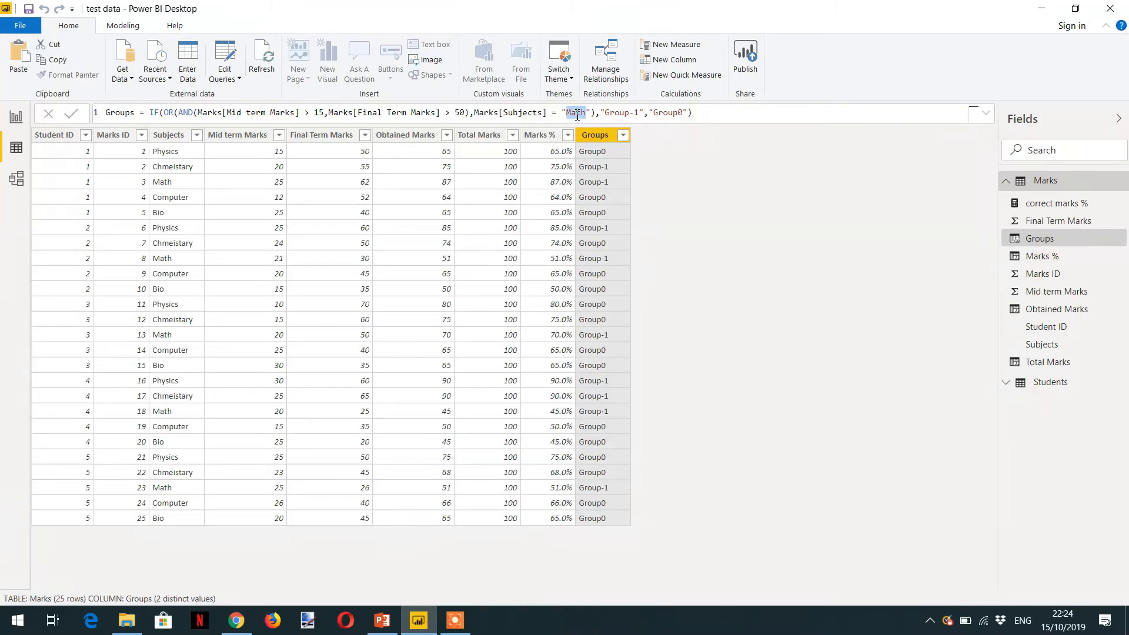
text(Computer)
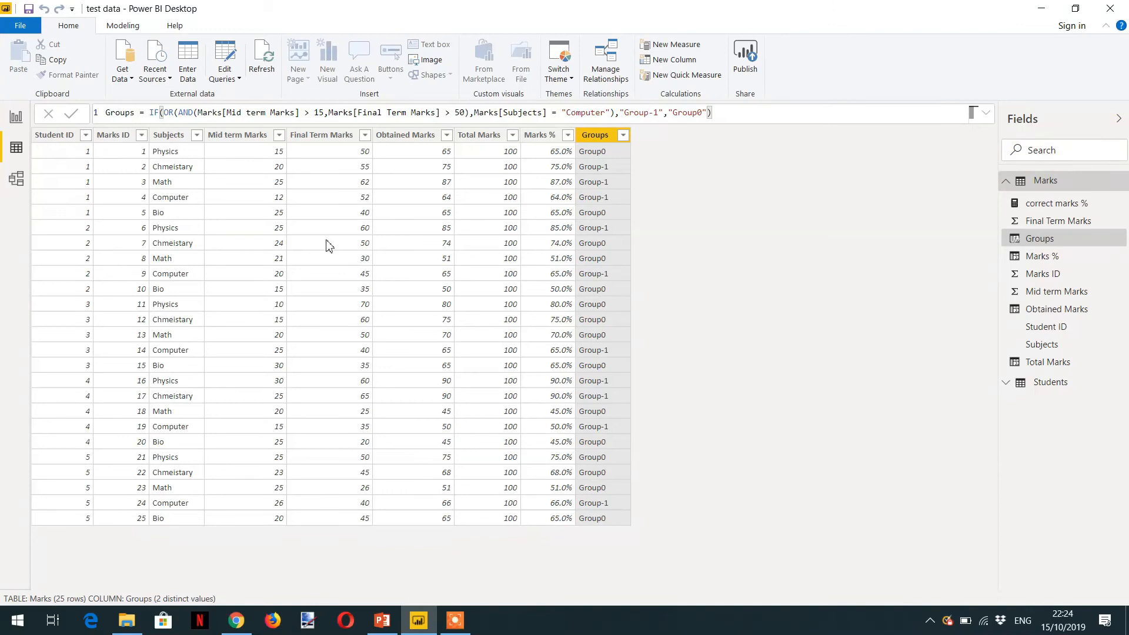
mouse_move(292, 209)
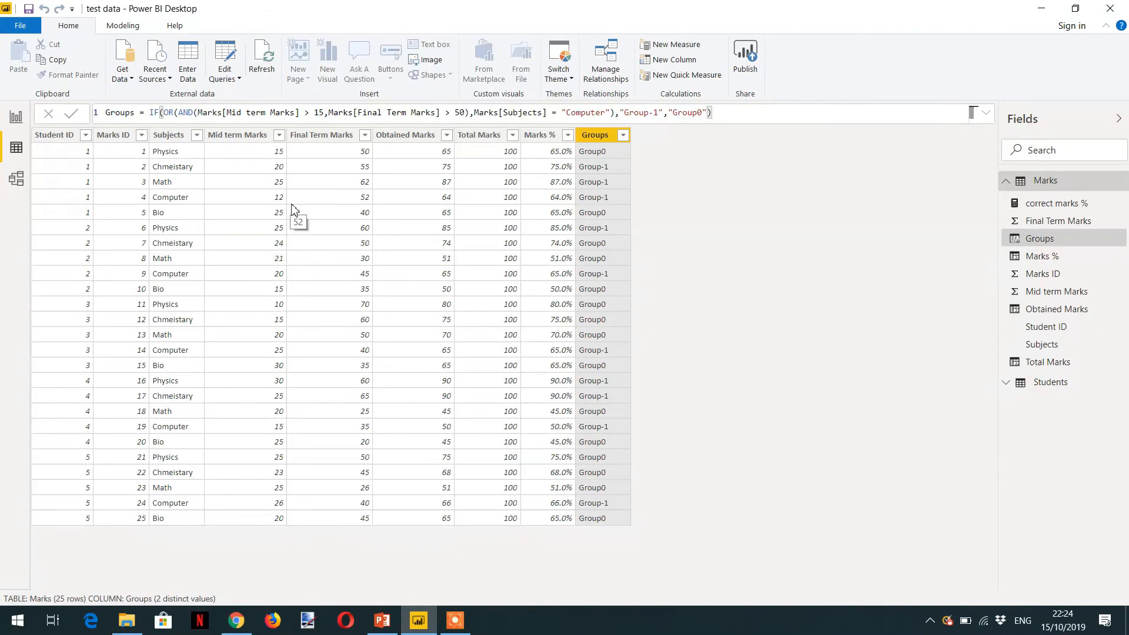
mouse_move(274, 208)
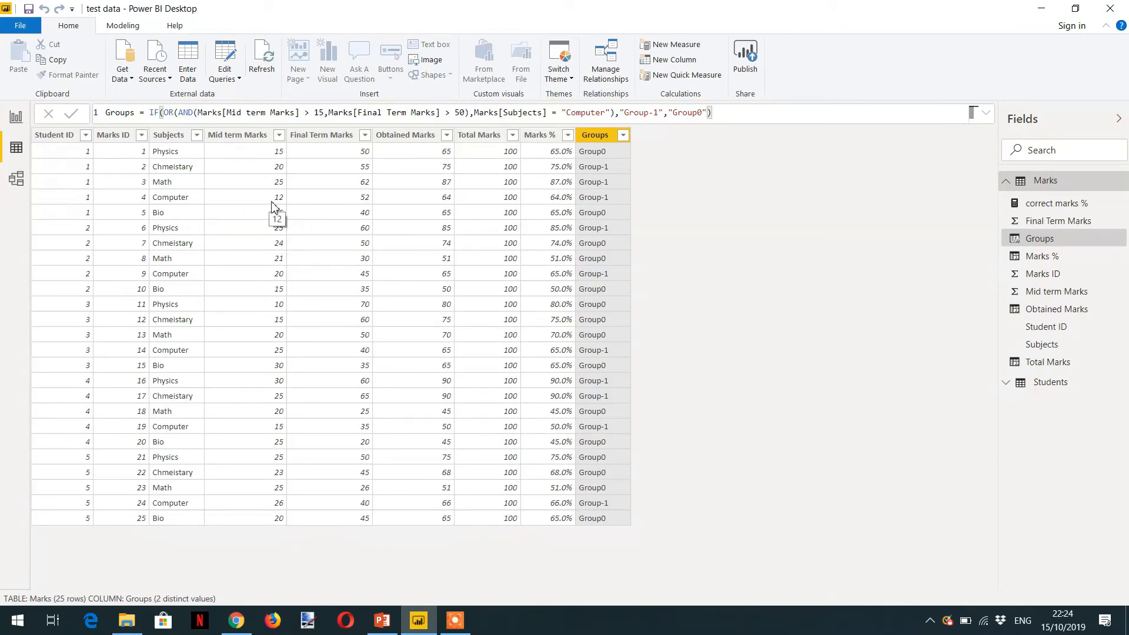
mouse_move(277, 209)
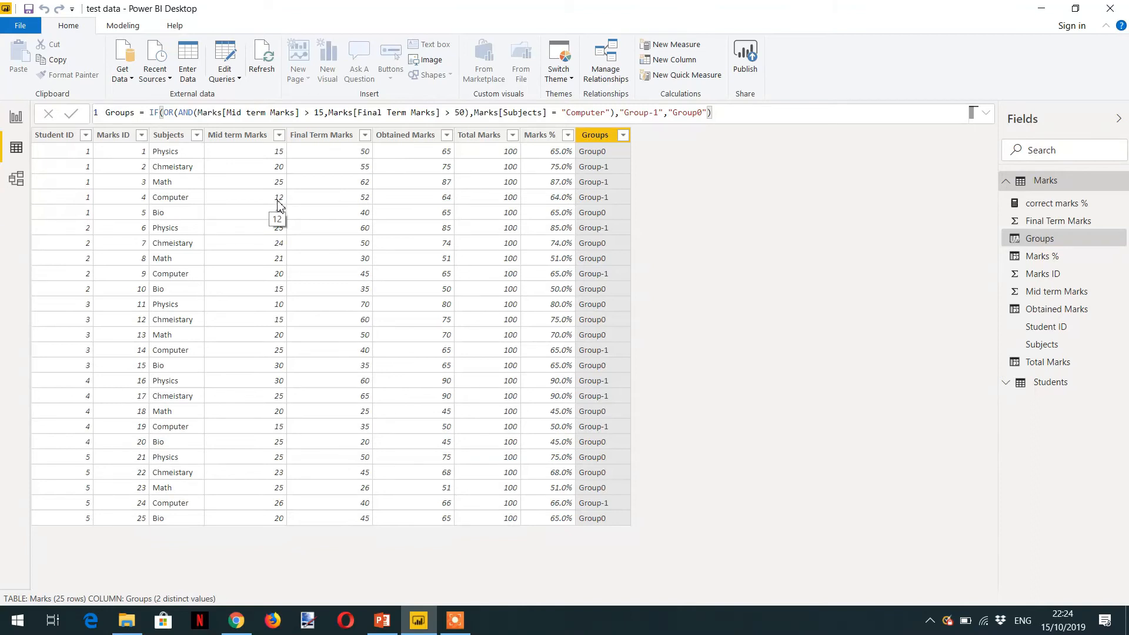
mouse_move(594, 209)
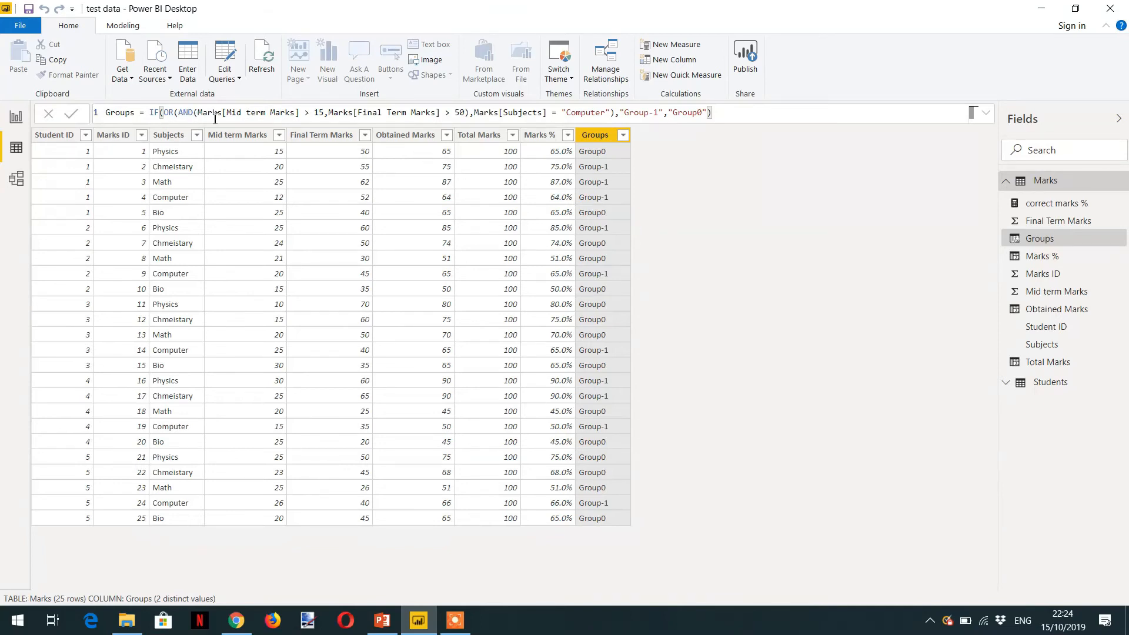
mouse_move(443, 112)
text(SWITCH()
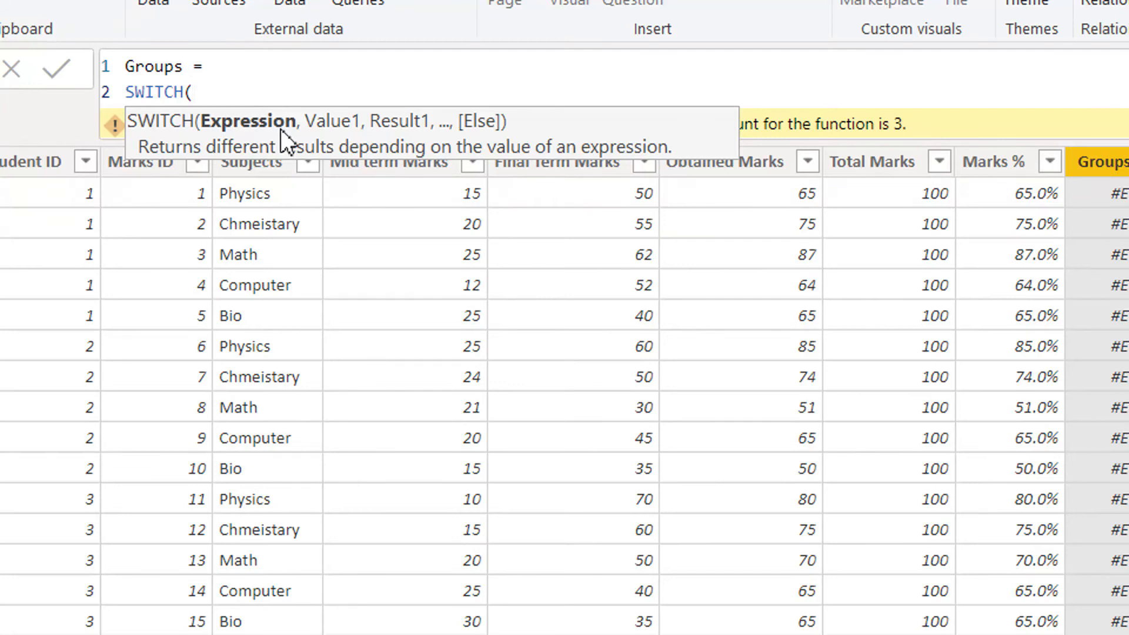
Start SWITCH on Marks[Subjects], mapping "Physics" to "Py"
text(subj)
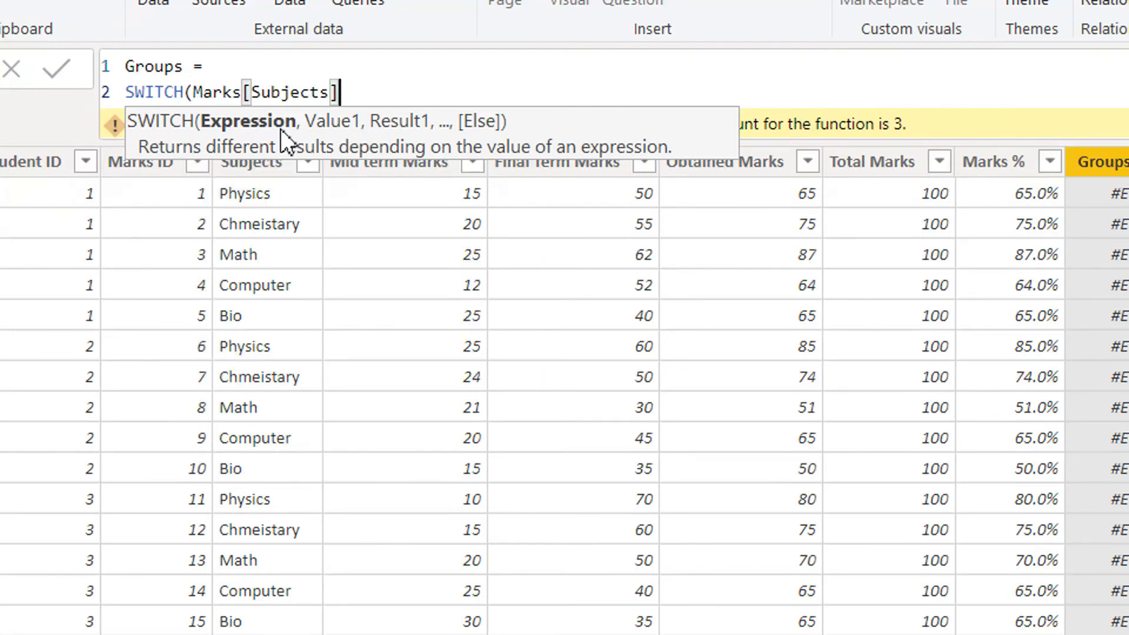
text(,)
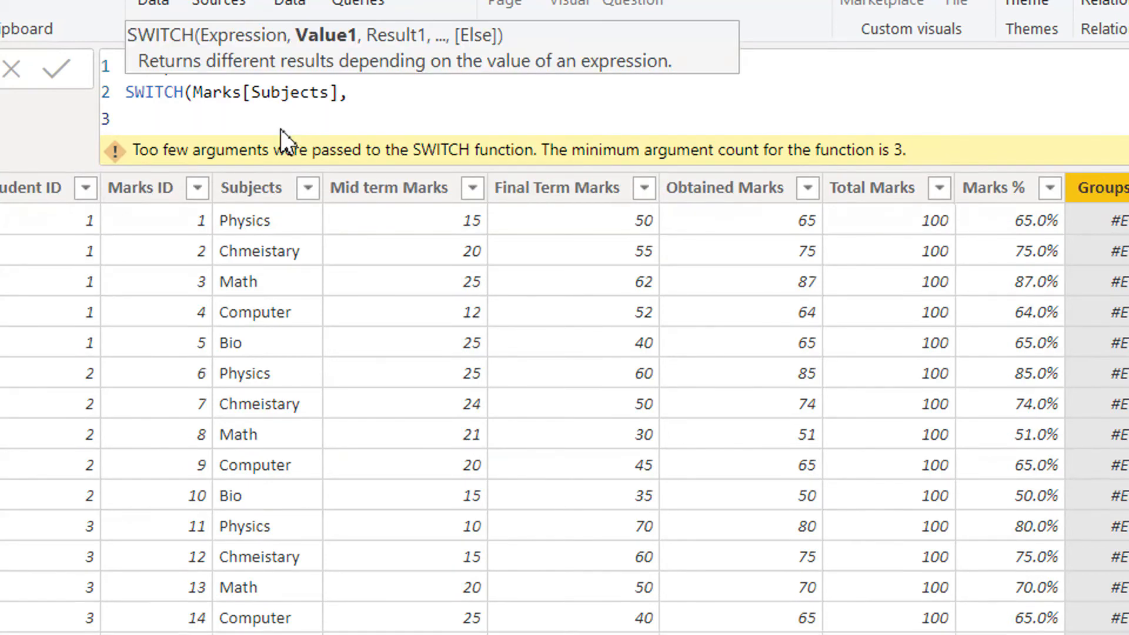
text(Physics)
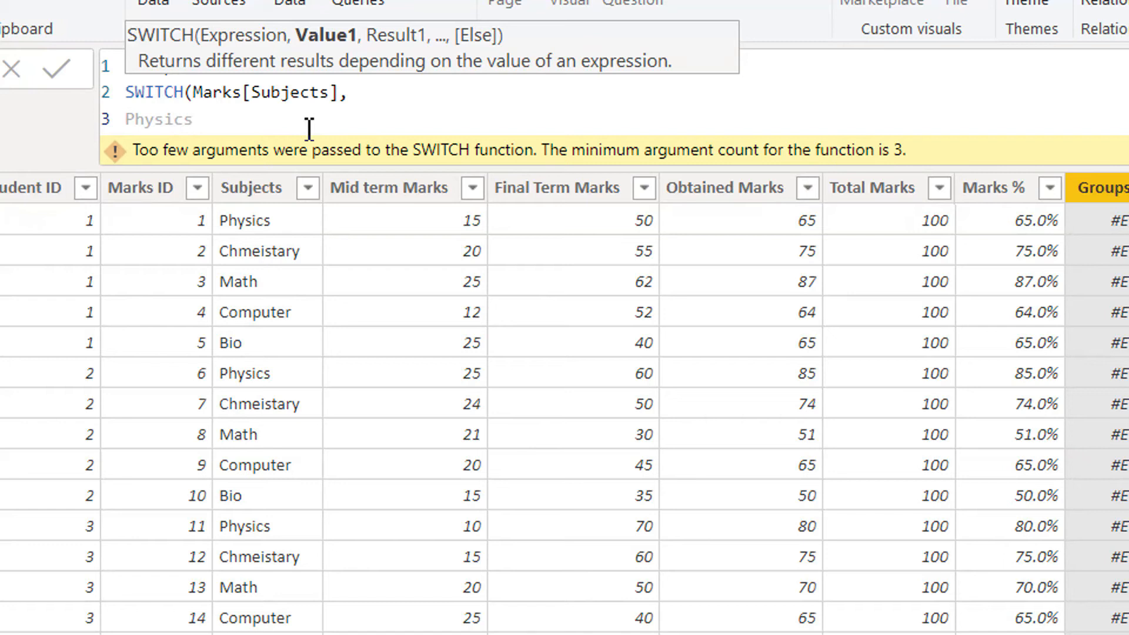
text(P)
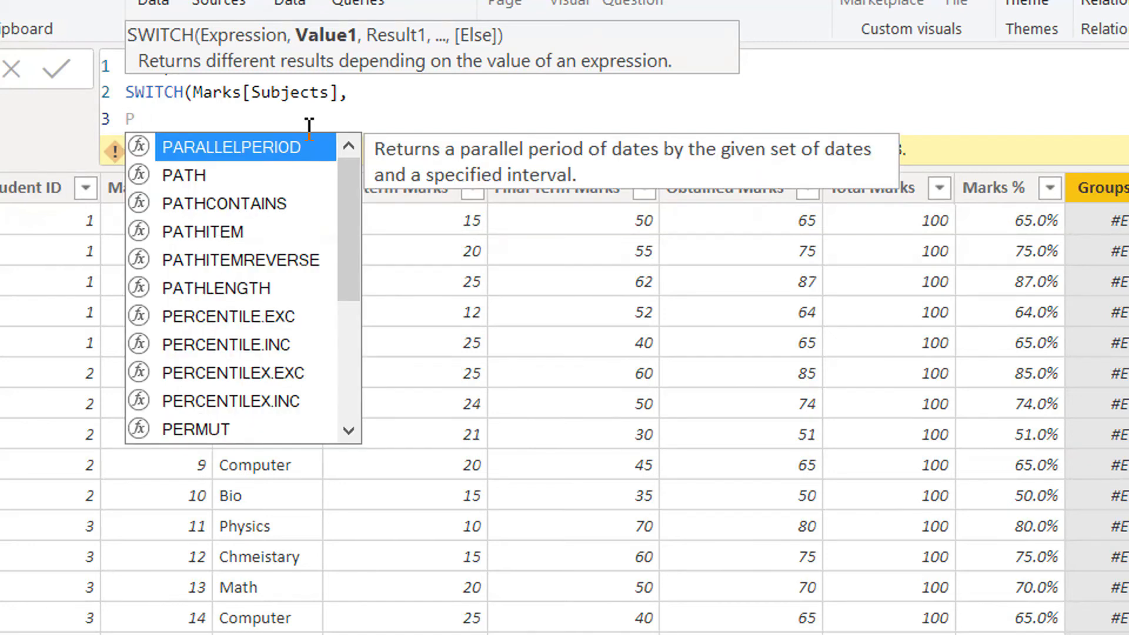
text(")
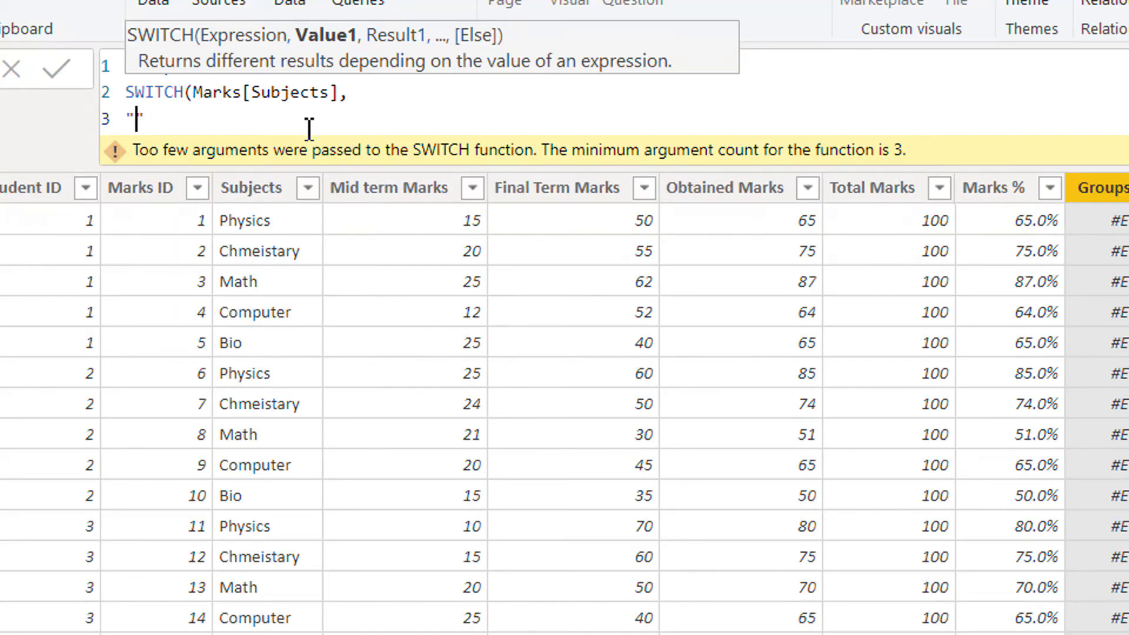
text(Physics)
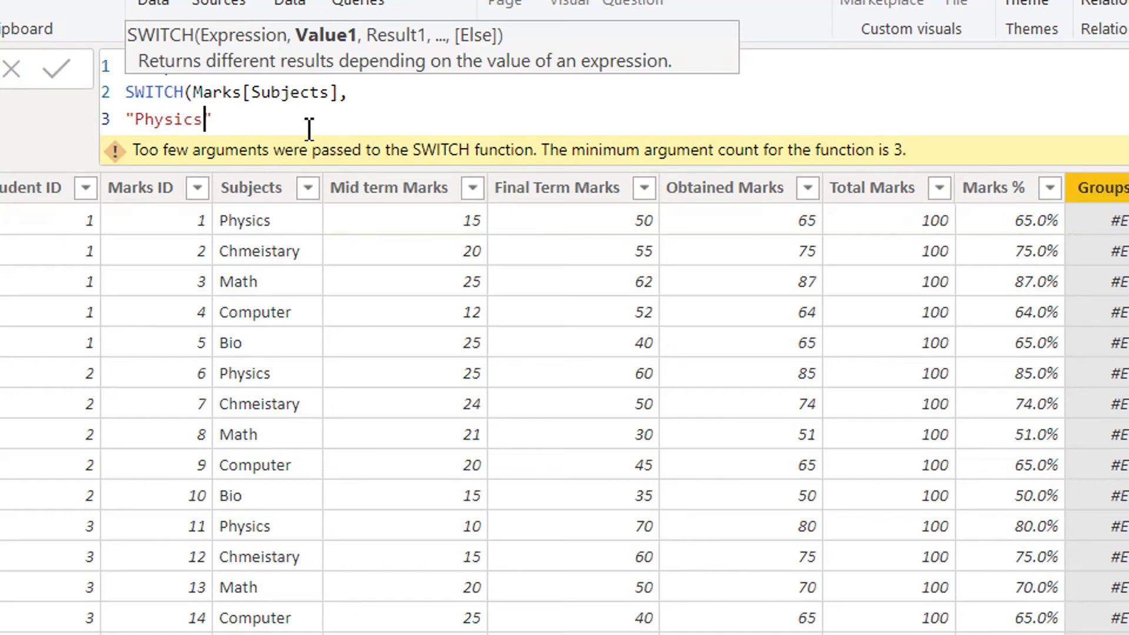
text(,)
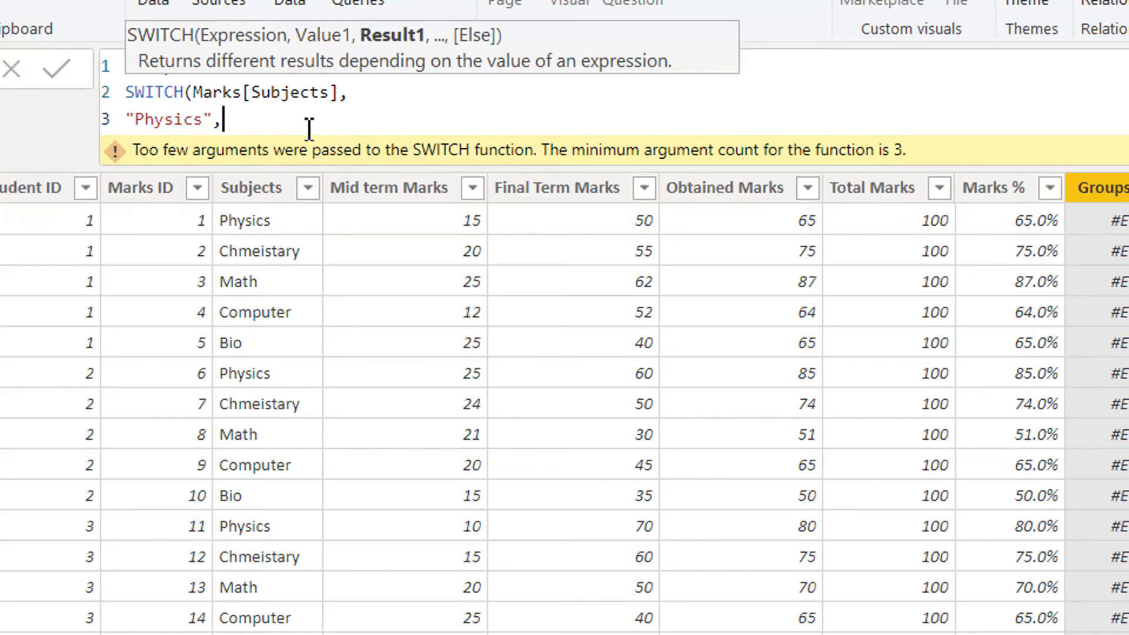
text("")
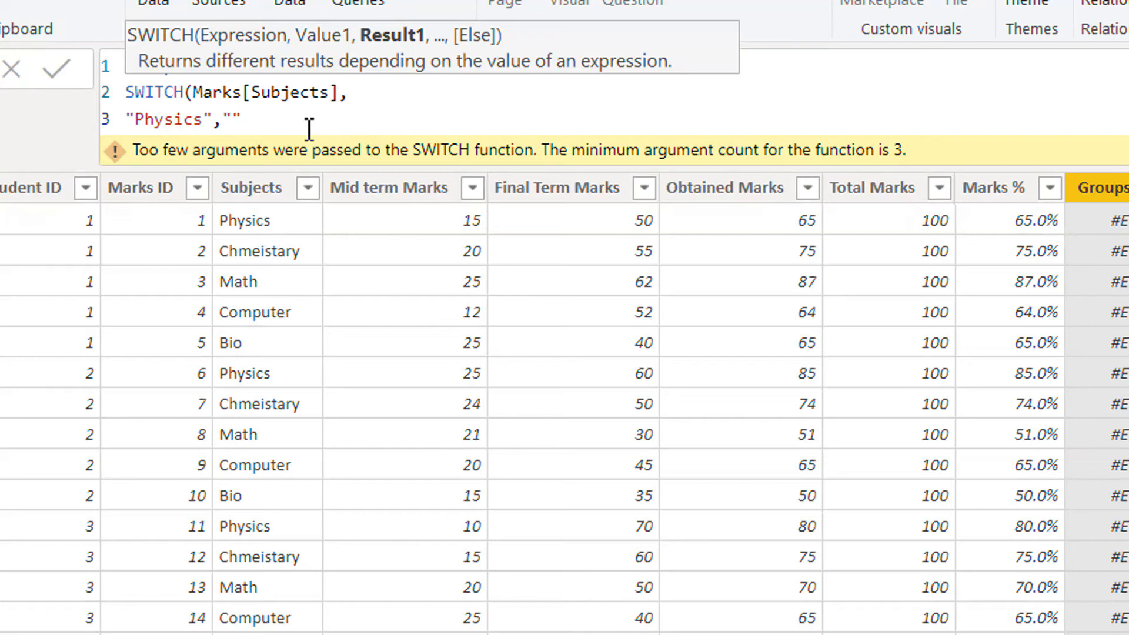
text(Py)
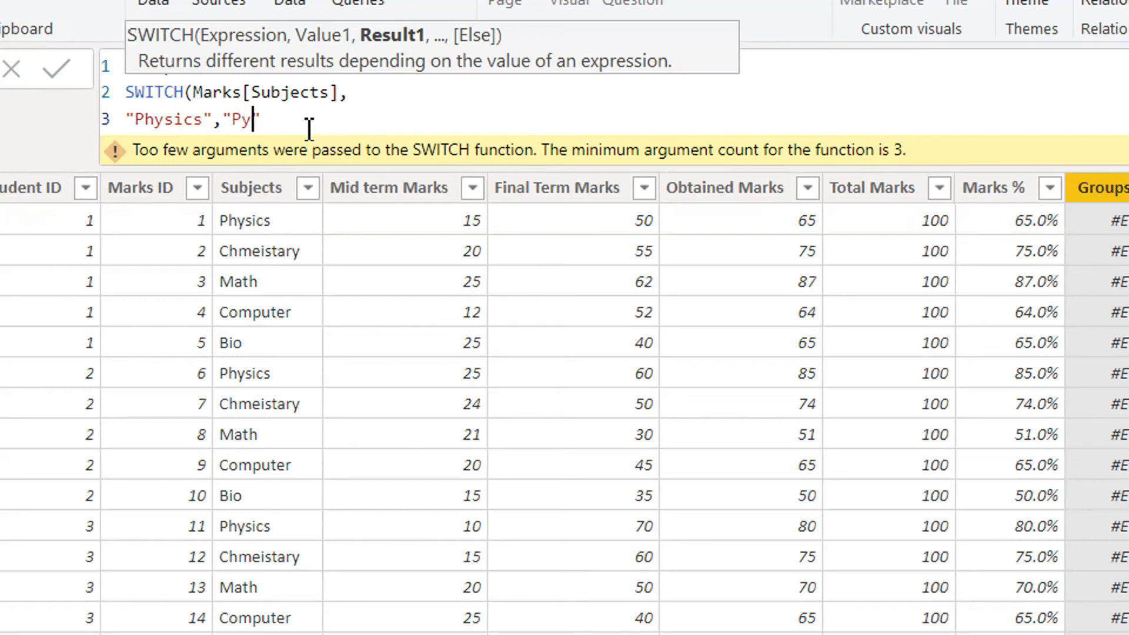
text(")
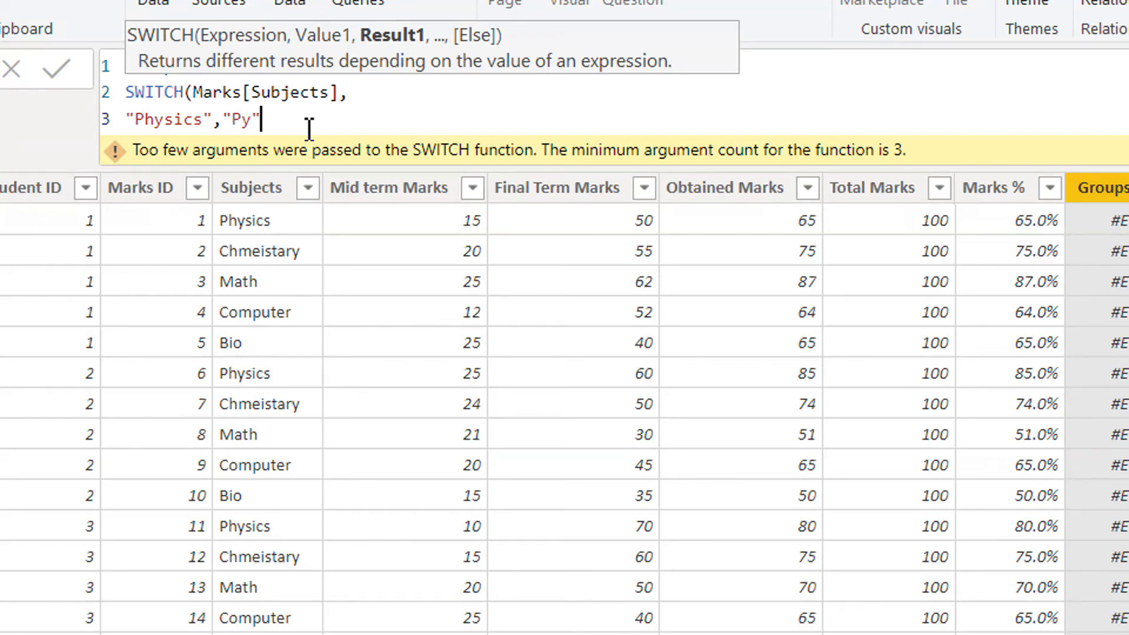
text(,)
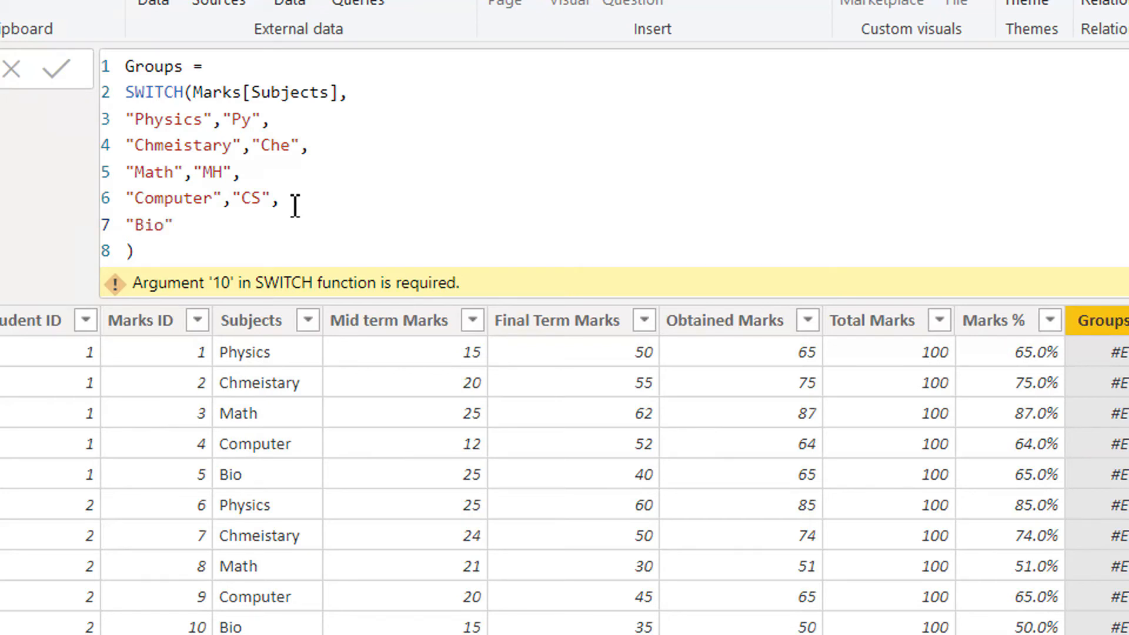
Add the remaining mappings through "Bio" to "Bio" and begin the default argument
text(,")
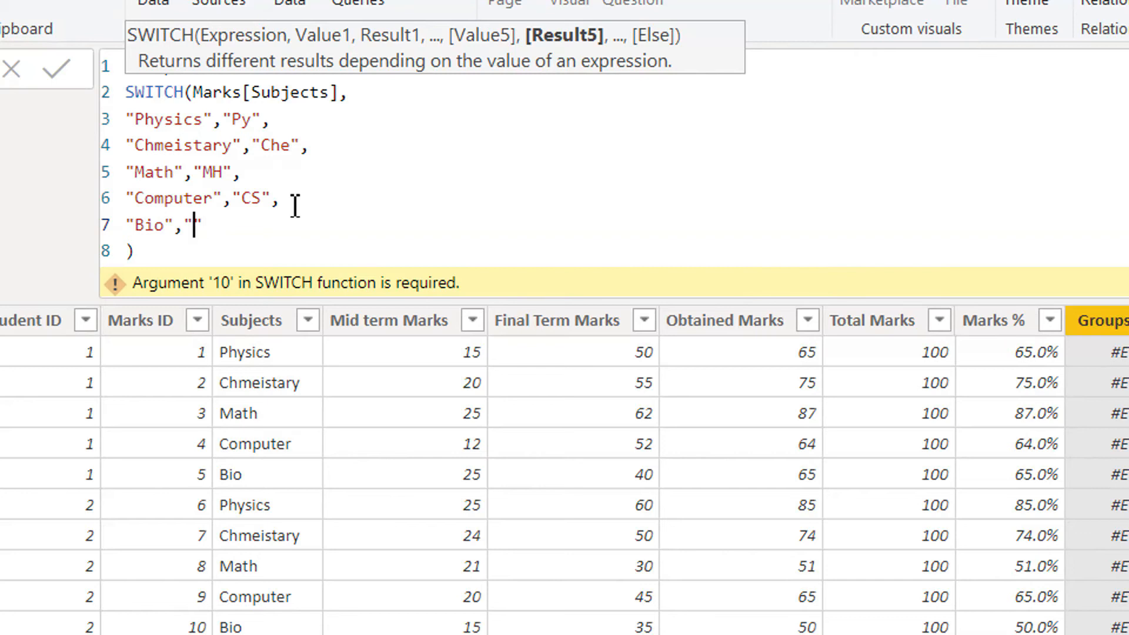
text(Bi)
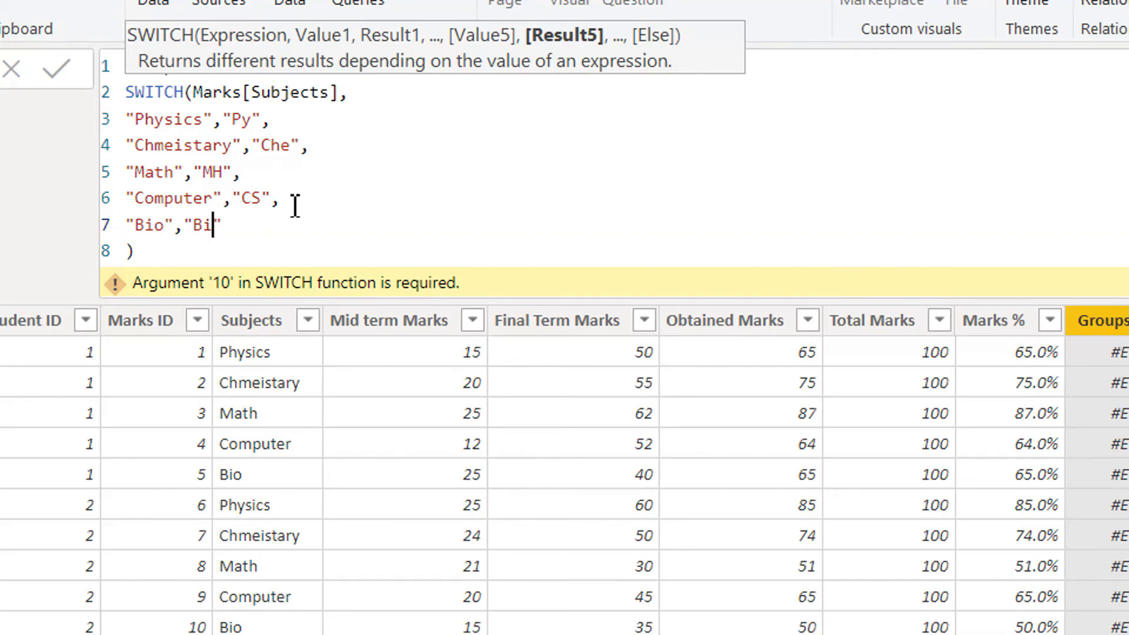
text(o)
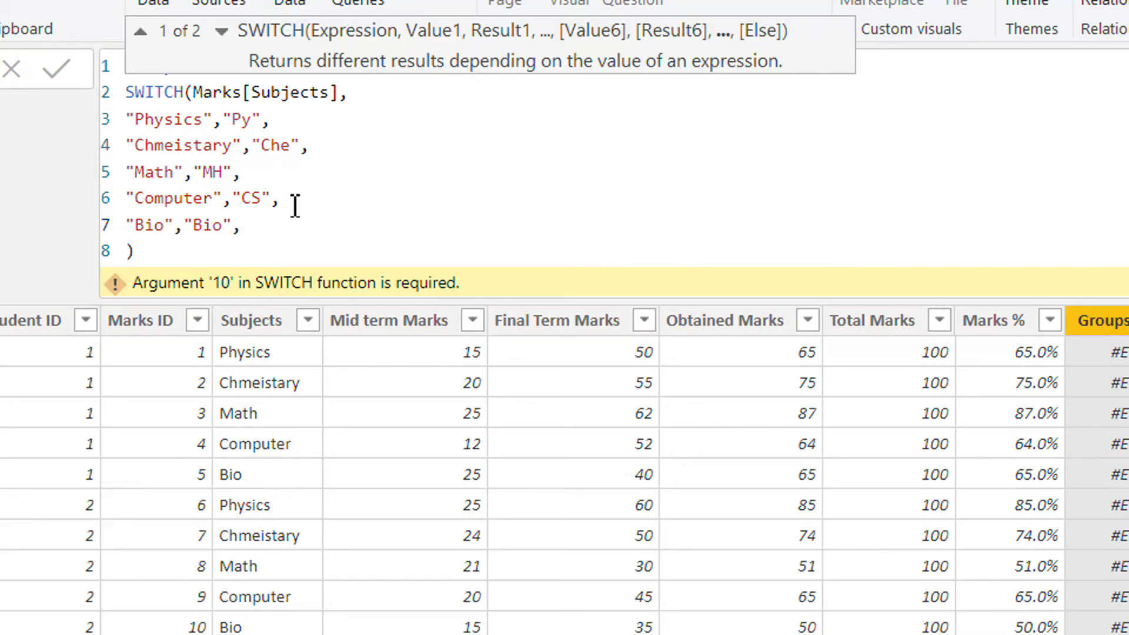
text(,"")
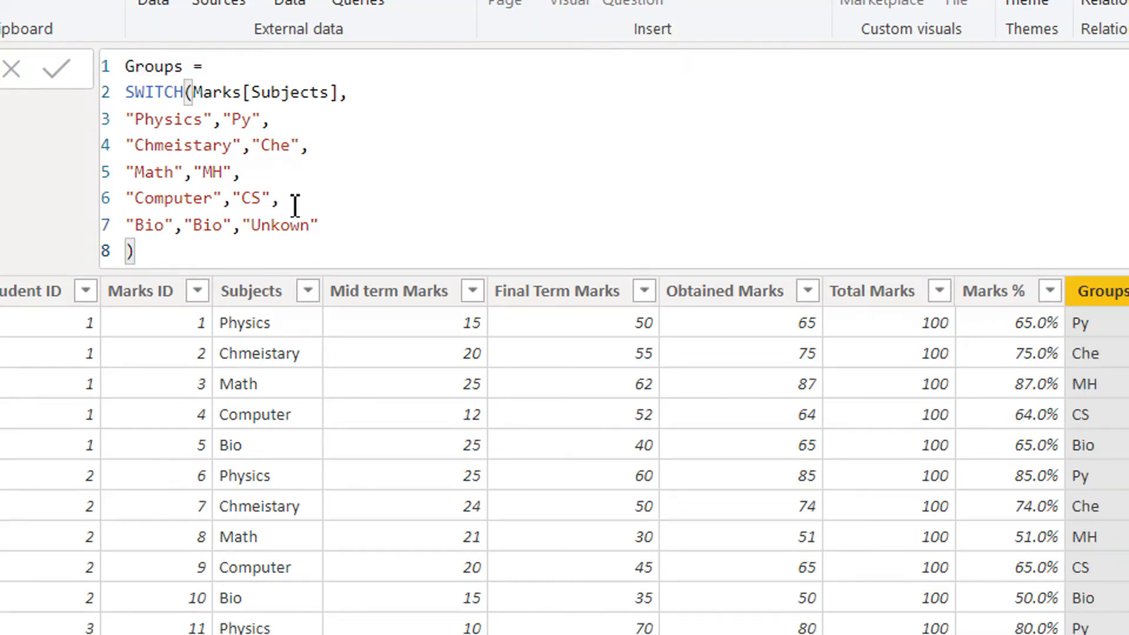
mouse_move(845, 424)
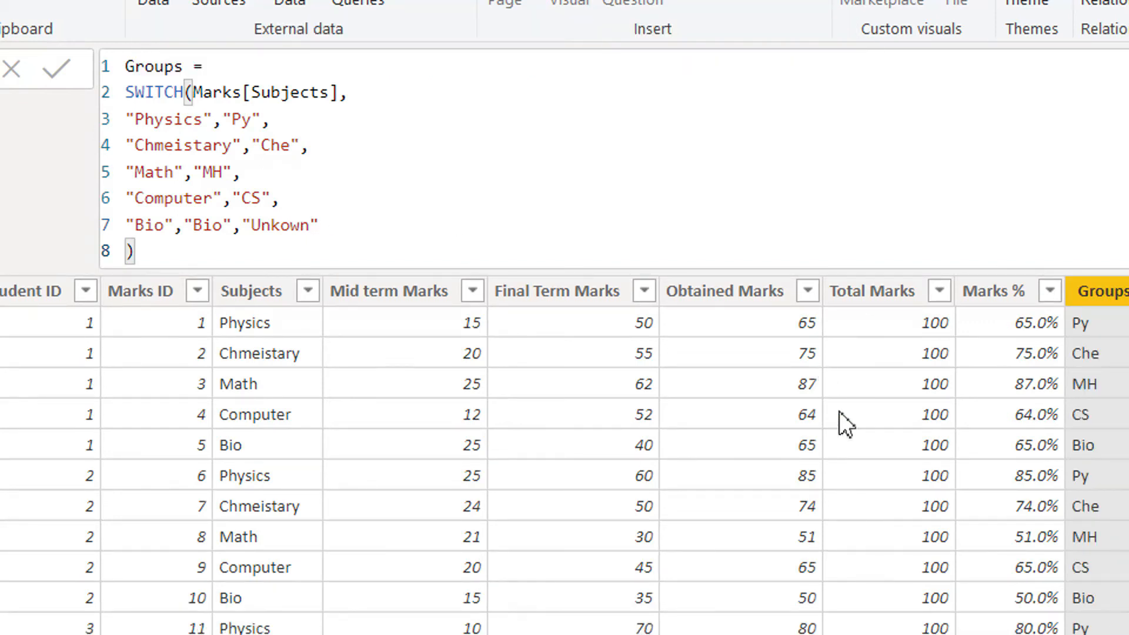
Scroll right to review the Py, Che, MH, CS and Bio codes
scroll(right, 3)
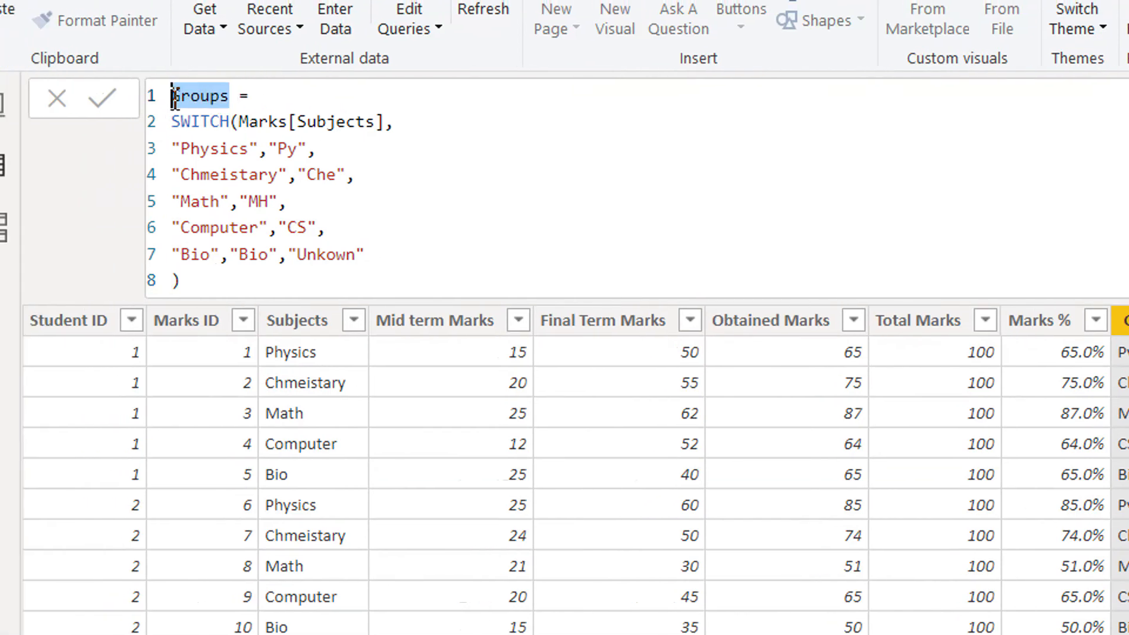
Rename the SWITCH column to Abbreviation and add another new calculated column
text(Afbbr =)
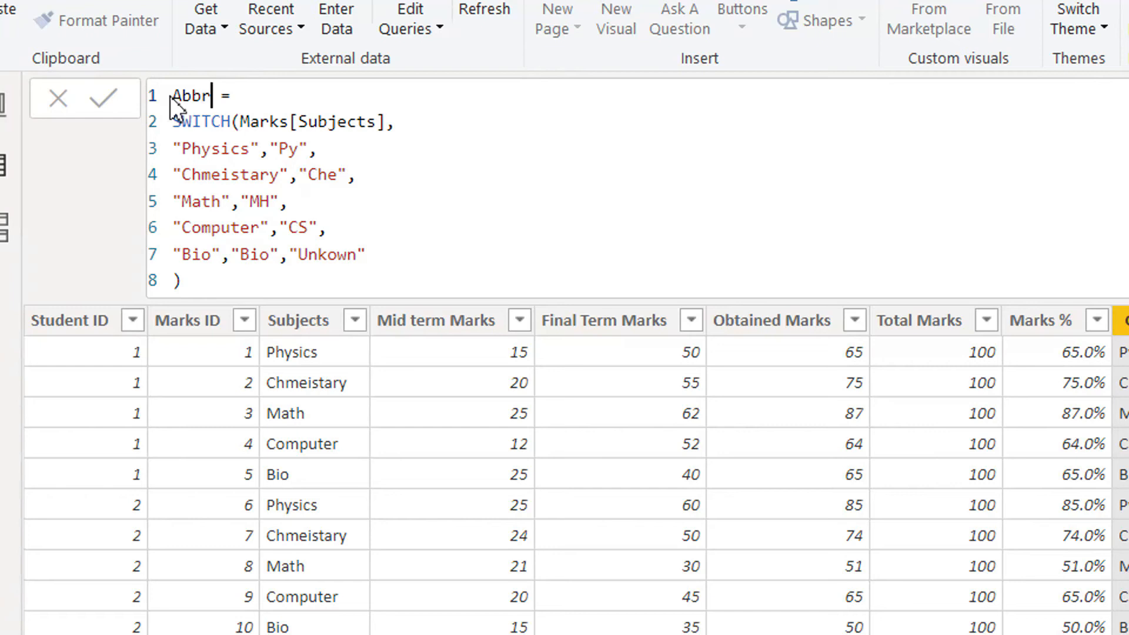
text(eviation)
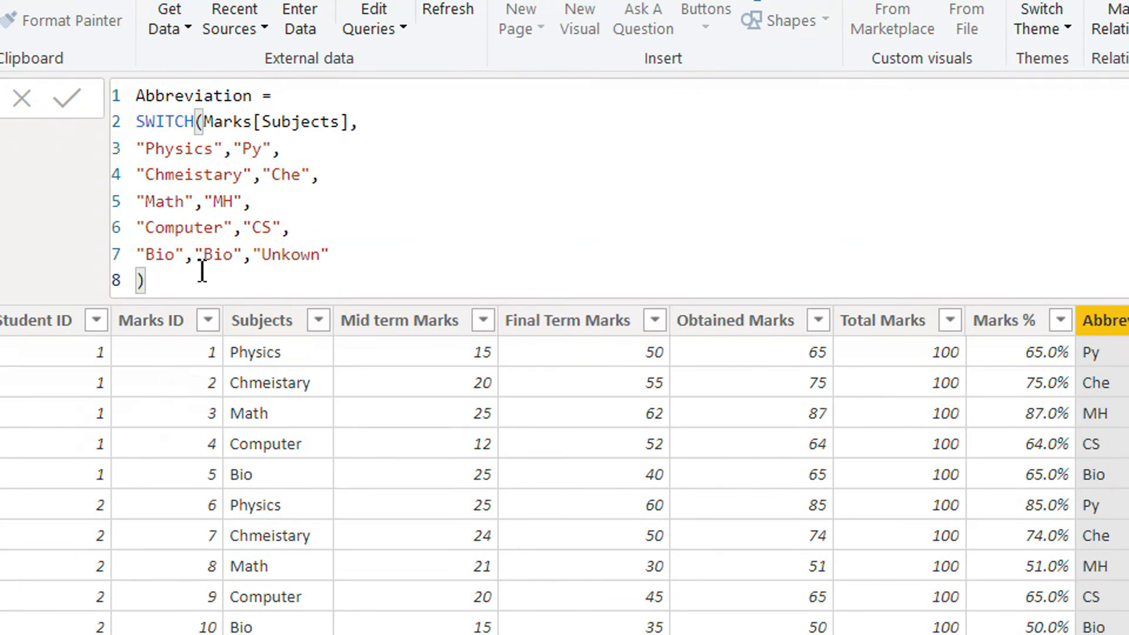
mouse_move(209, 214)
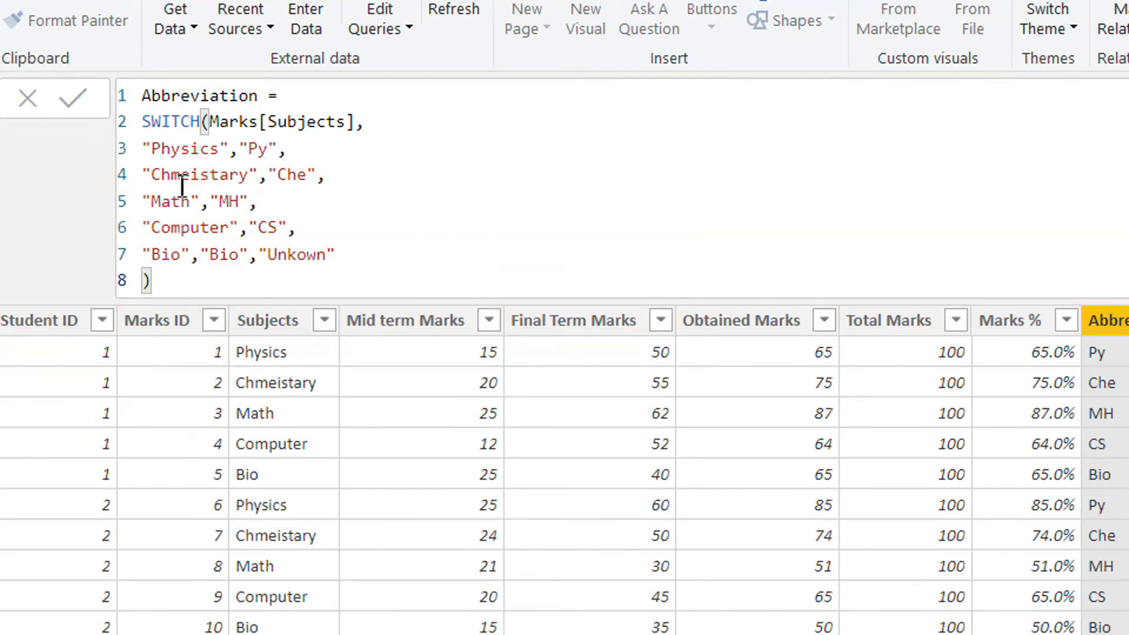
mouse_move(193, 202)
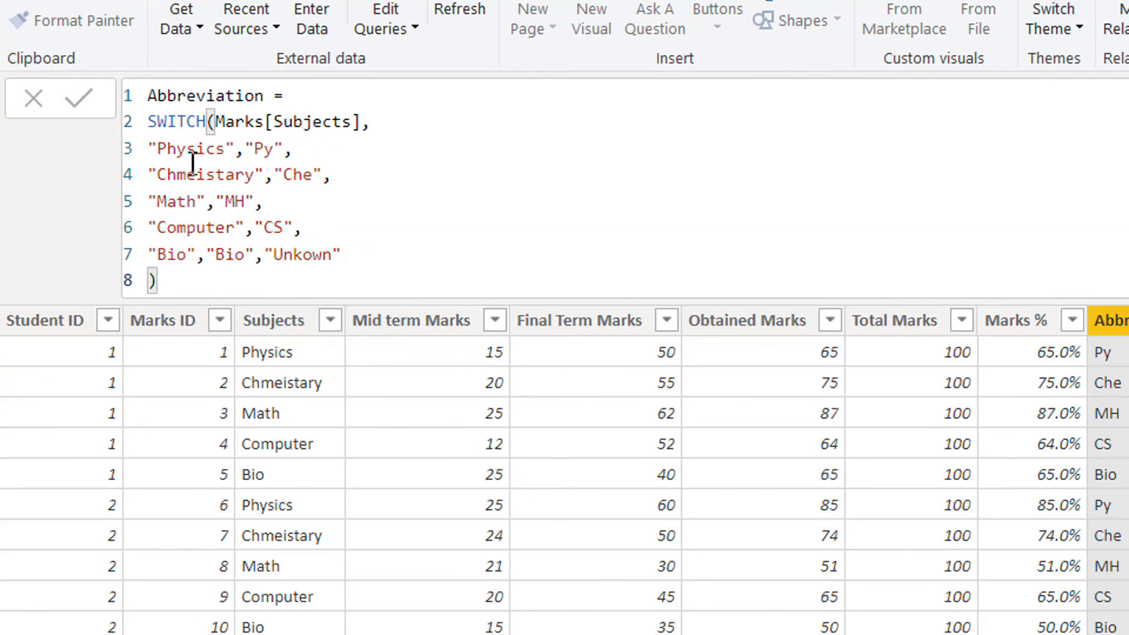
mouse_move(272, 121)
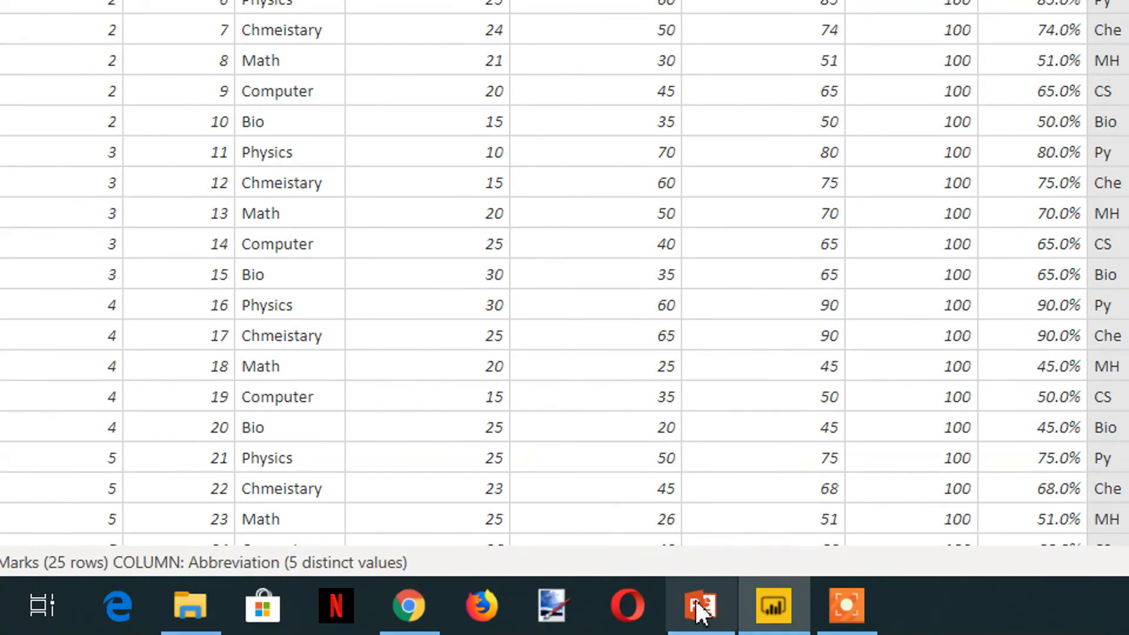
click(699, 605)
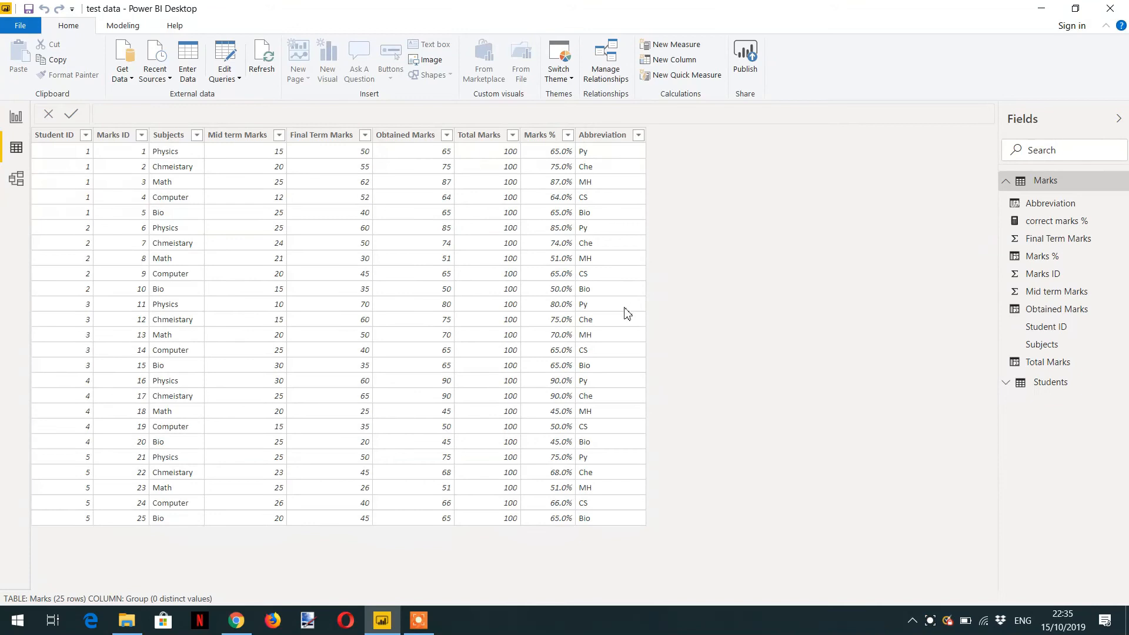
mouse_move(666, 305)
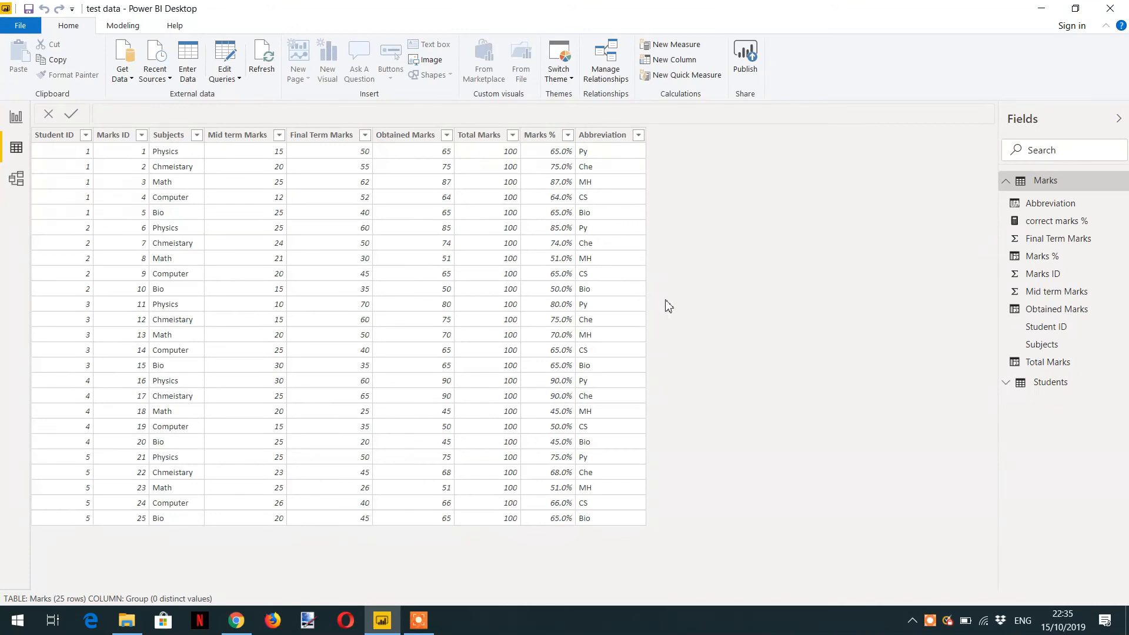
mouse_move(446, 273)
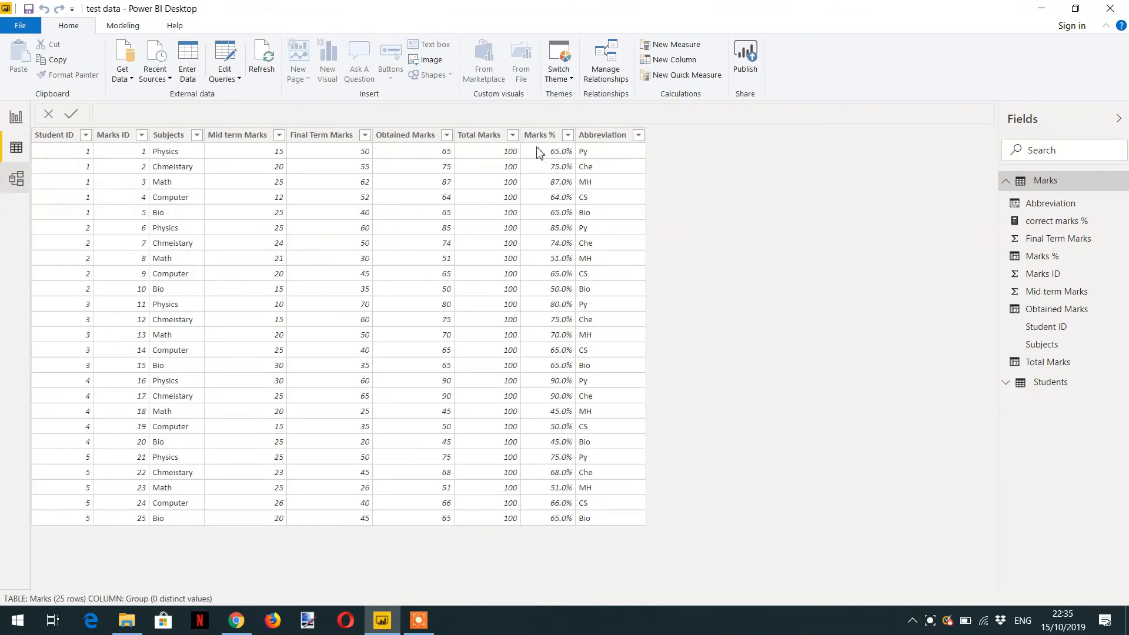
mouse_move(670, 104)
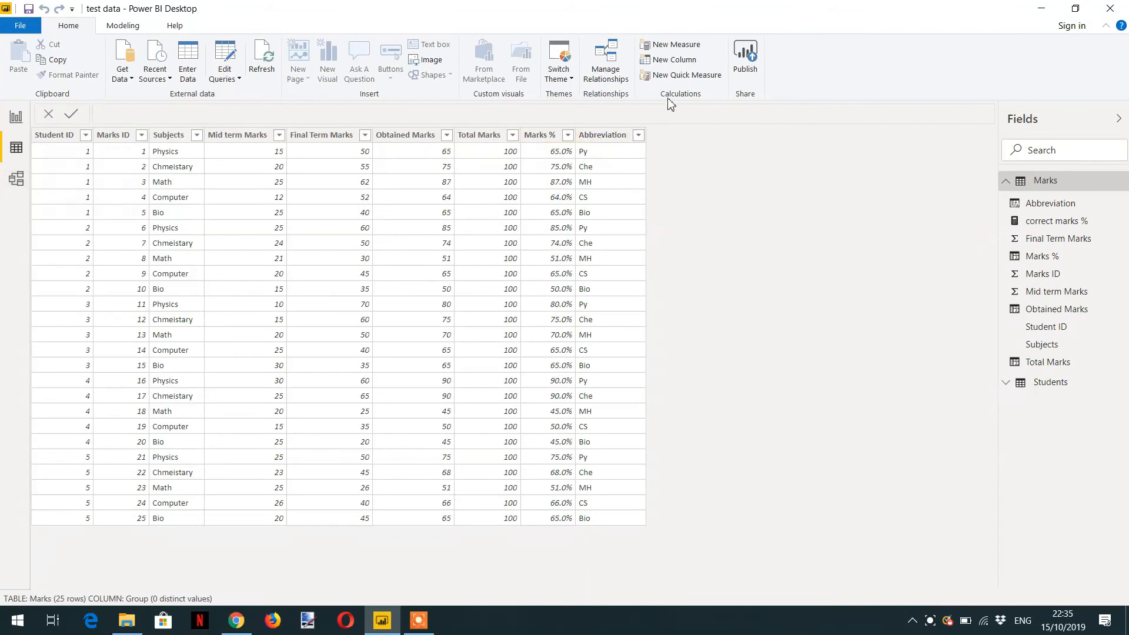
click(674, 60)
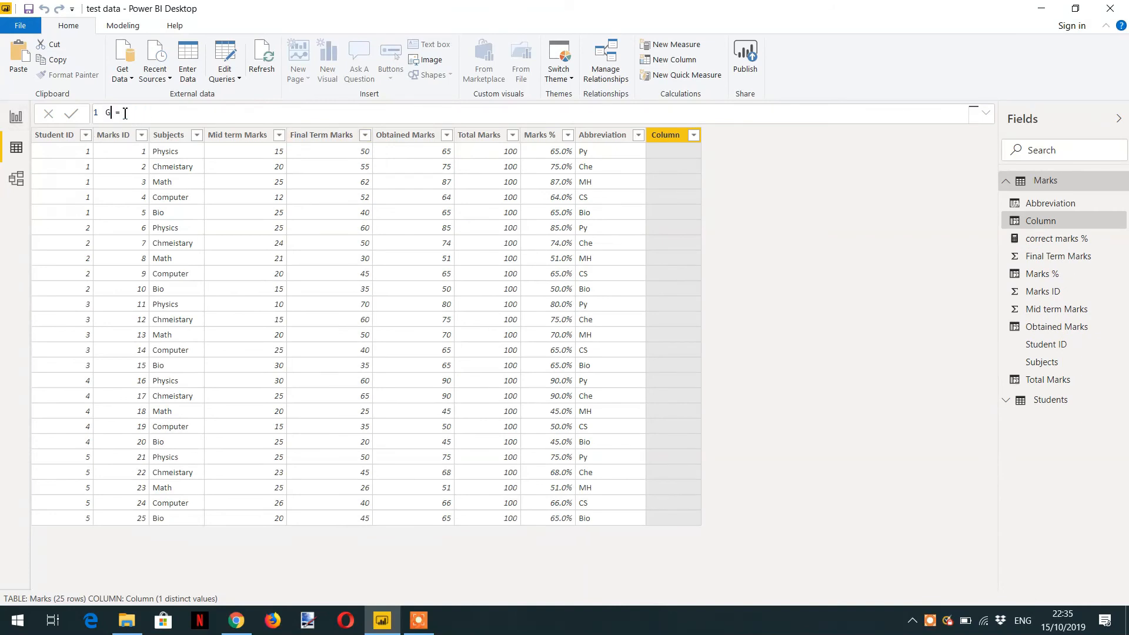
Start the Groups formula with IF testing Marks[Subjects] IN {"Computer","Math","Physics"}
text(roups)
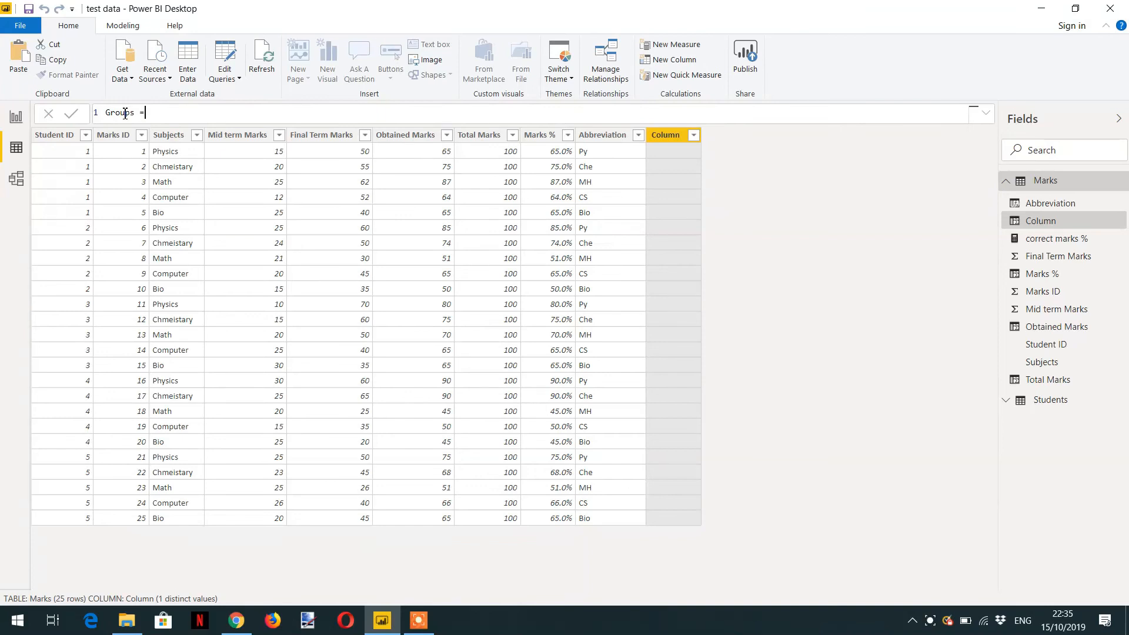
text(if)
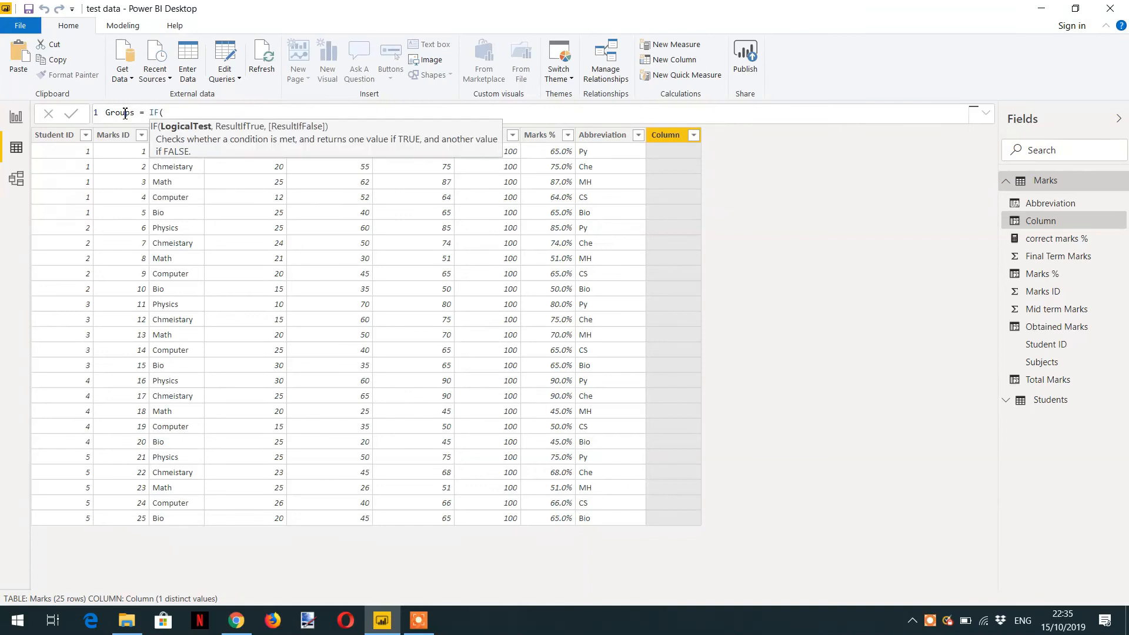
text(Marks[Subjects])
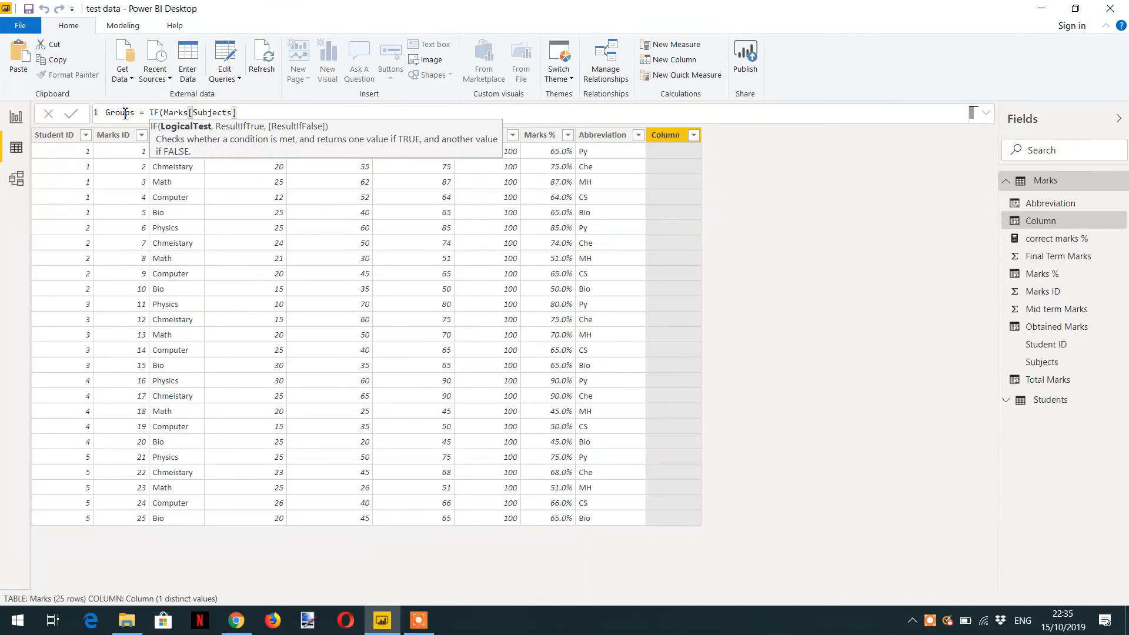
text(IN)
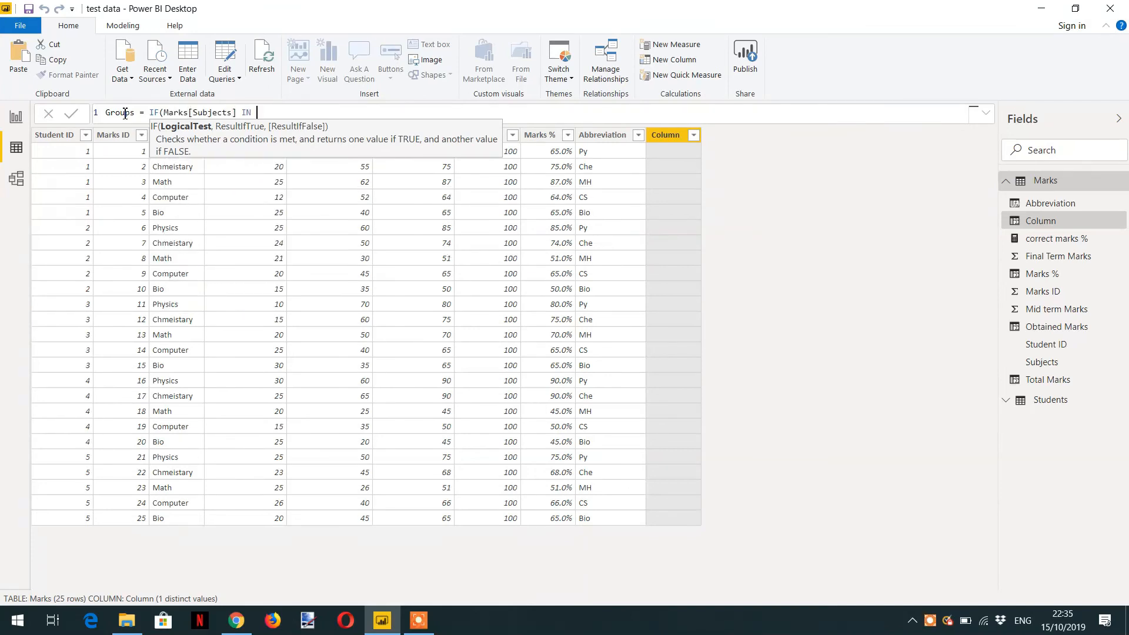
text({)
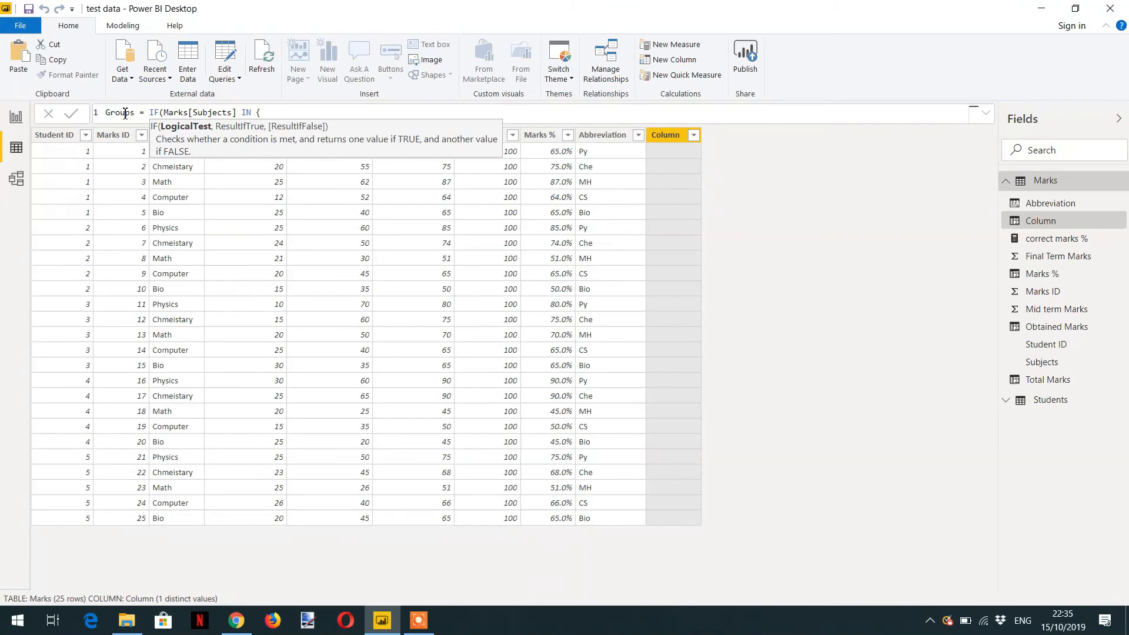
text("")
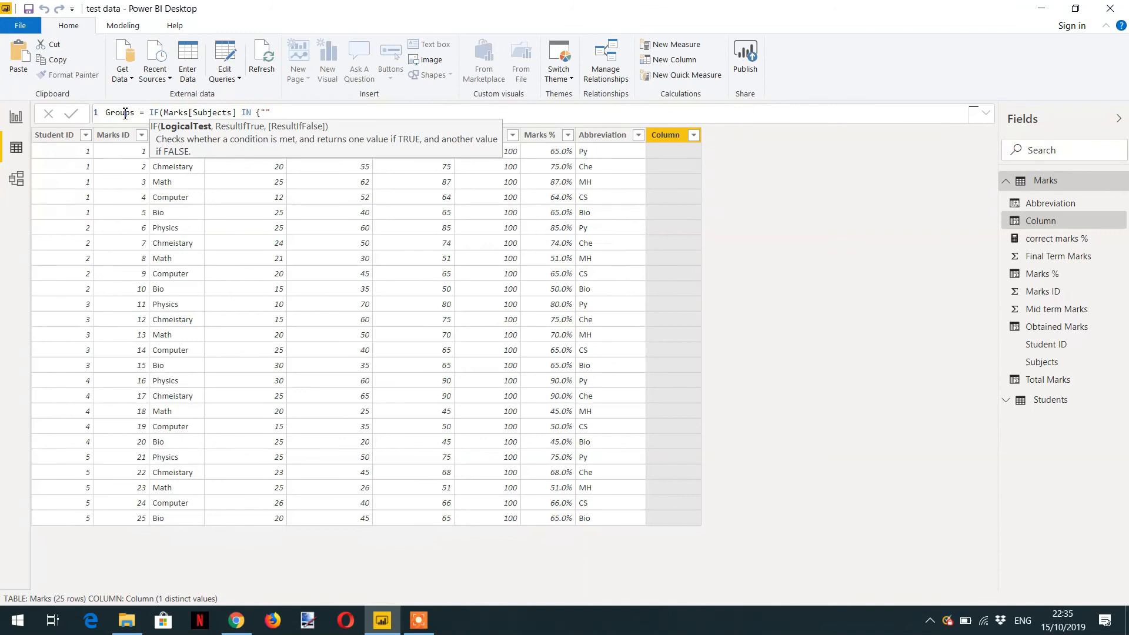
text(Computer)
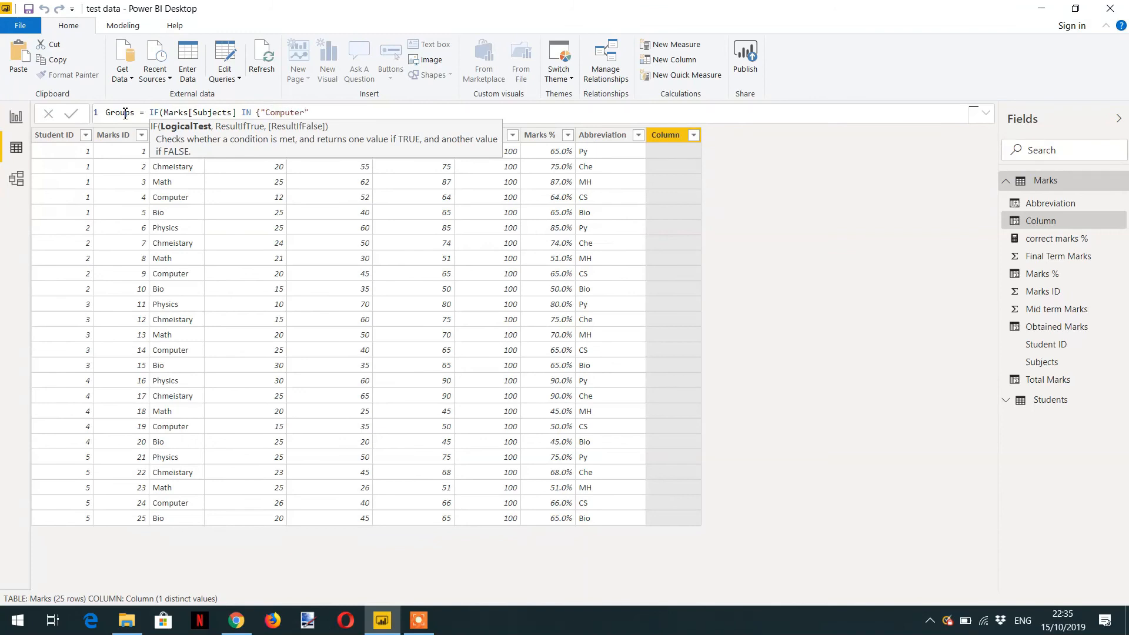
text(,"")
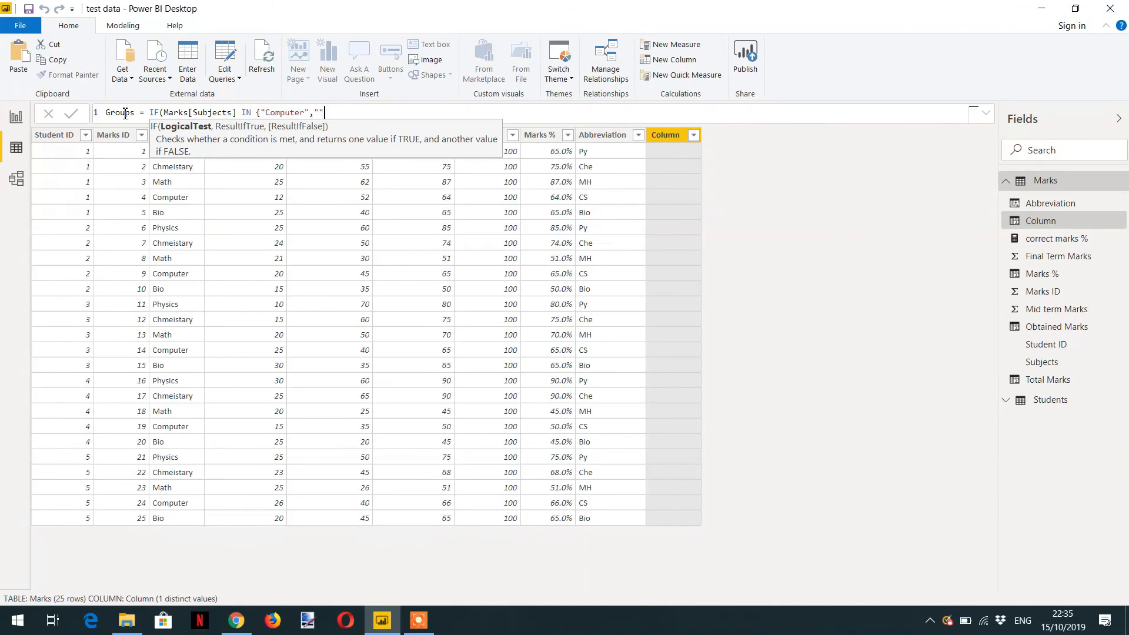
text(Math)
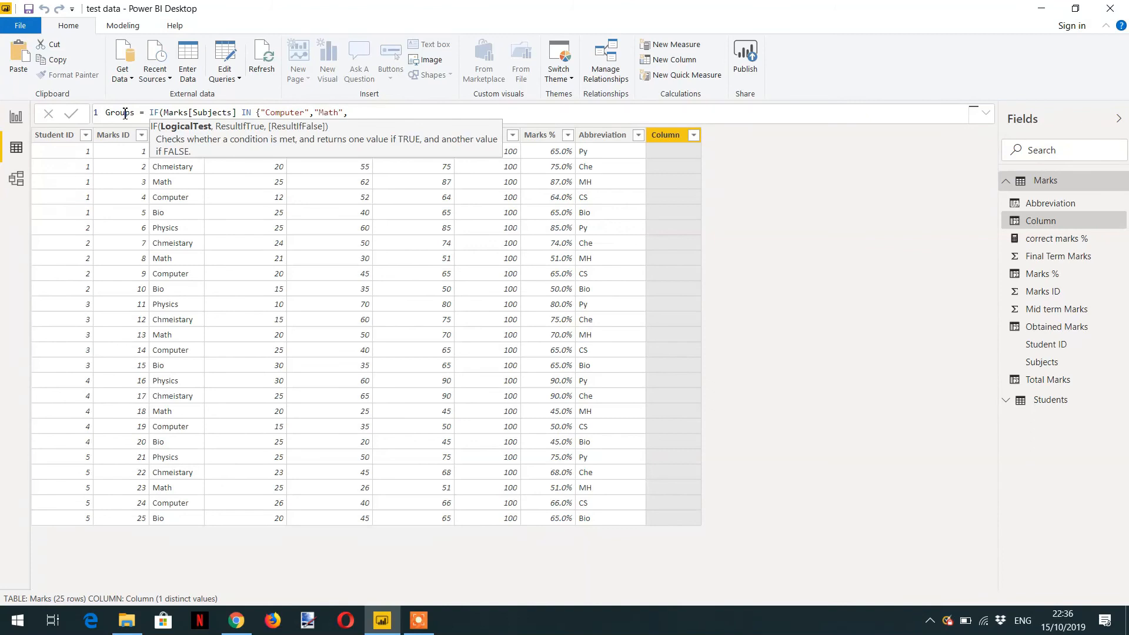
text("P)
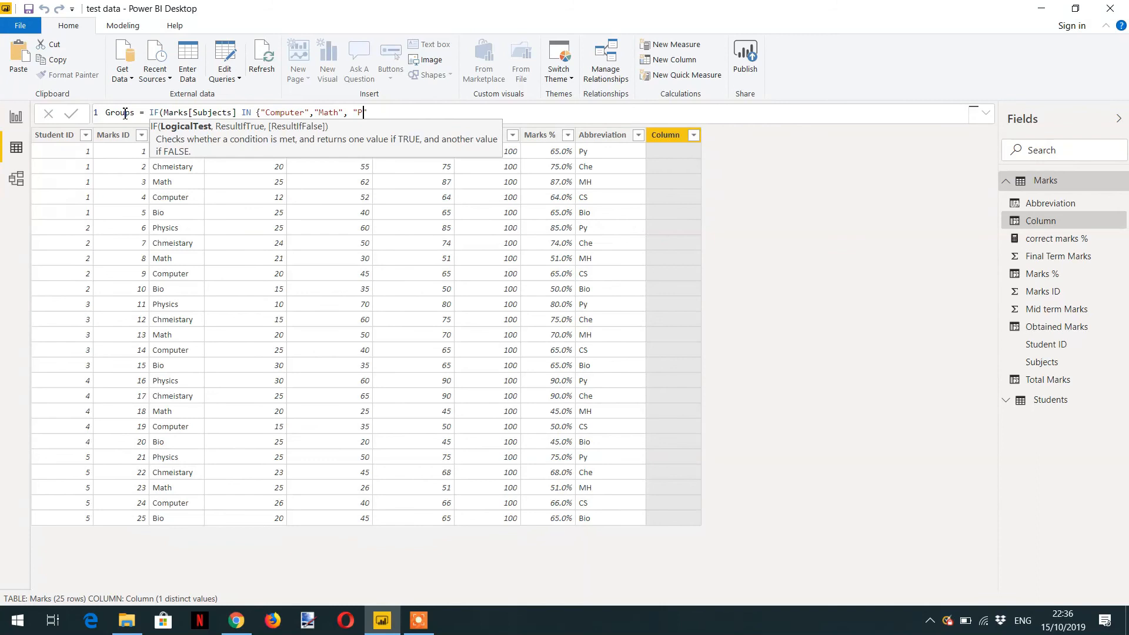
text(hysics")
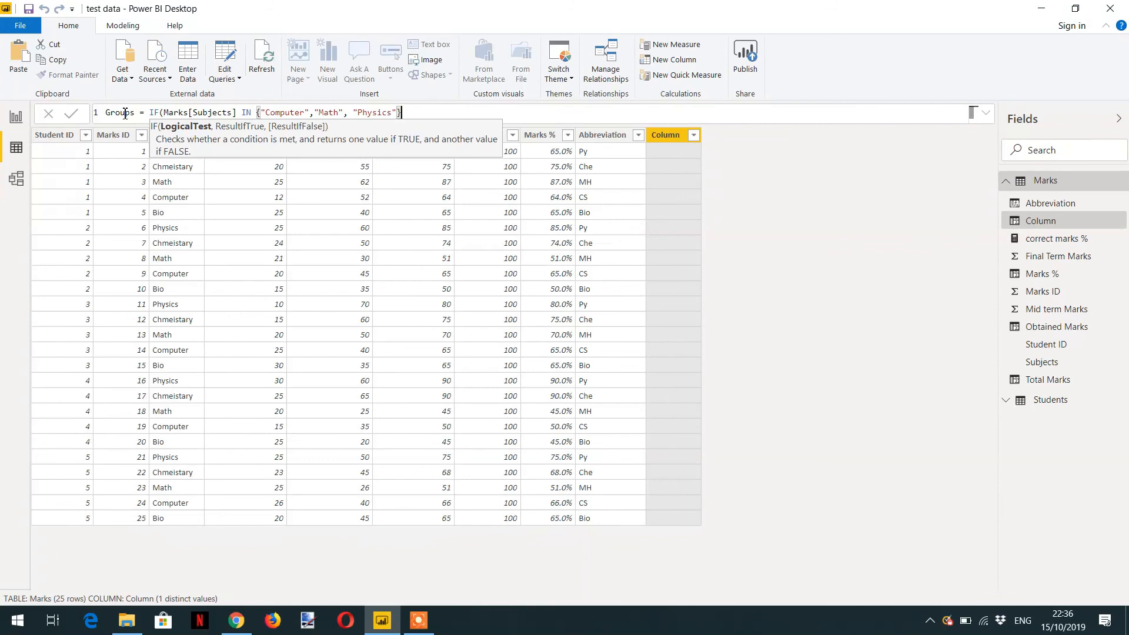
mouse_move(218, 124)
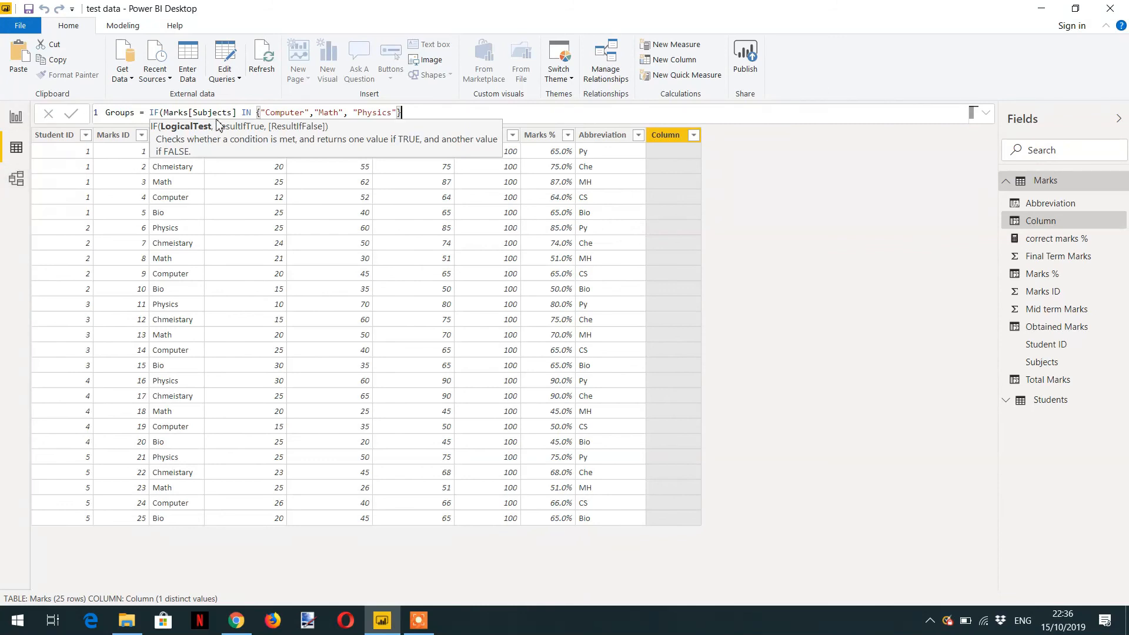
mouse_move(387, 119)
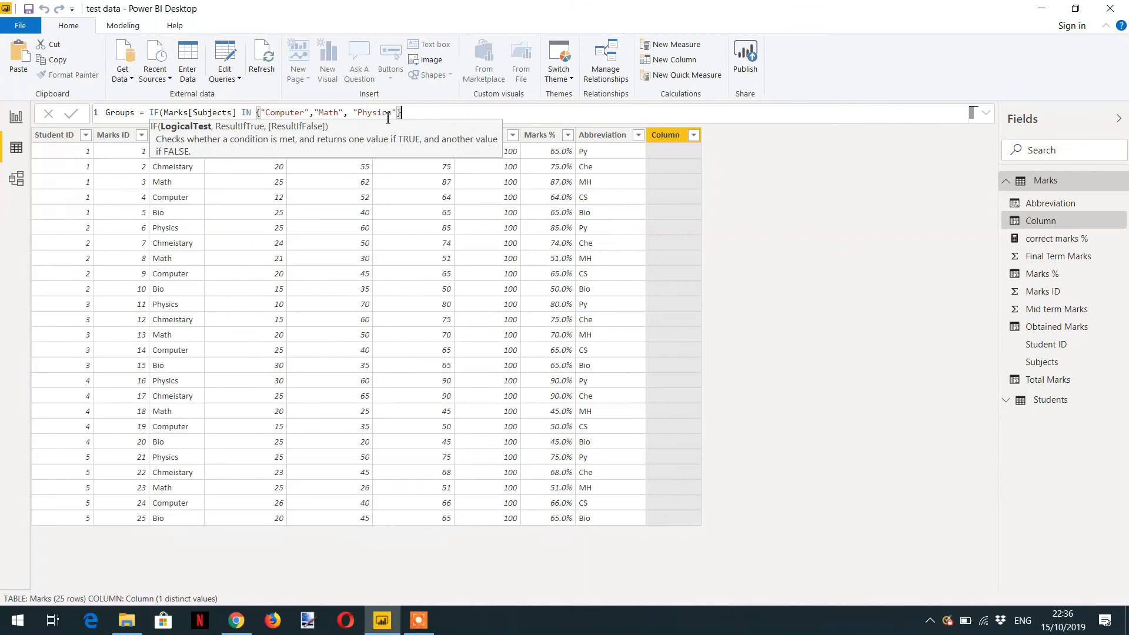
Complete the IF so matching subjects return "Group-1" and all others "Group-0"
text(,"Group-)
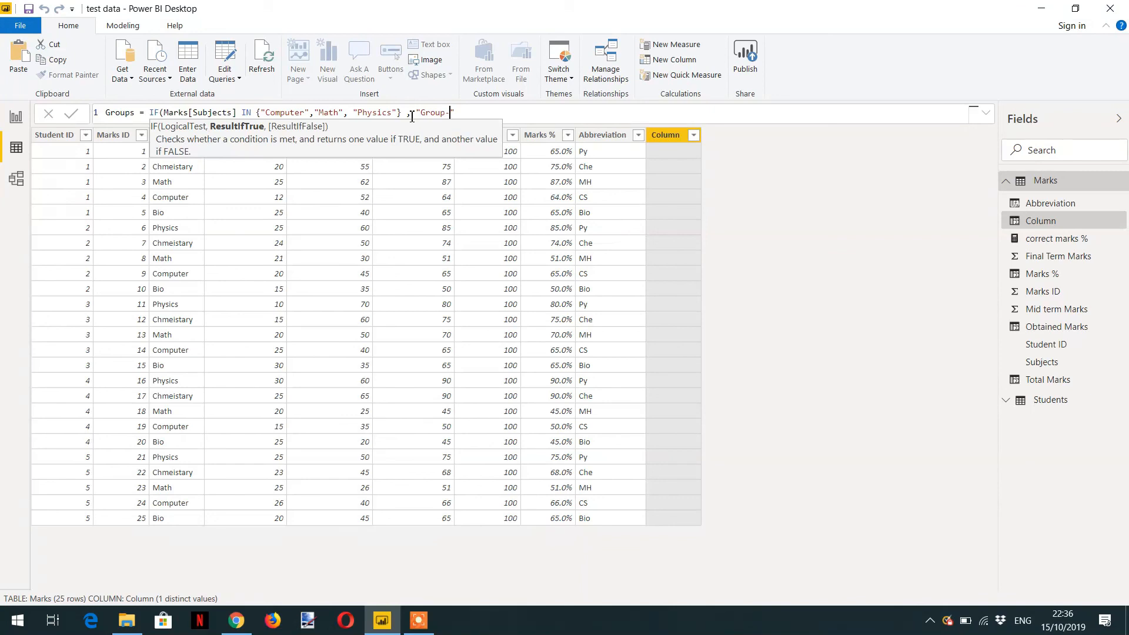
text(1)
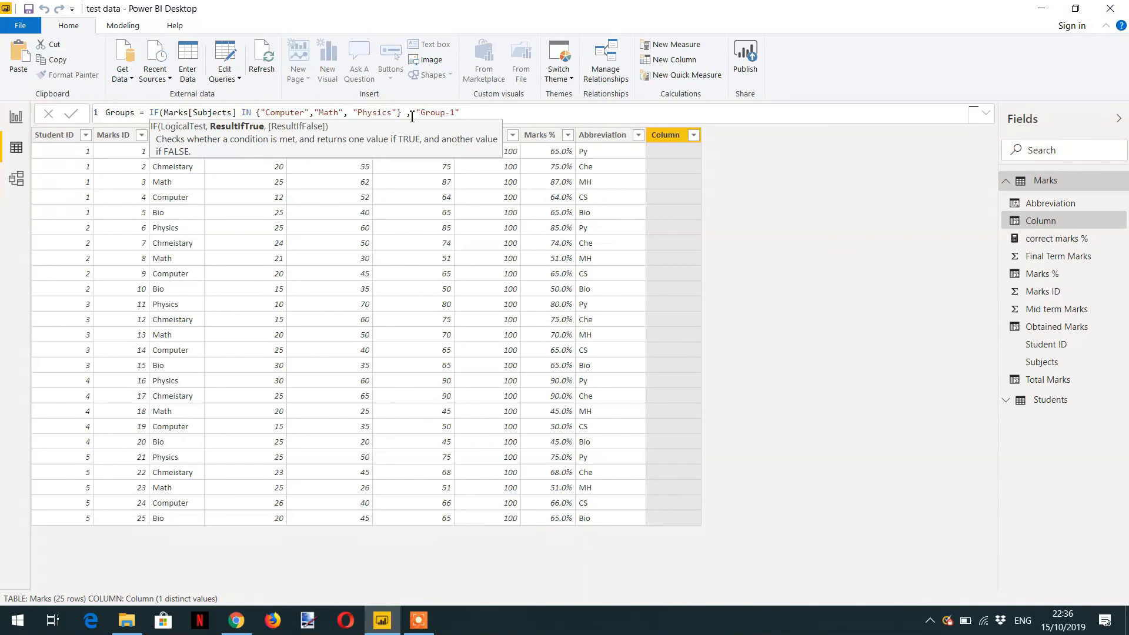
mouse_move(486, 148)
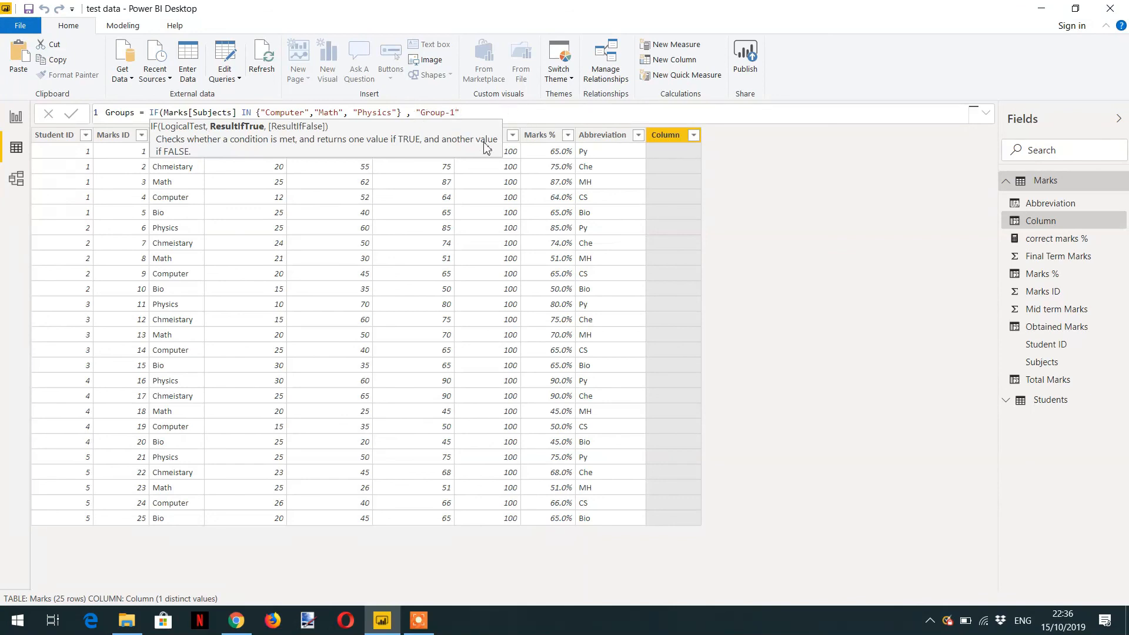
text(,")
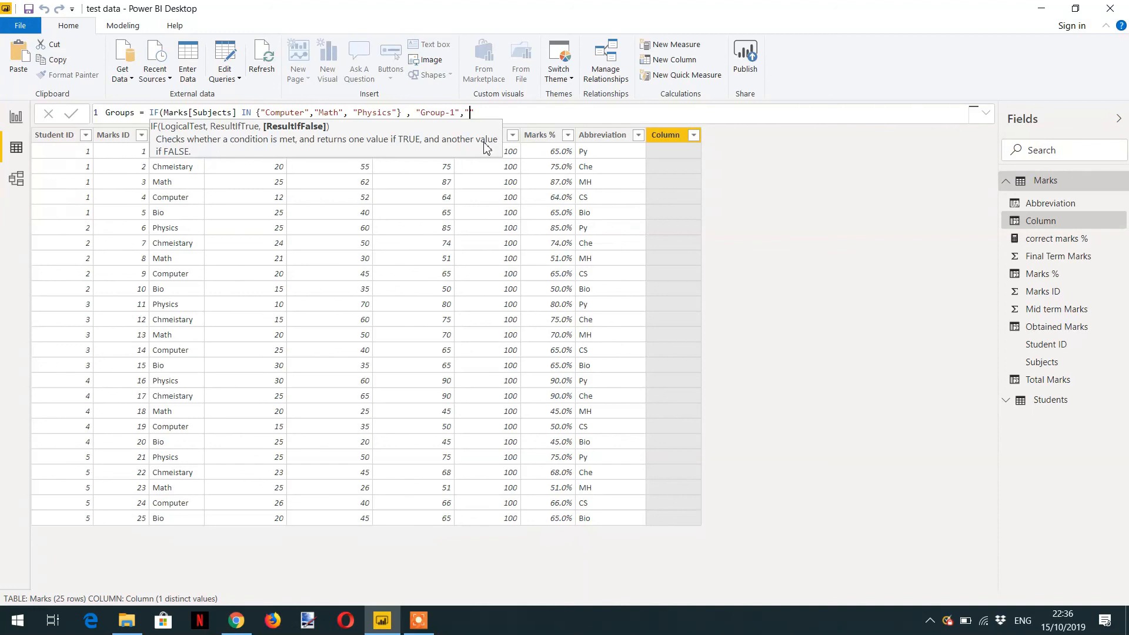
text(Group-0"))
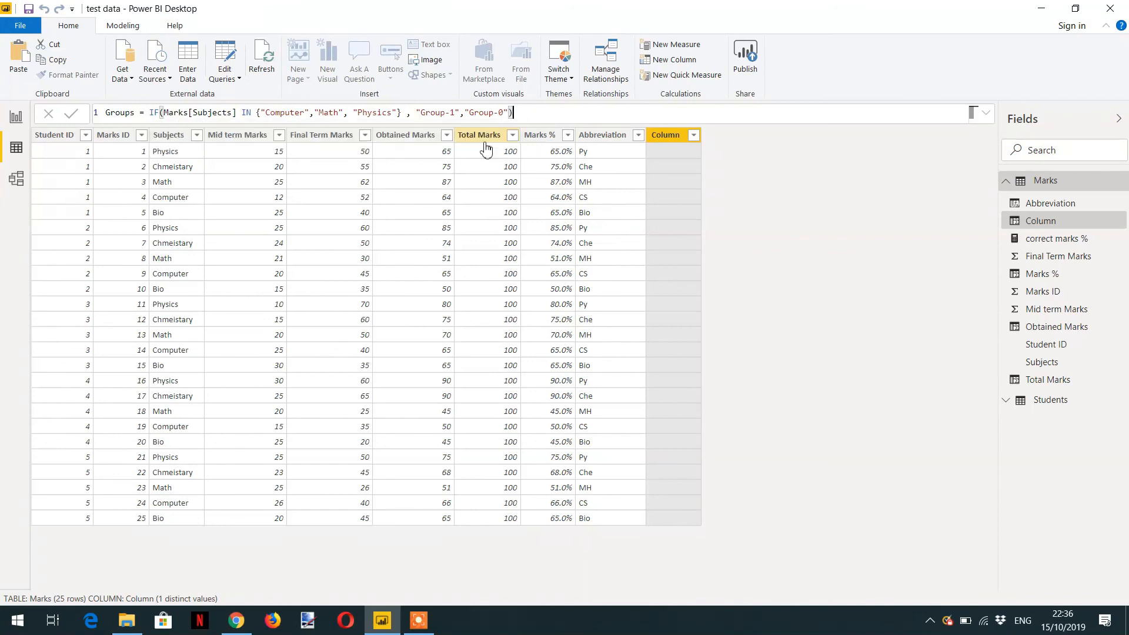
click(70, 113)
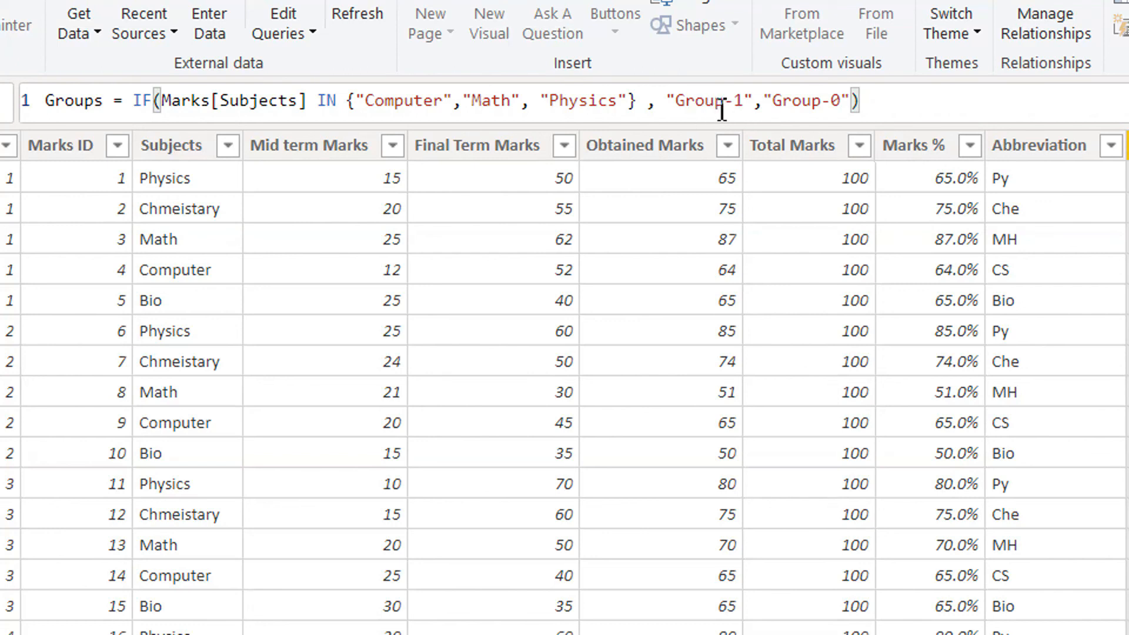
mouse_move(818, 119)
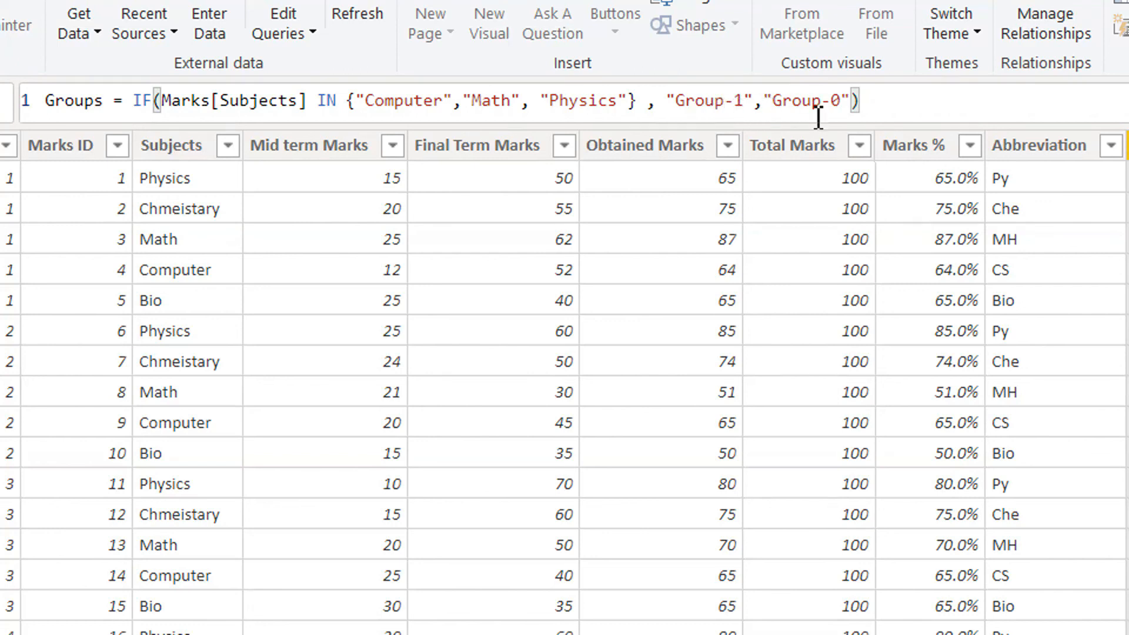
mouse_move(340, 218)
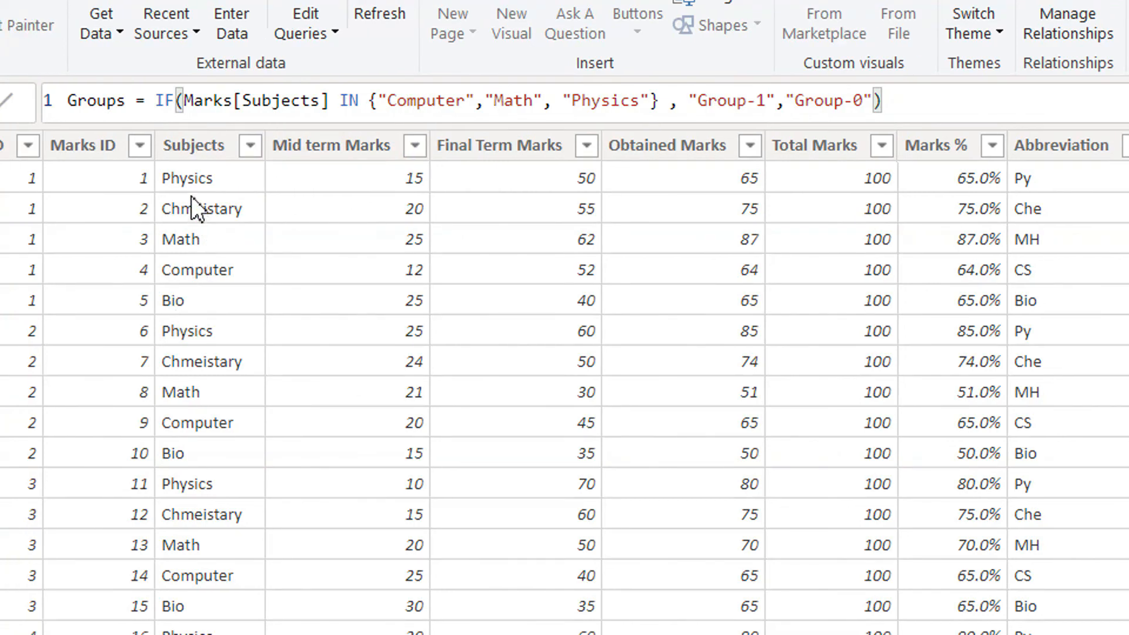
mouse_move(209, 201)
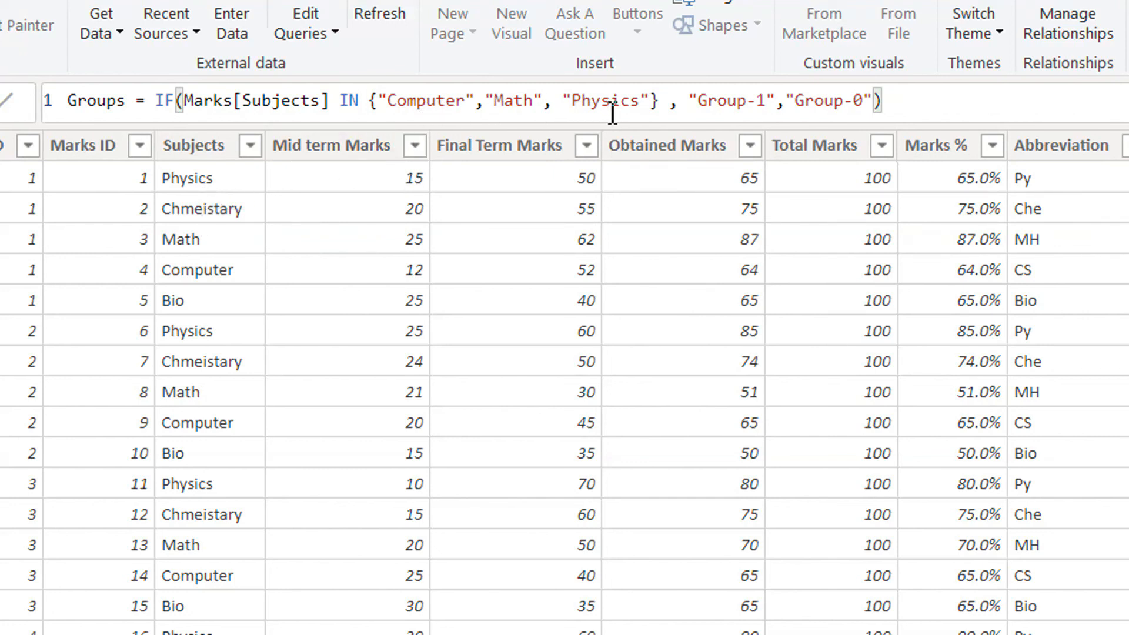
mouse_move(753, 116)
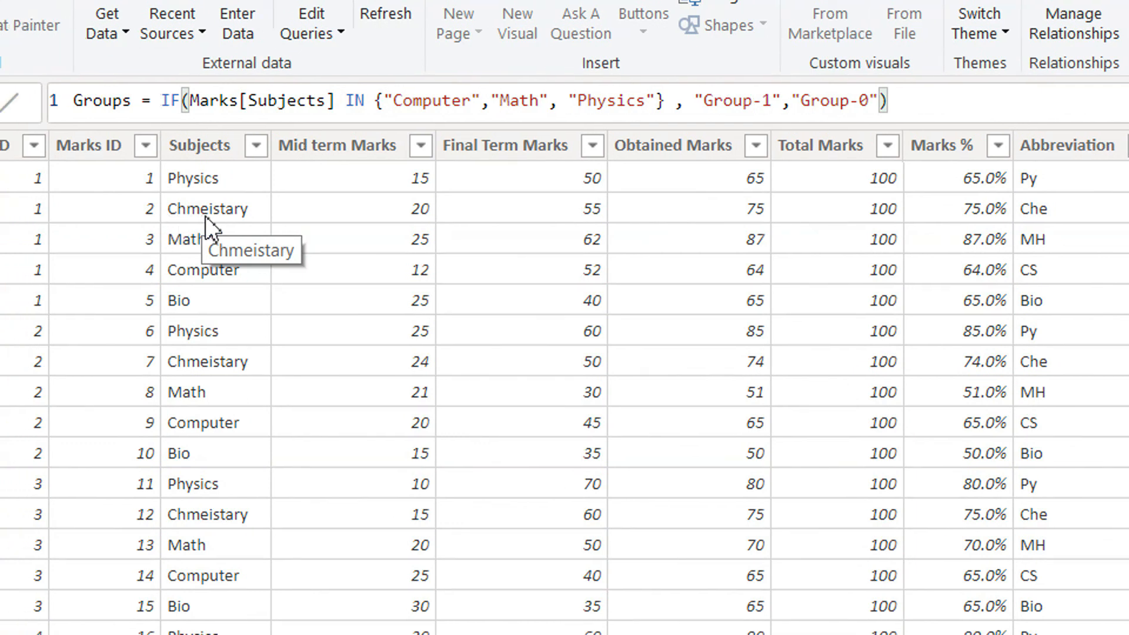
mouse_move(486, 119)
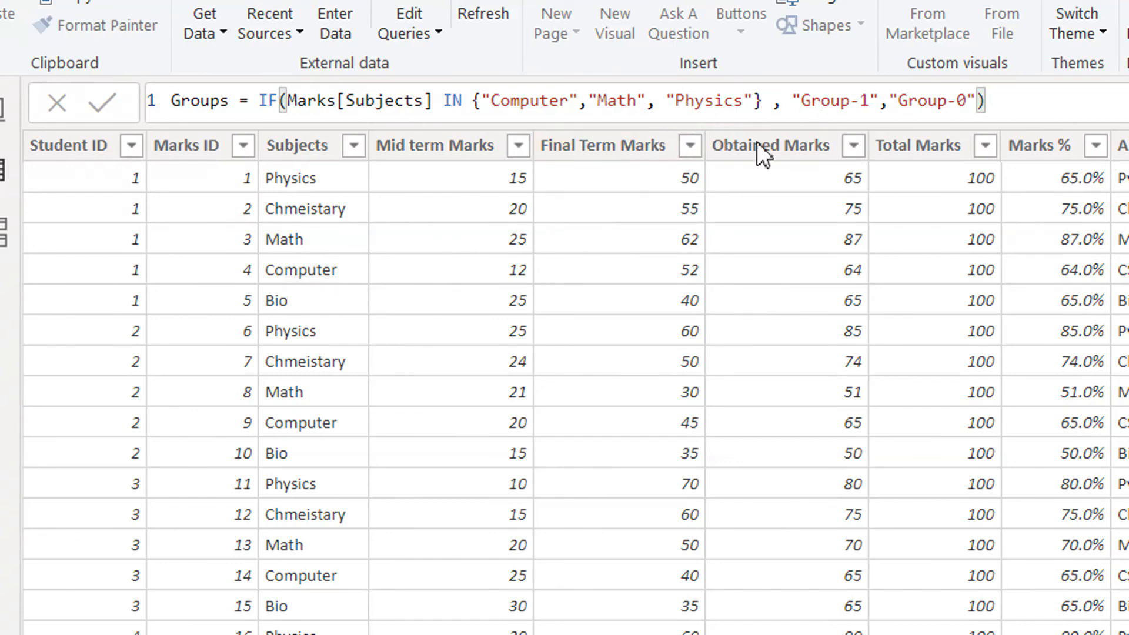
scroll(down, 3)
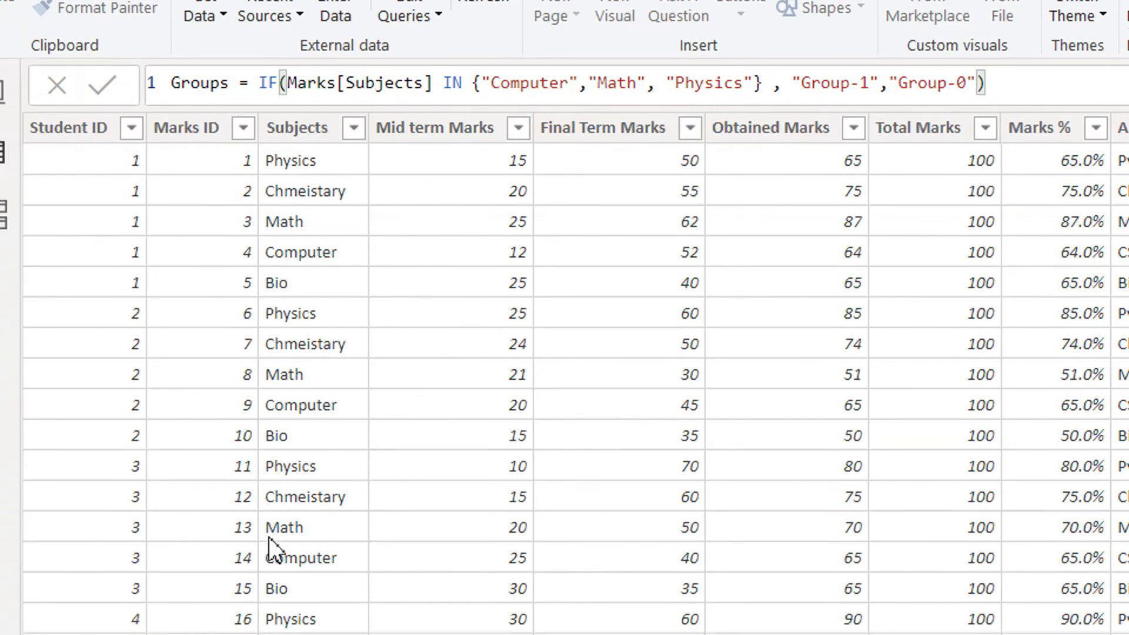
mouse_move(318, 281)
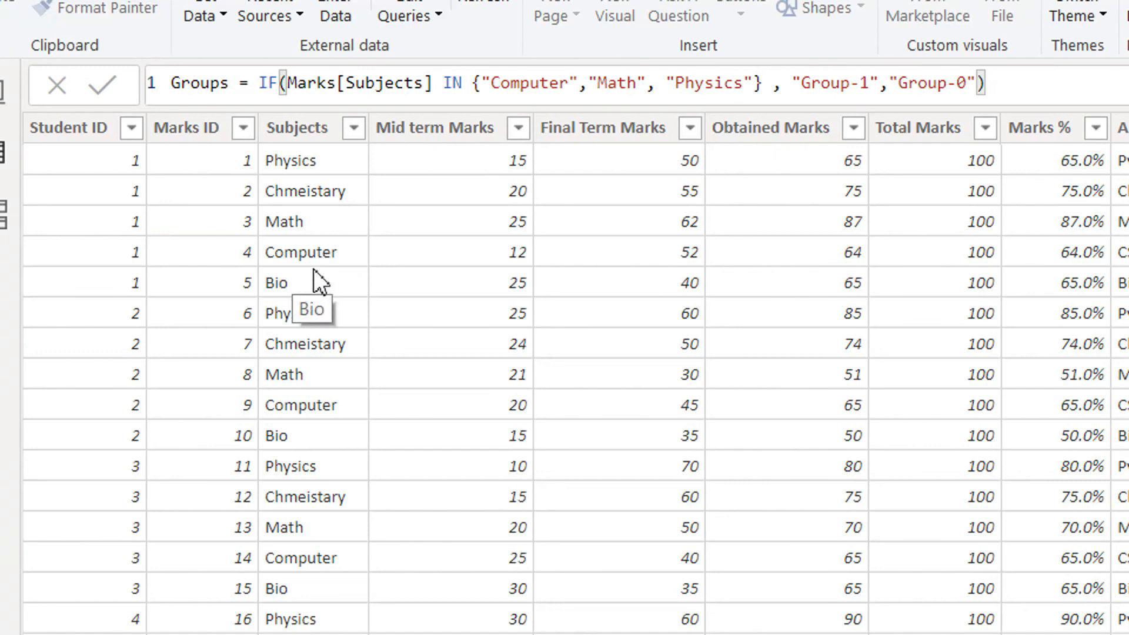
mouse_move(439, 277)
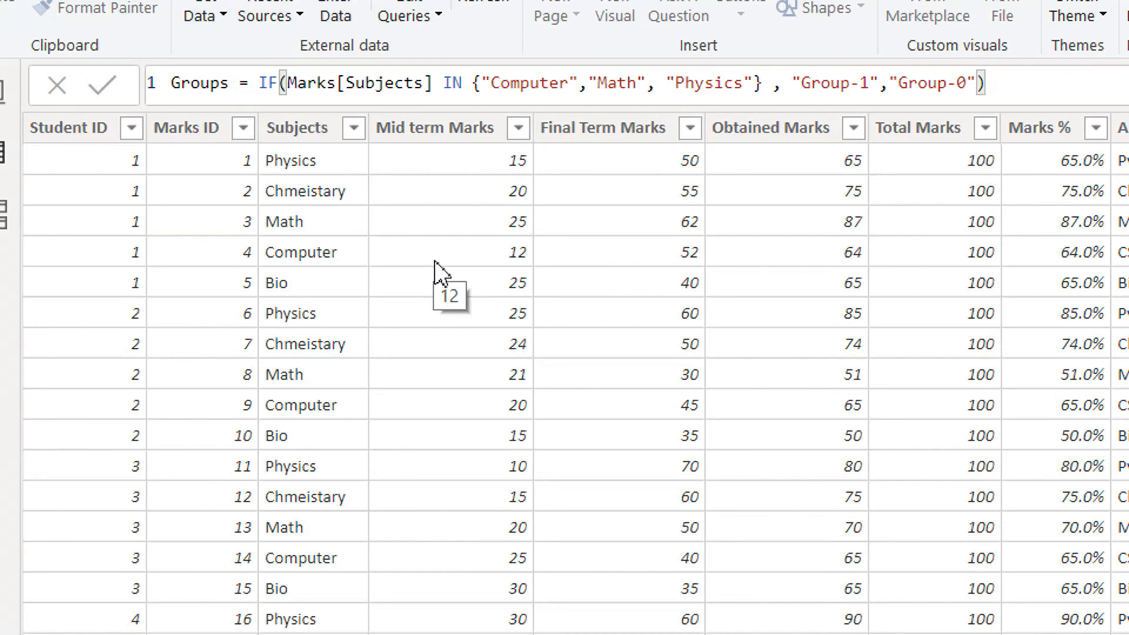
mouse_move(461, 291)
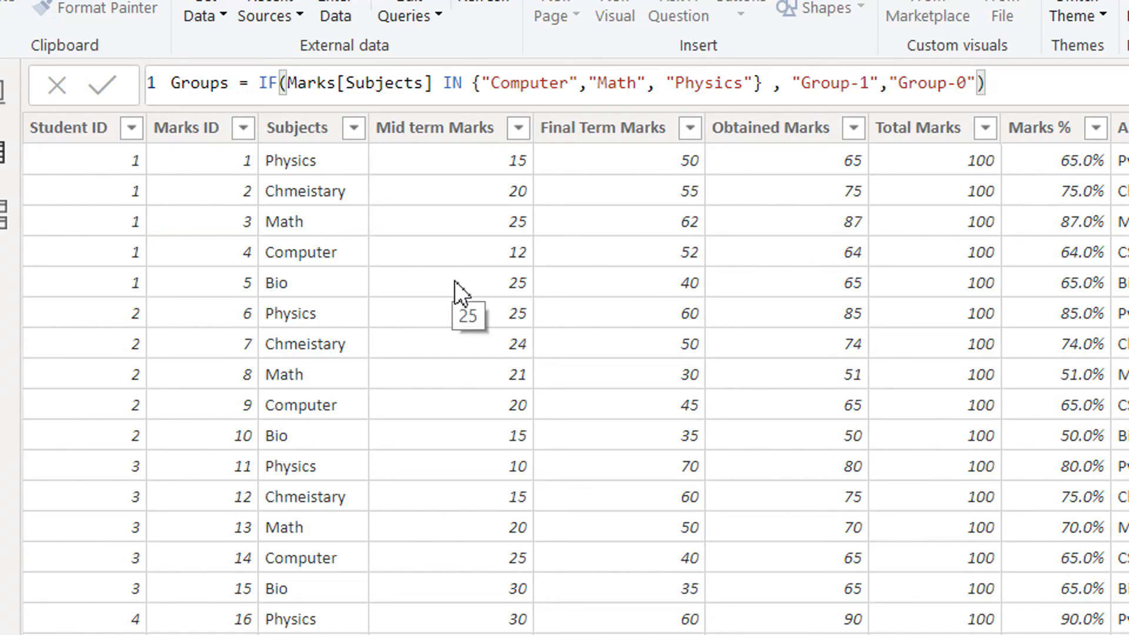
mouse_move(491, 299)
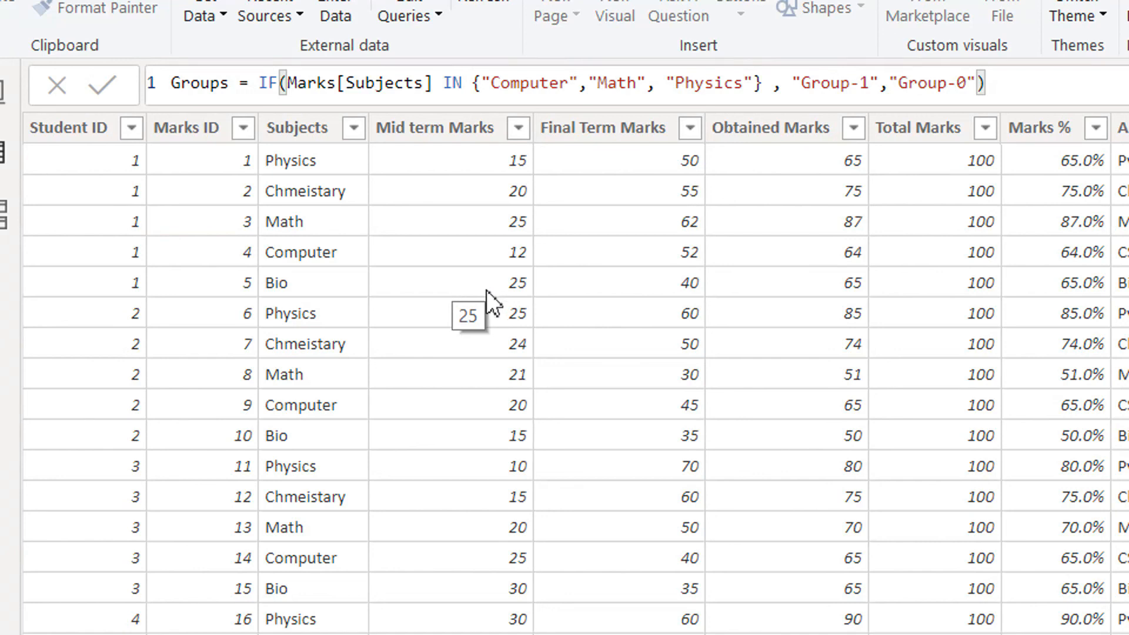